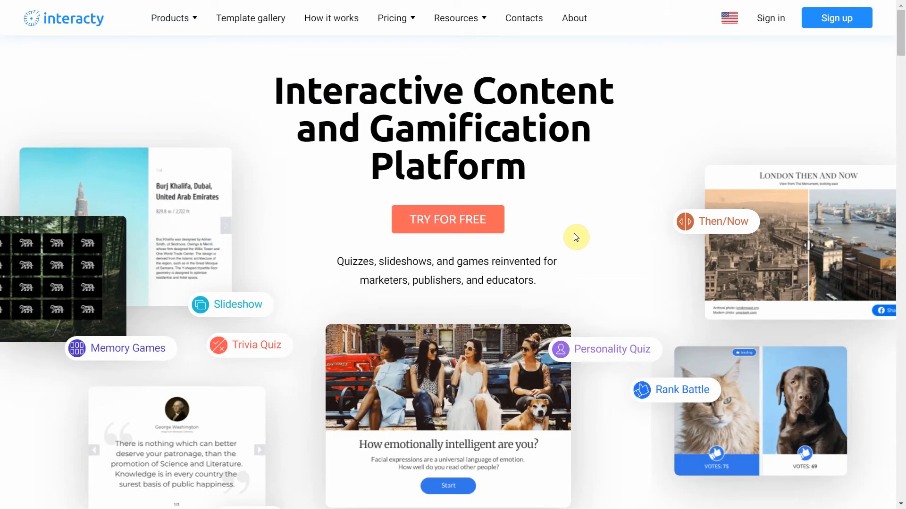
Go from the homepage Products list to the Treasure Hunt Game product page.
click(169, 18)
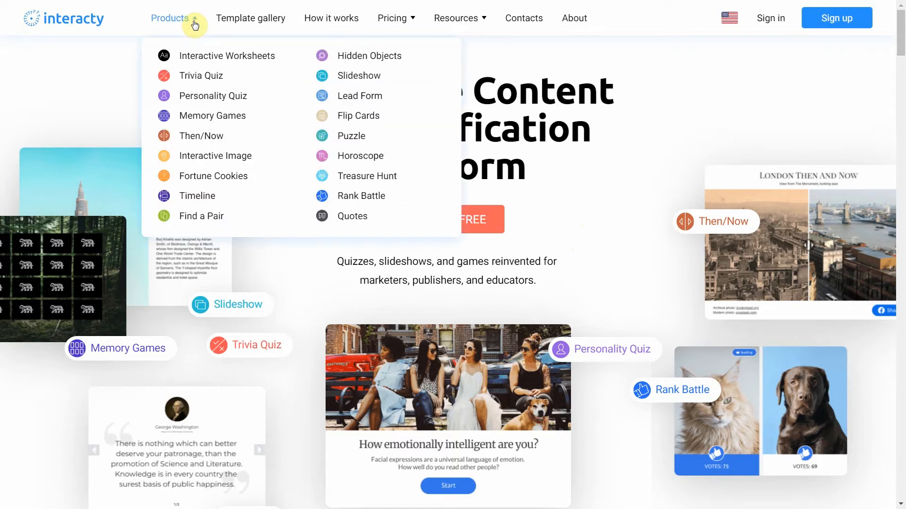
mouse_move(352, 176)
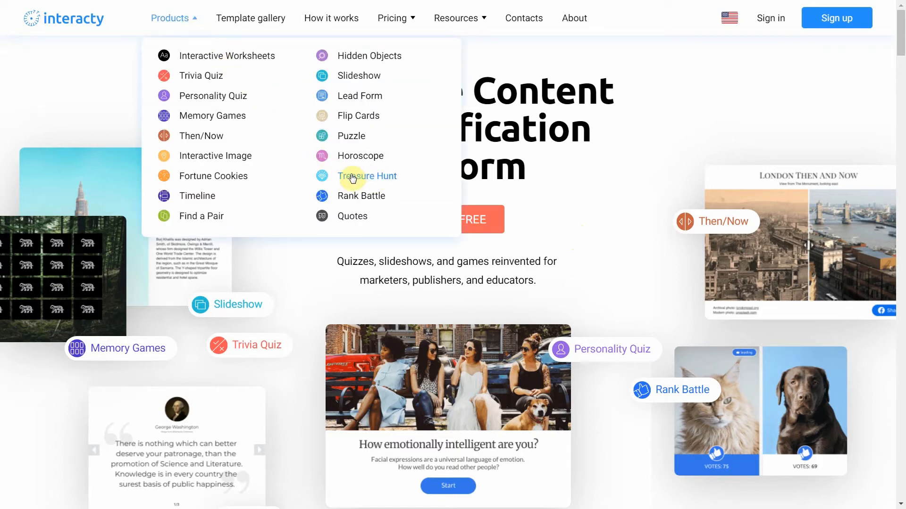
click(367, 176)
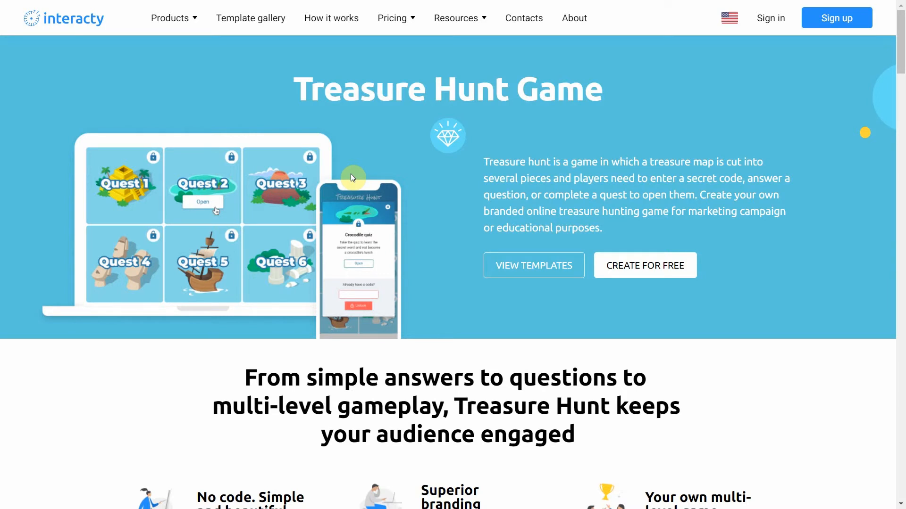
mouse_move(682, 59)
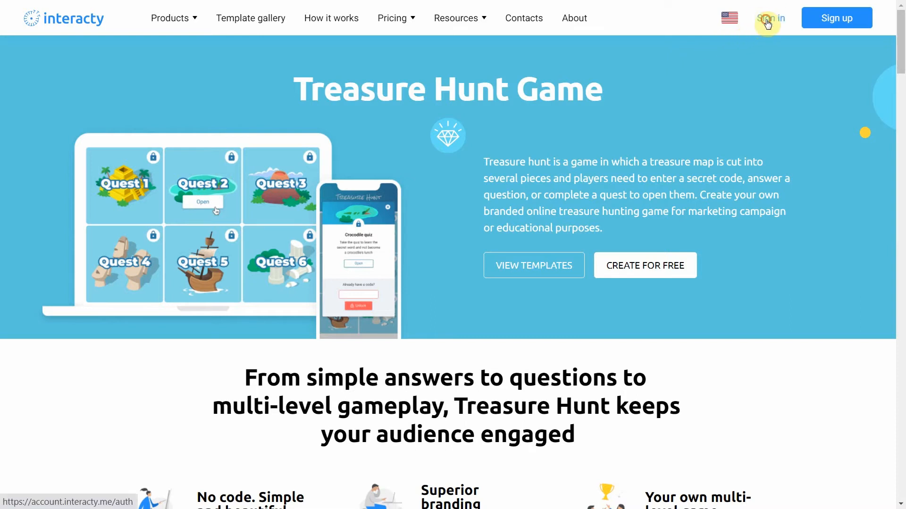
Sign in to the Interacty account to reach the empty projects dashboard.
click(769, 18)
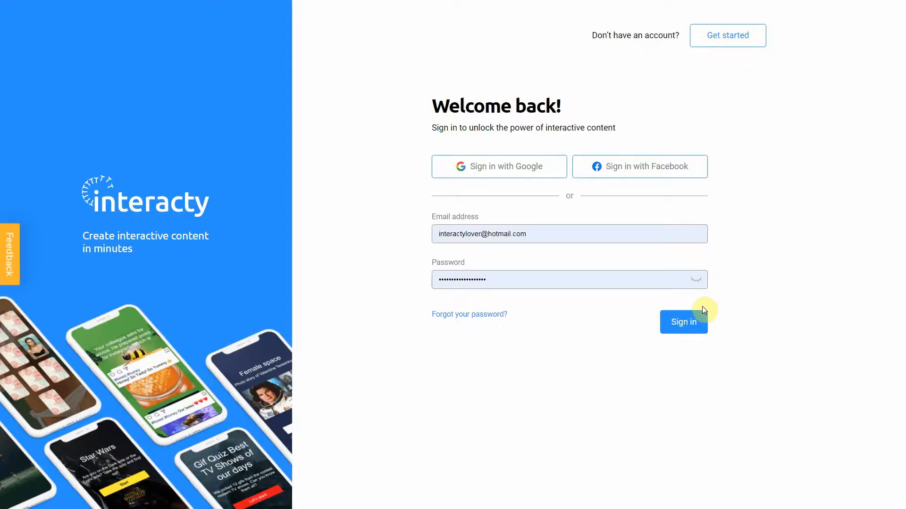
click(682, 322)
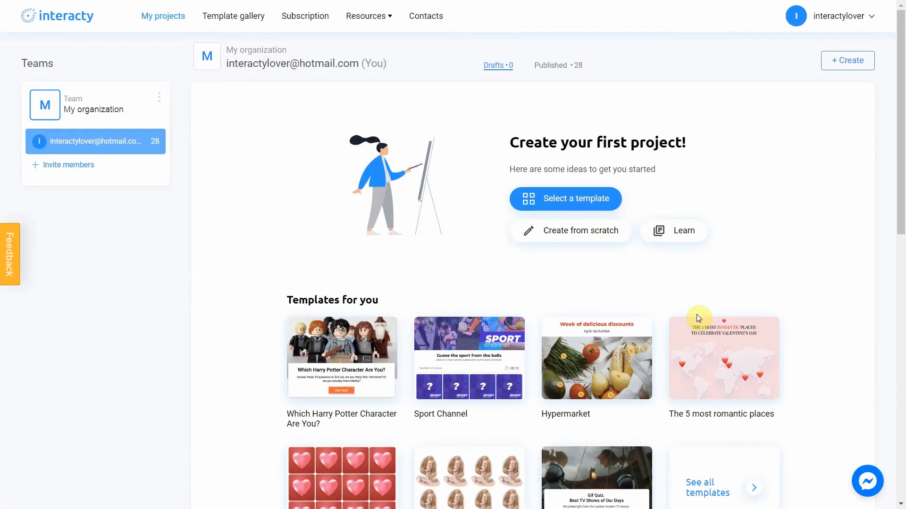
mouse_move(430, 164)
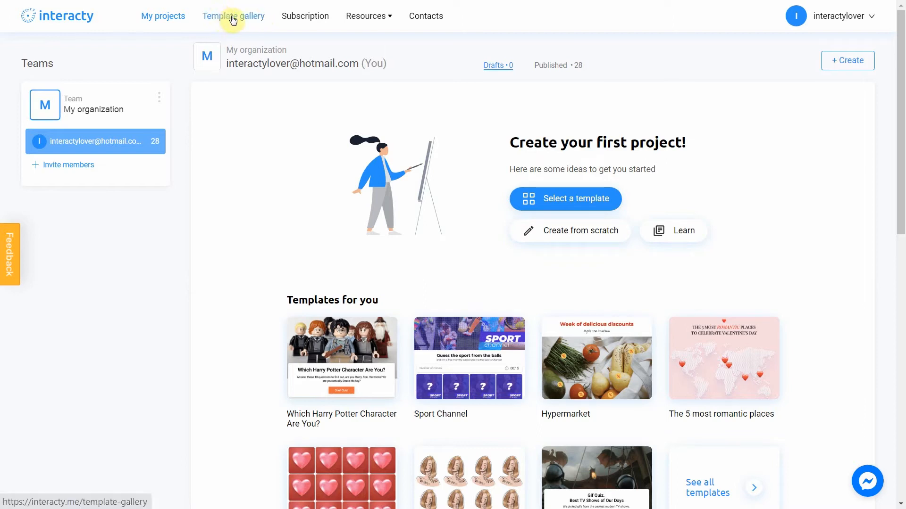
Open the Treasure Hunt category under Game concepts in the template gallery.
click(234, 15)
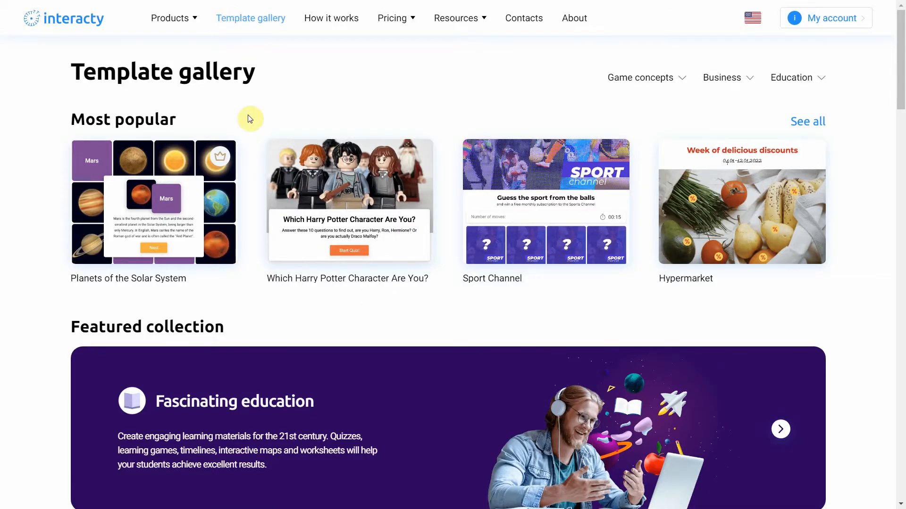
scroll(down, 3)
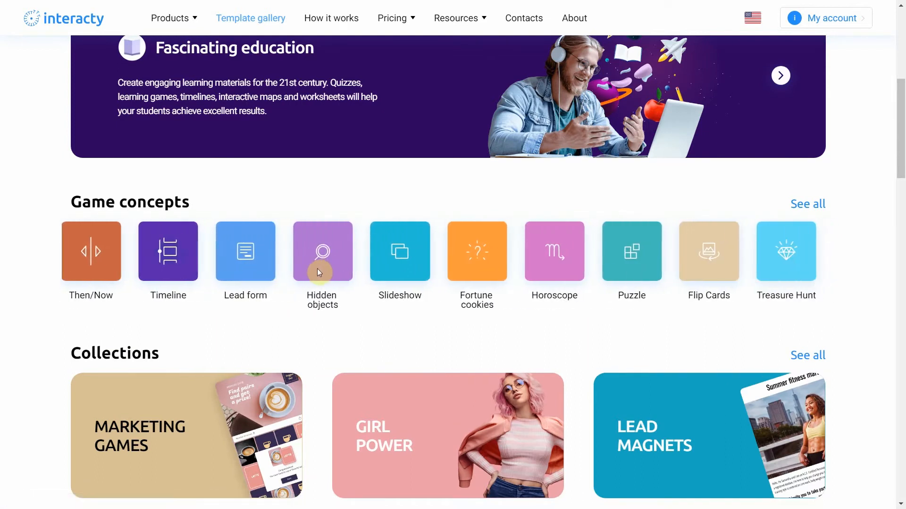
mouse_move(801, 275)
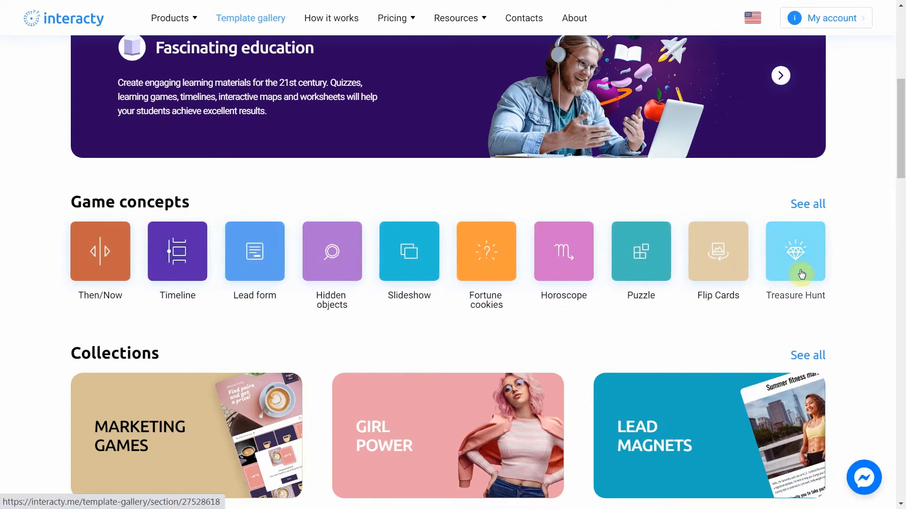
mouse_move(779, 247)
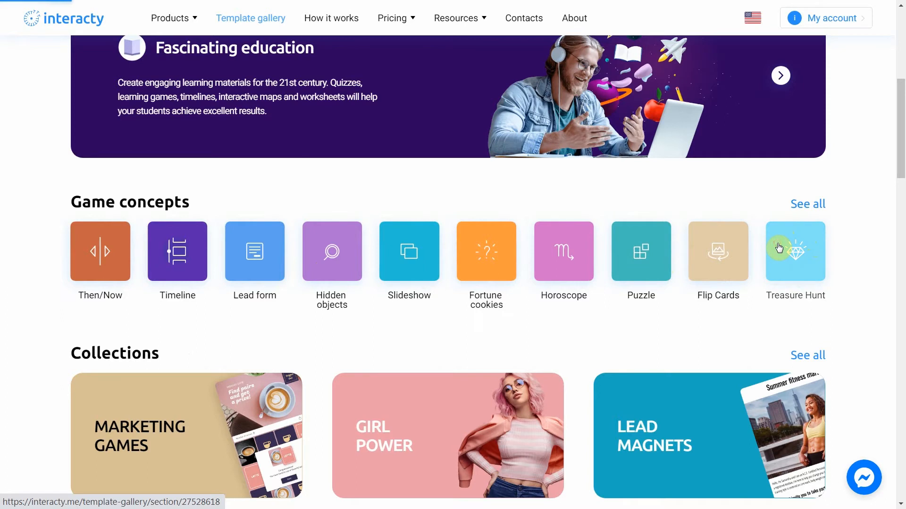
click(795, 252)
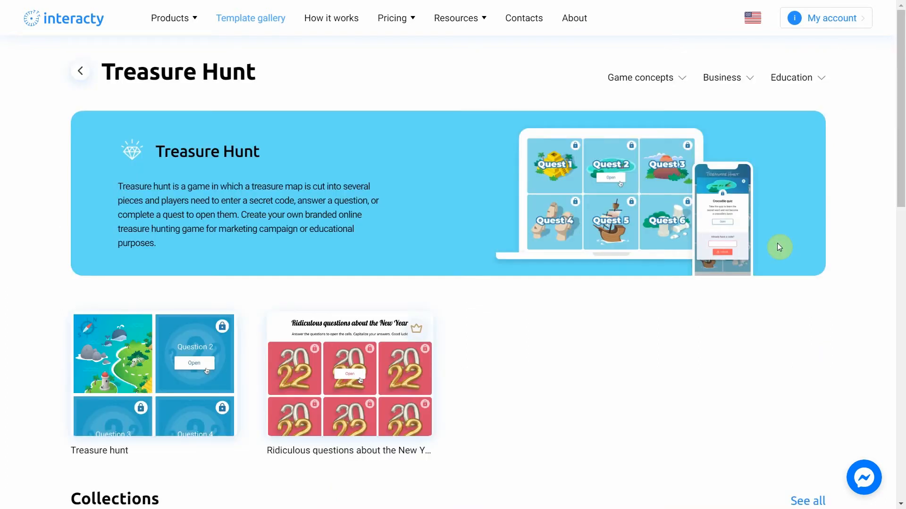
mouse_move(355, 445)
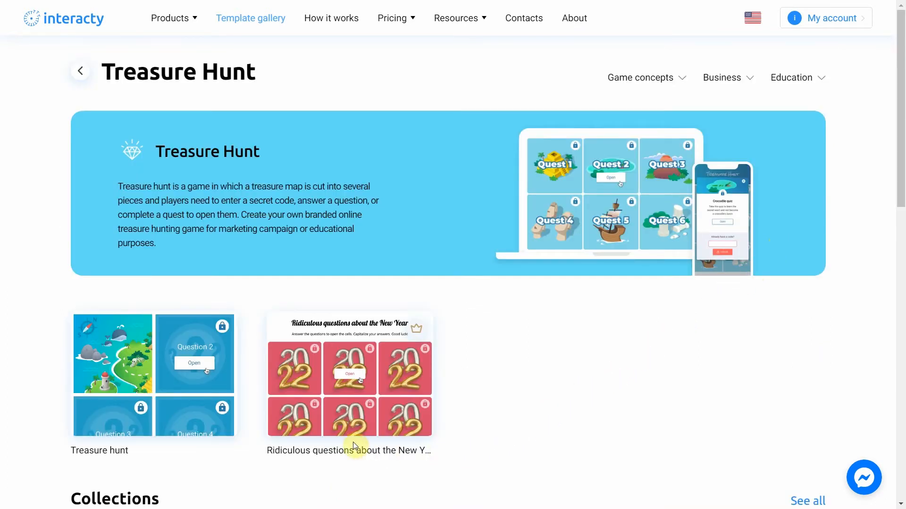
mouse_move(349, 376)
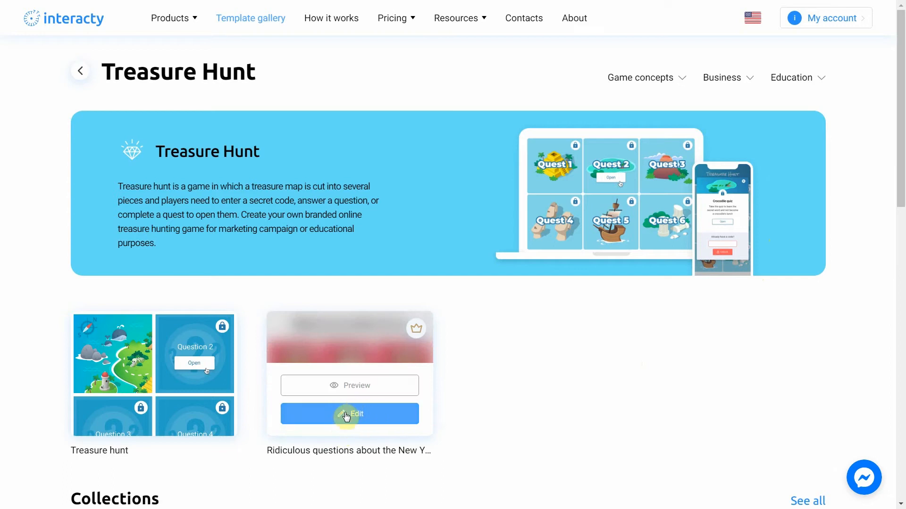
mouse_move(348, 394)
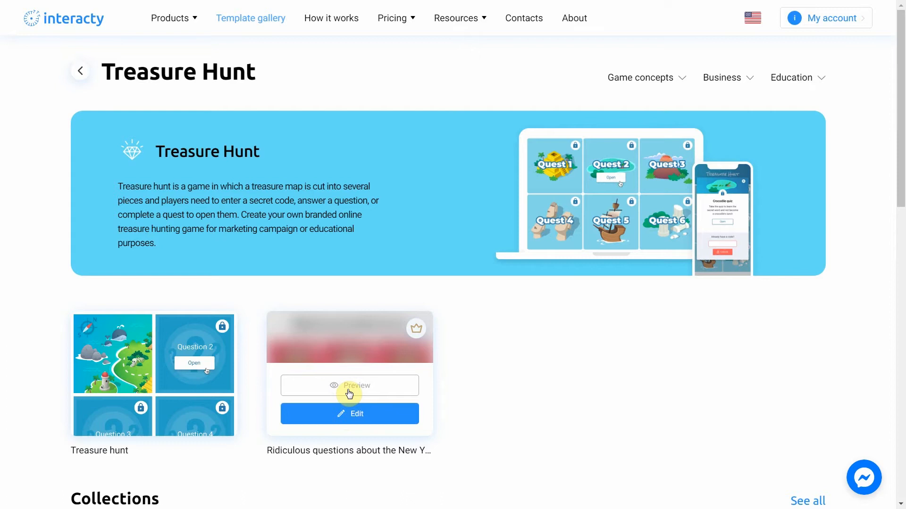
mouse_move(162, 340)
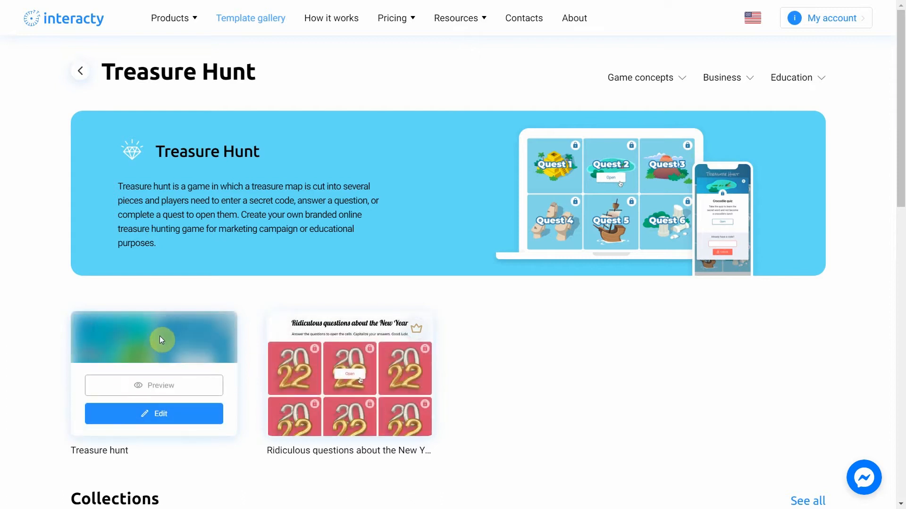
mouse_move(160, 399)
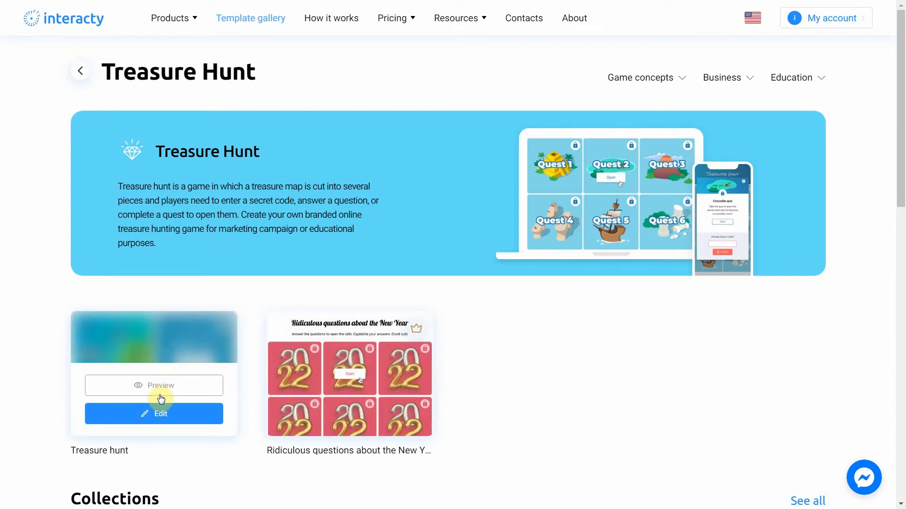
Start from the Treasure hunt template and retitle it 'How Well Do You Know the World?'.
click(154, 414)
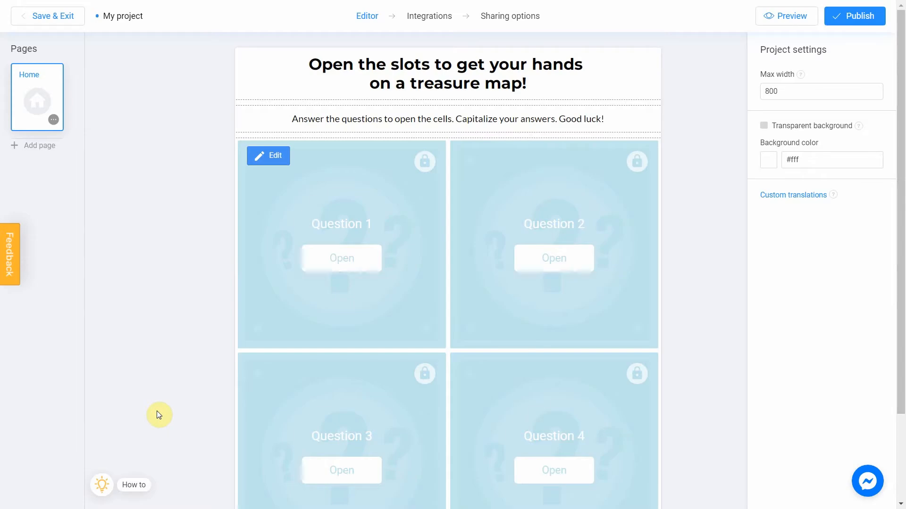
mouse_move(181, 396)
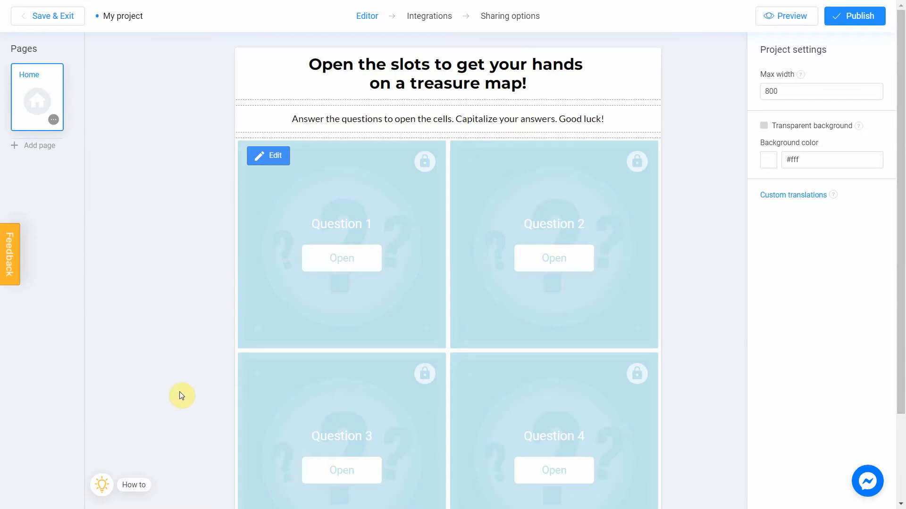
click(445, 74)
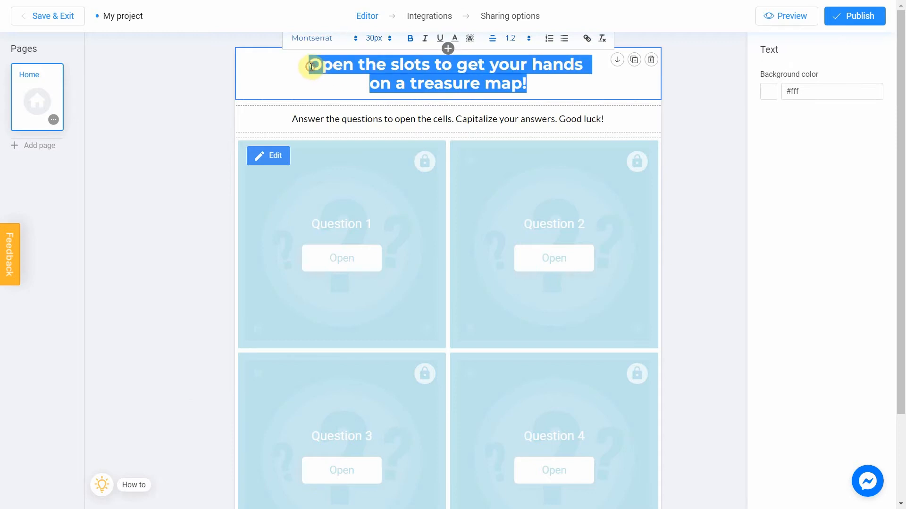
text(How Well Do You Know)
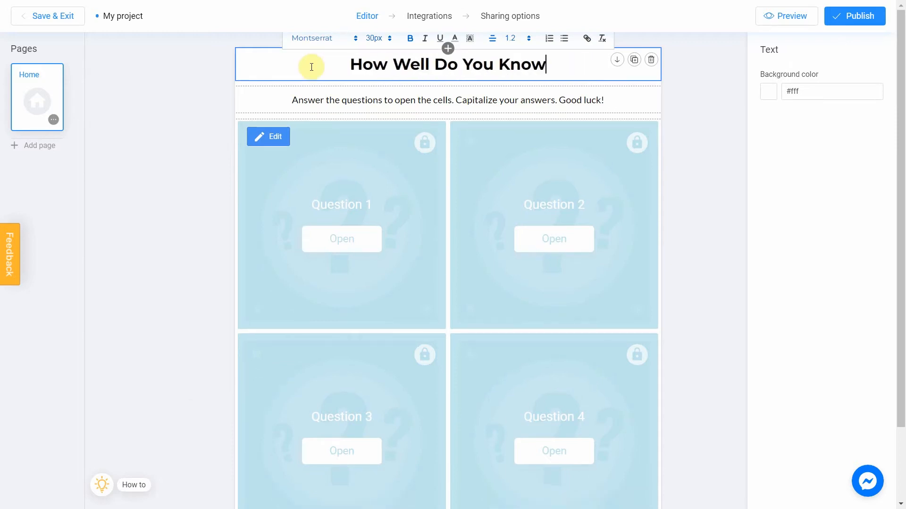
text(the World?)
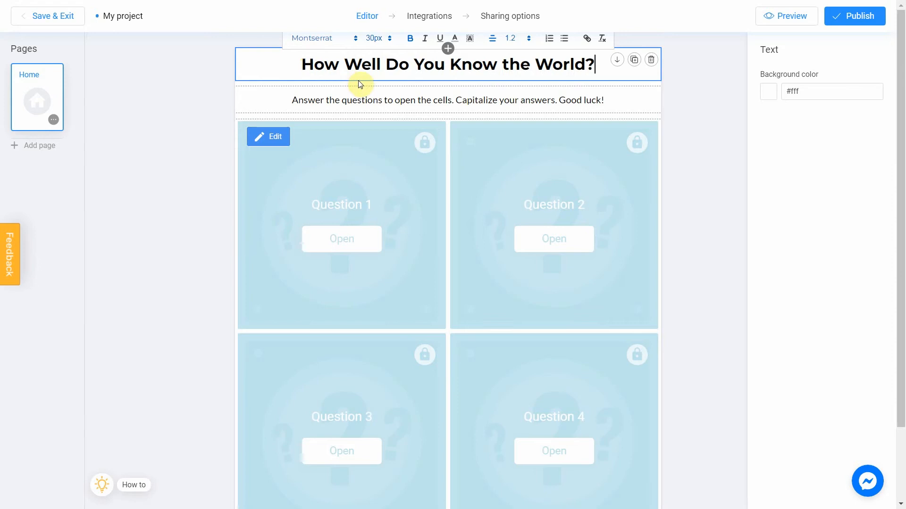
click(691, 152)
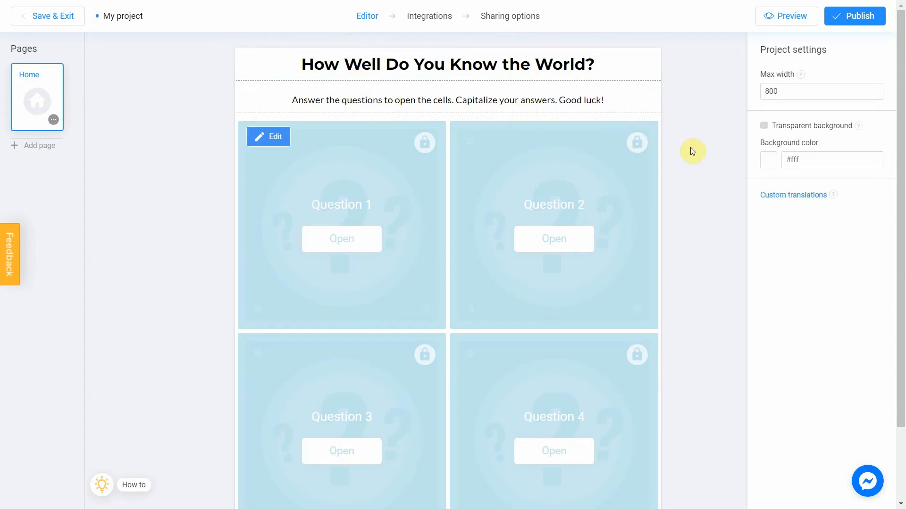
mouse_move(263, 134)
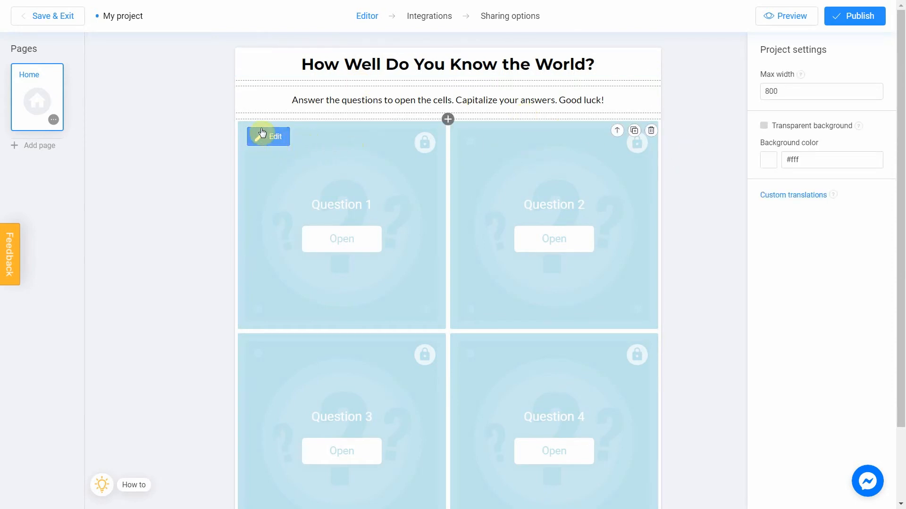
Open the game settings and make the playground cards square 1:1 after trying 5:4.
click(268, 136)
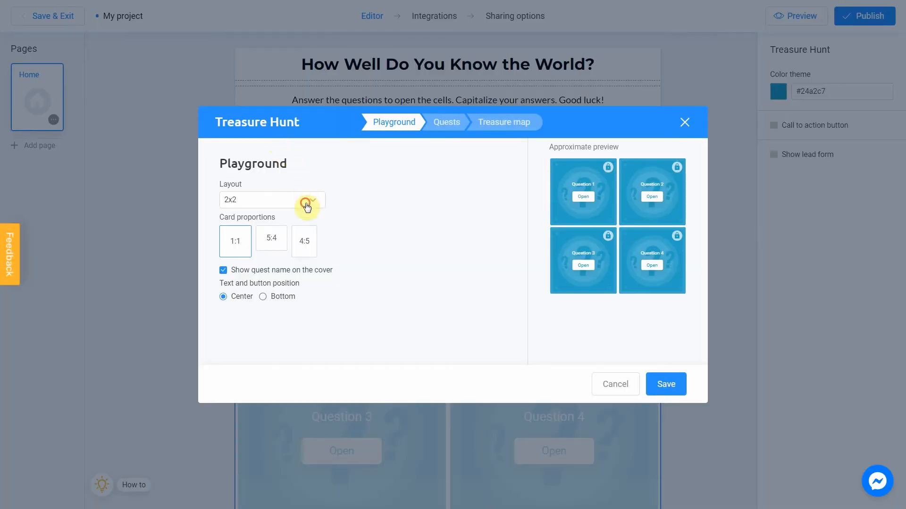
click(272, 200)
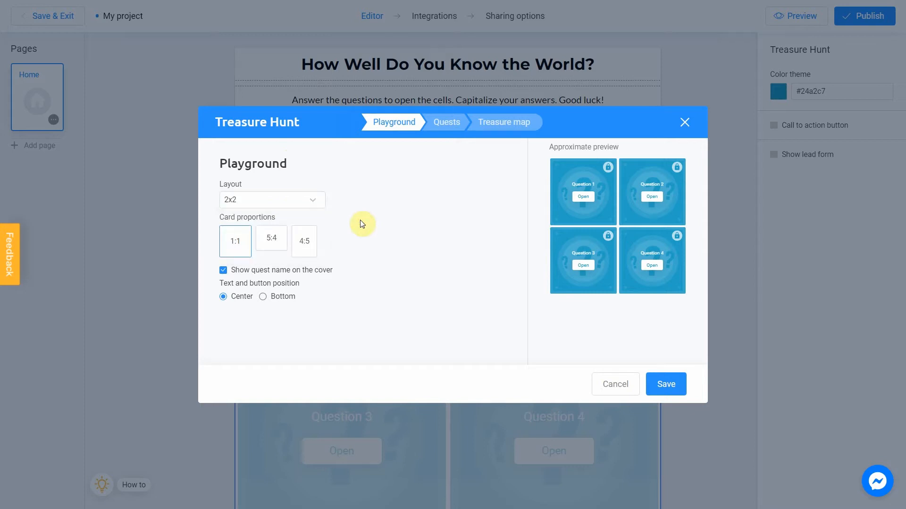
mouse_move(293, 220)
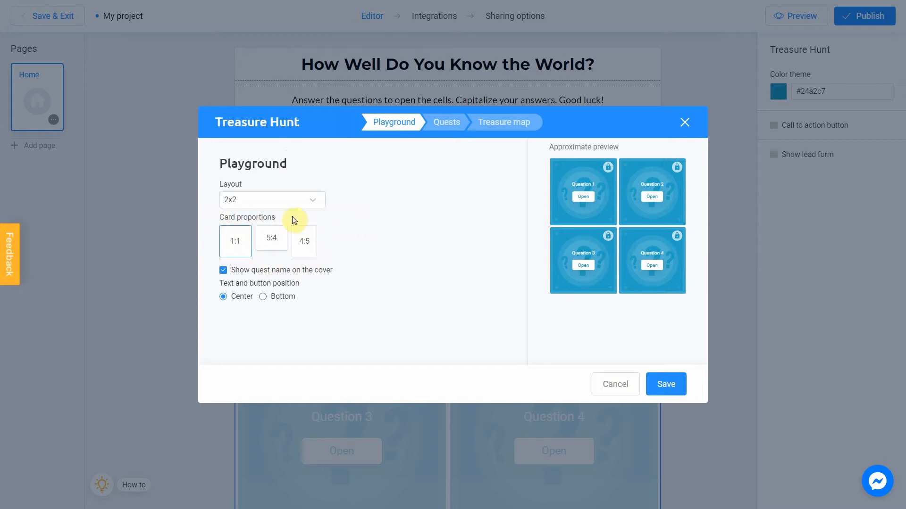
click(270, 241)
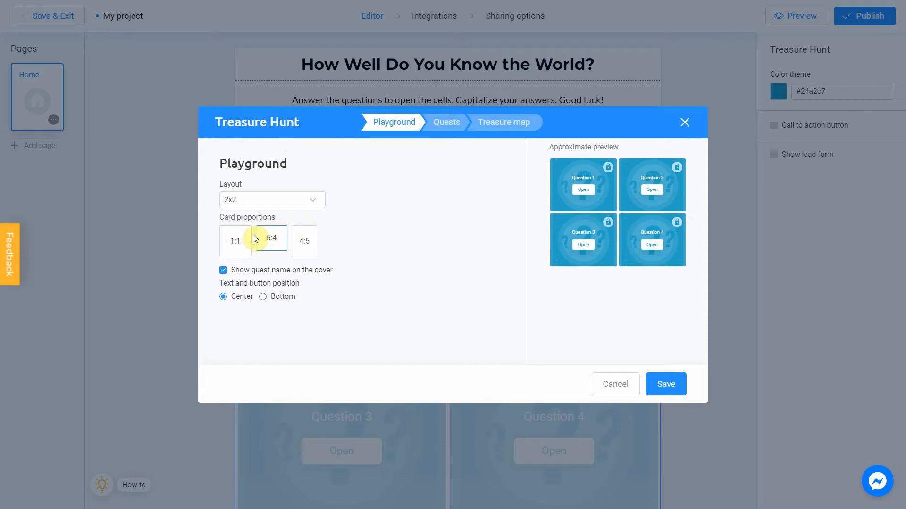
click(234, 242)
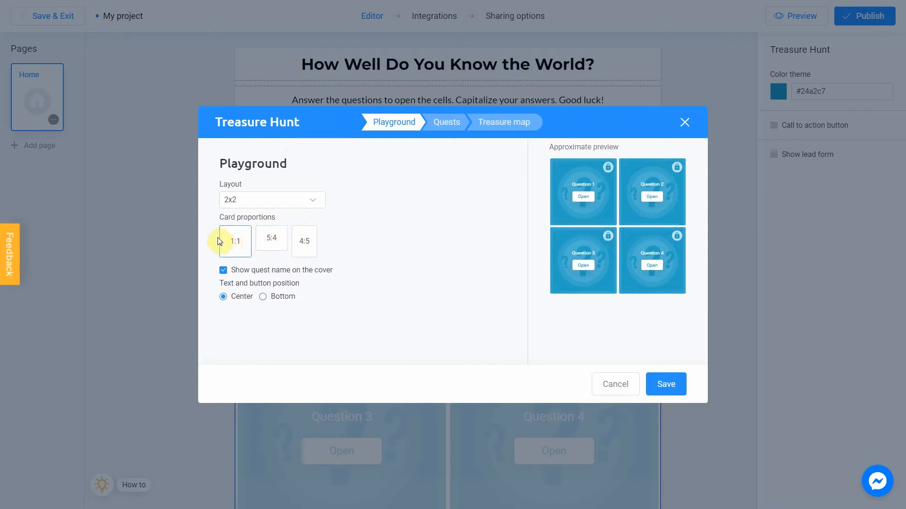
Keep quest names shown on covers and centre the card text and button.
click(223, 269)
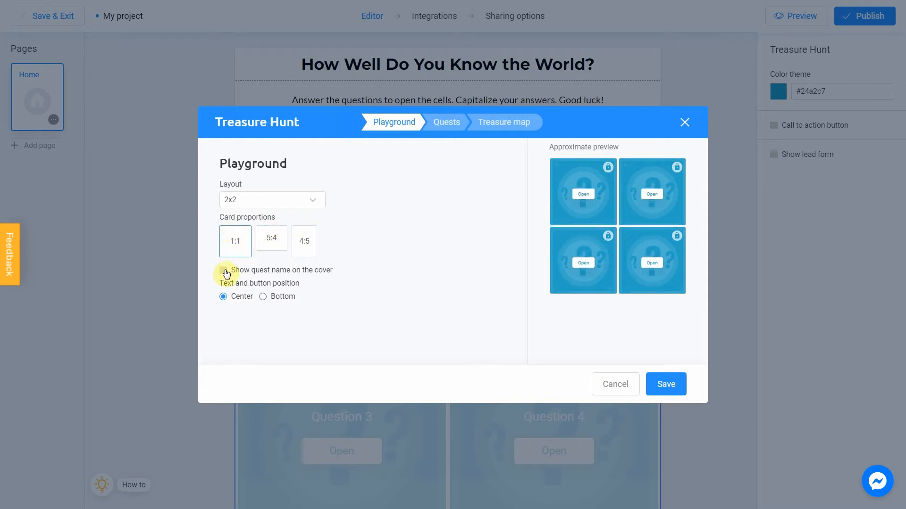
click(223, 270)
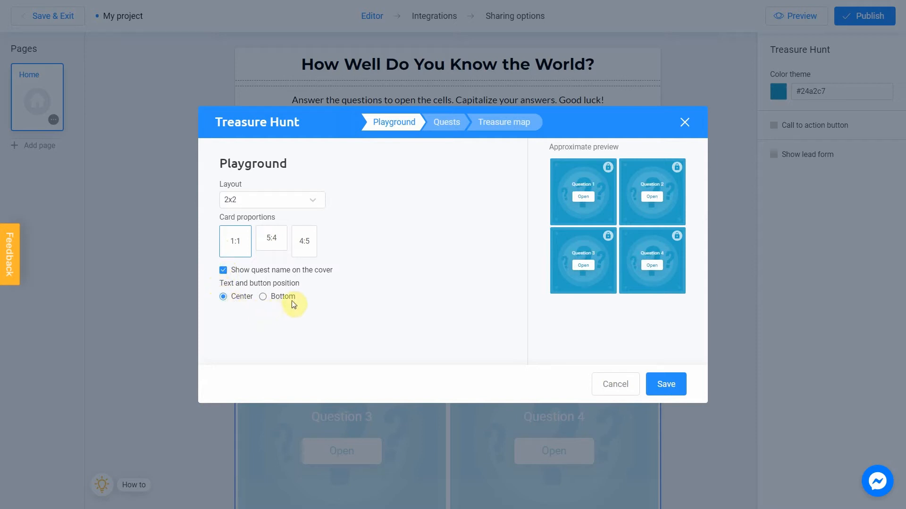
click(263, 296)
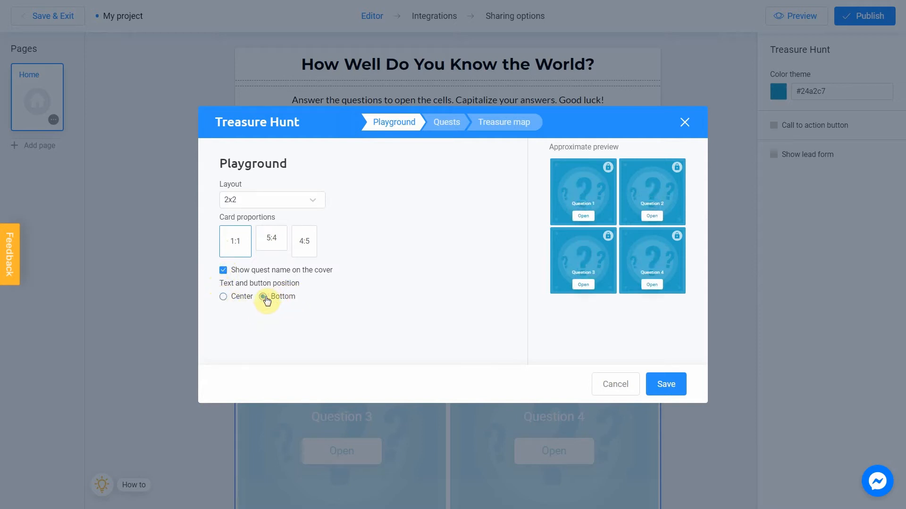
click(263, 296)
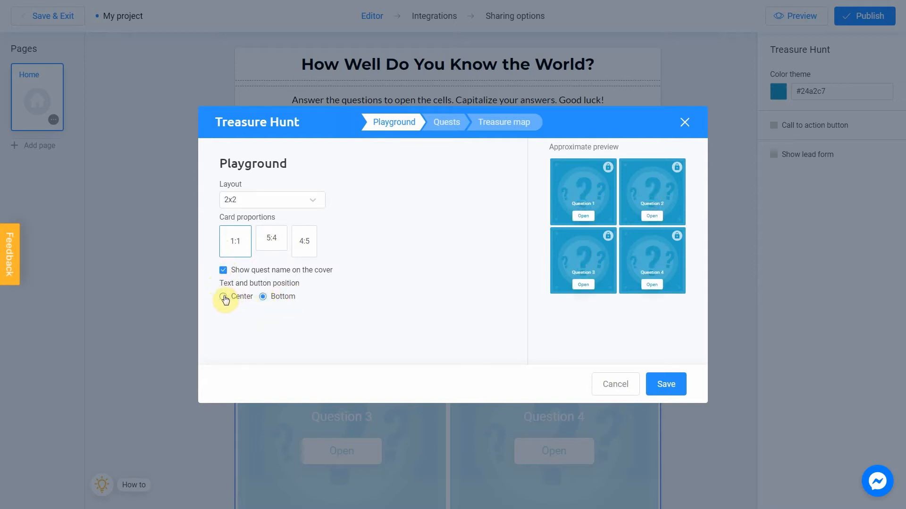
click(224, 297)
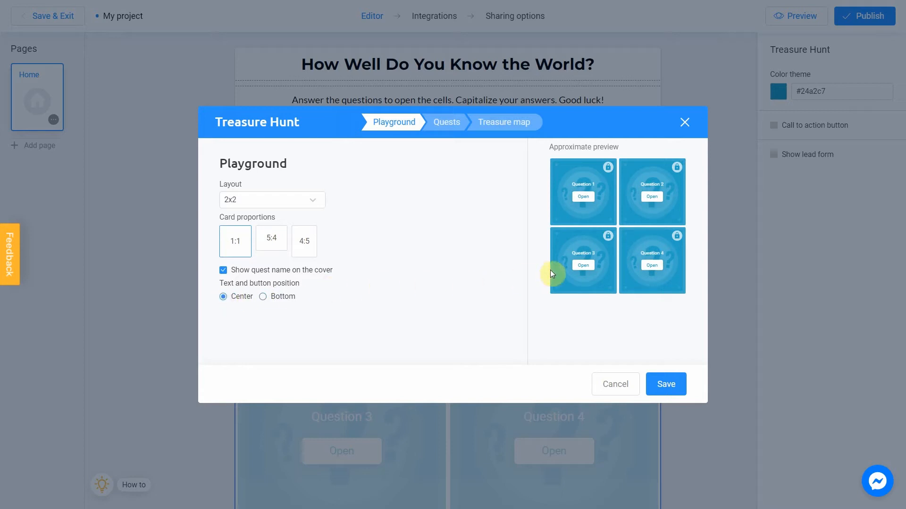
mouse_move(539, 217)
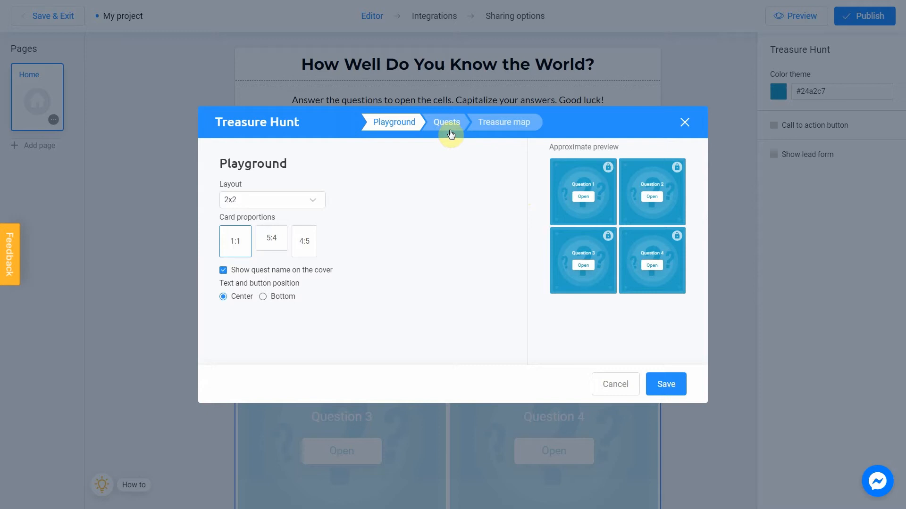
Switch the Treasure Hunt dialog to the Quests step to view Quest 1.
click(447, 121)
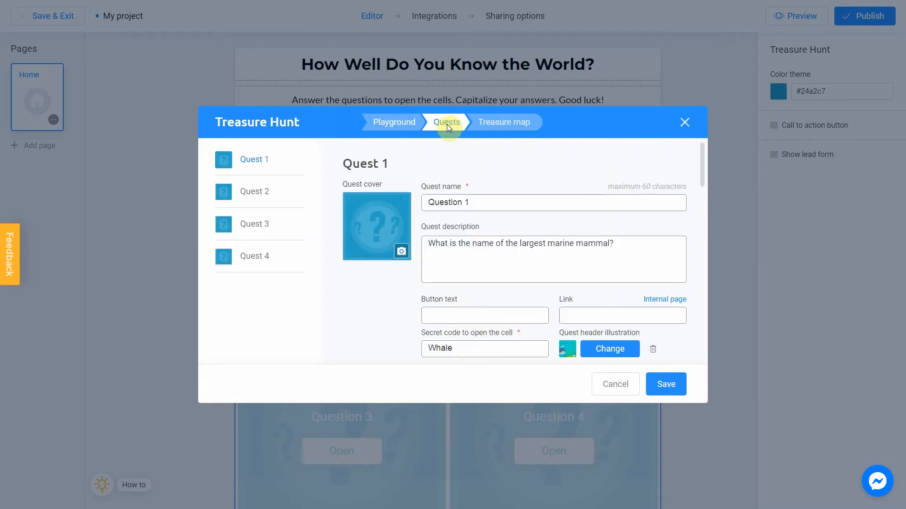
mouse_move(415, 261)
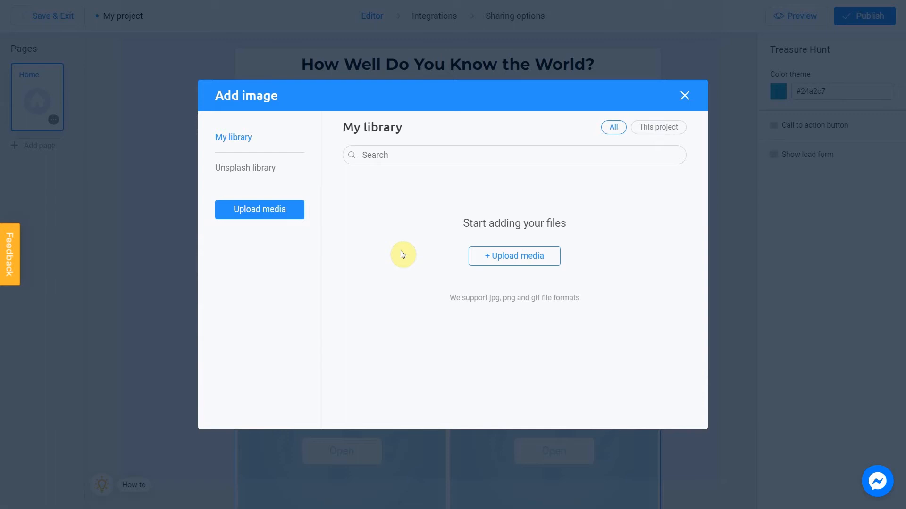
mouse_move(390, 245)
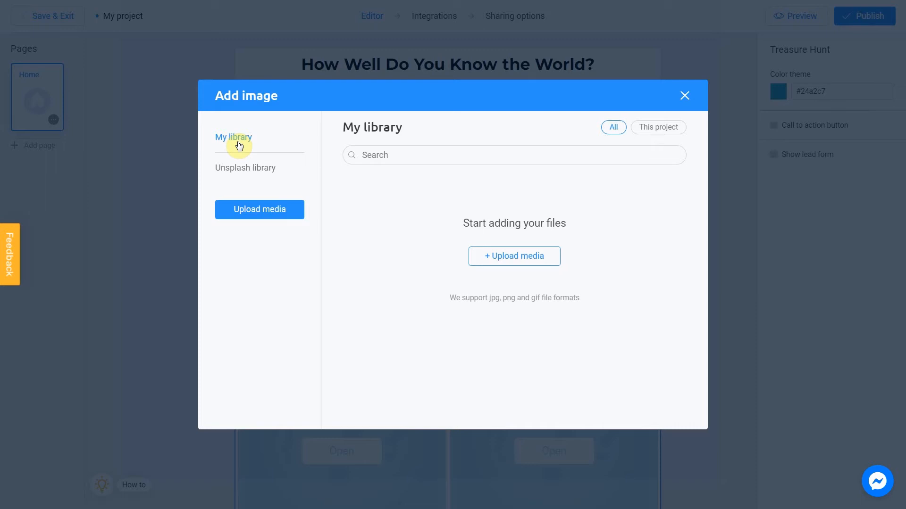
mouse_move(239, 151)
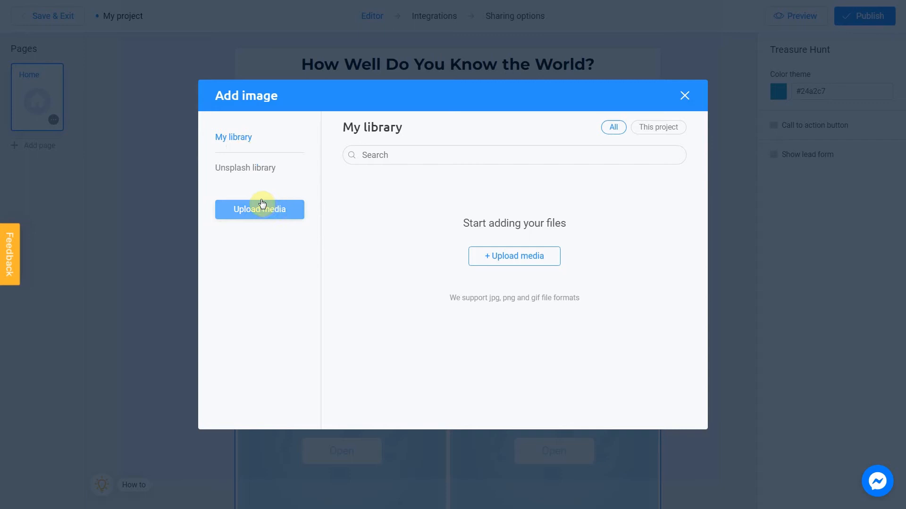
mouse_move(237, 162)
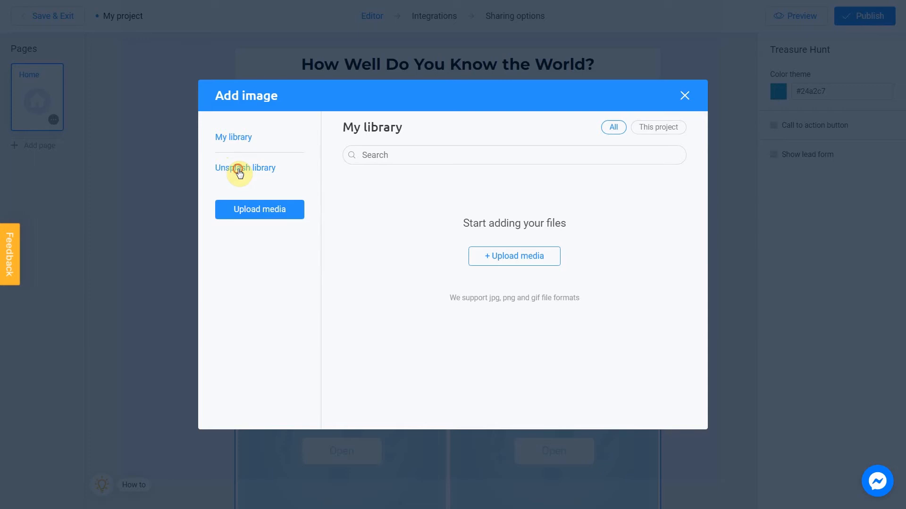
Set Quest 1's cover to the Unsplash photo of red pins on a map.
click(245, 167)
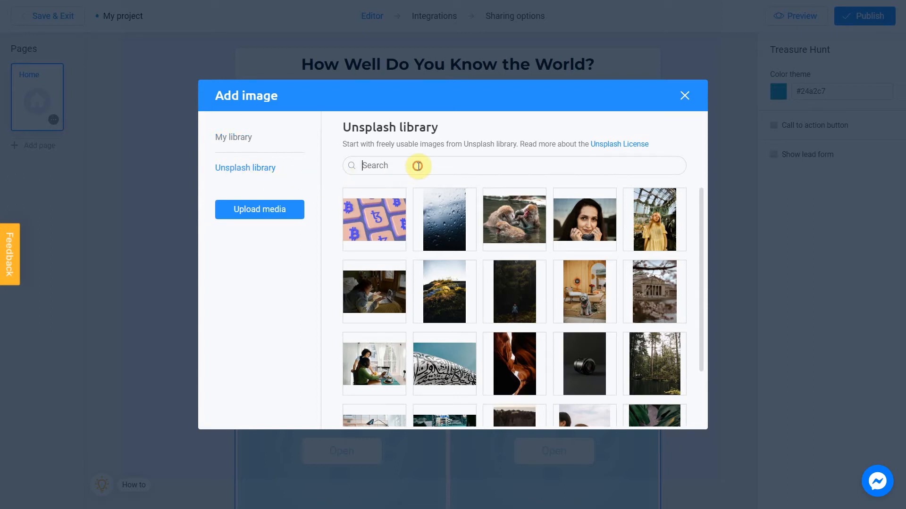
text(map)
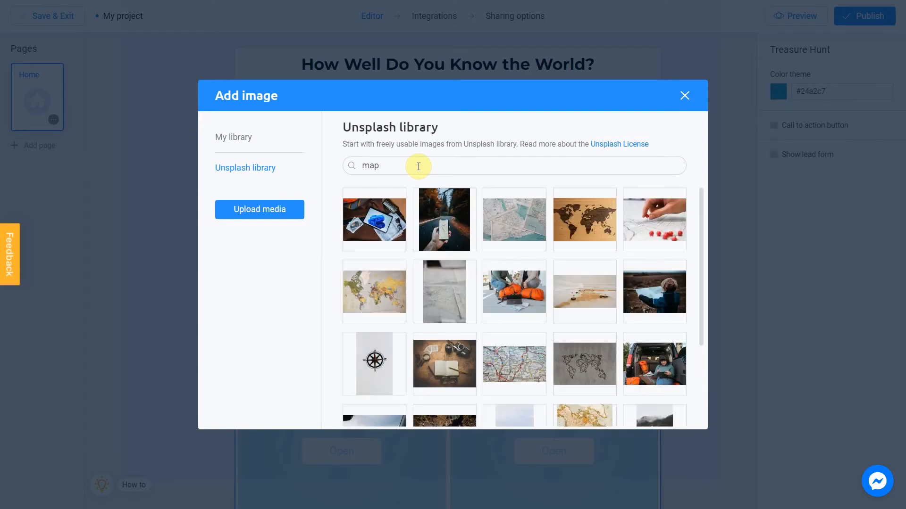
mouse_move(655, 226)
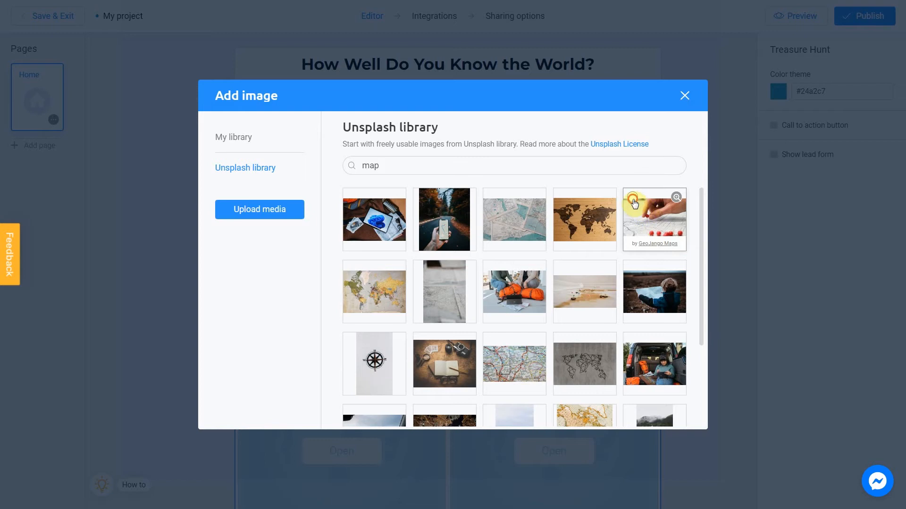
click(653, 219)
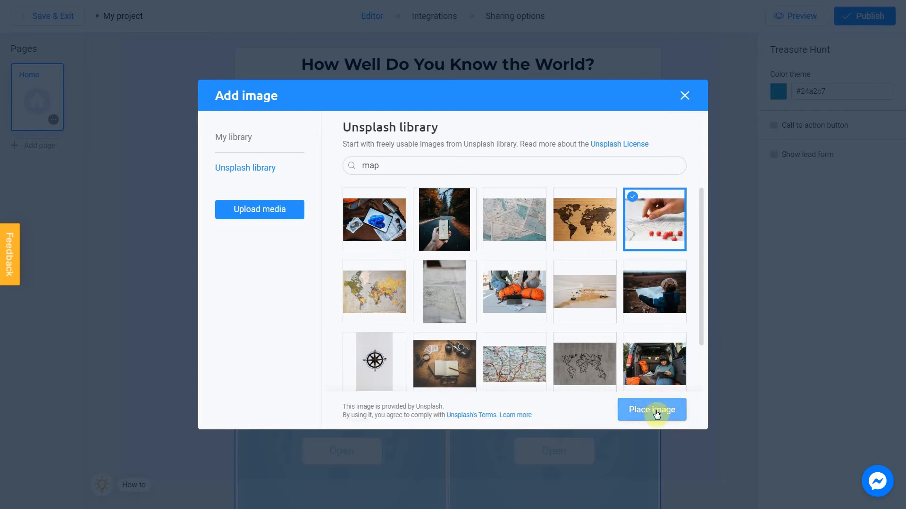
click(651, 409)
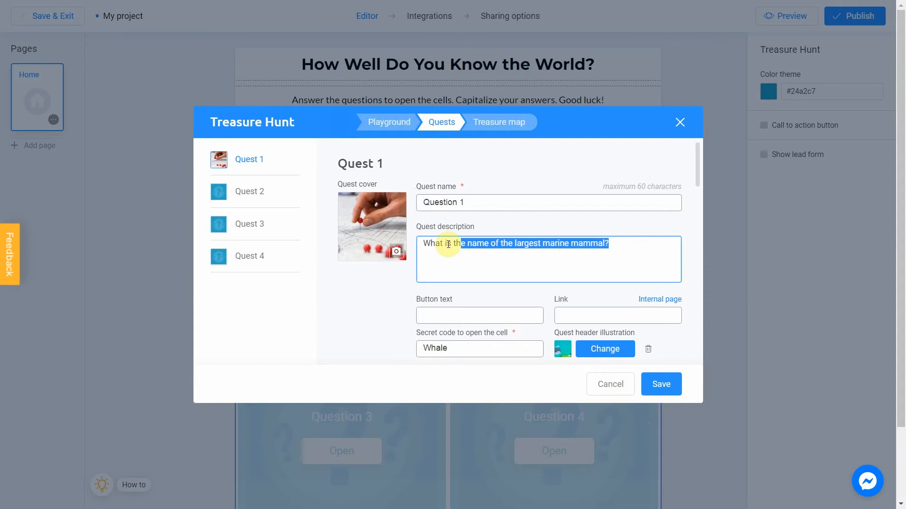
Change Quest 1's question to 'What is the world's largest continent?' with secret code Asia.
key(Backspace)
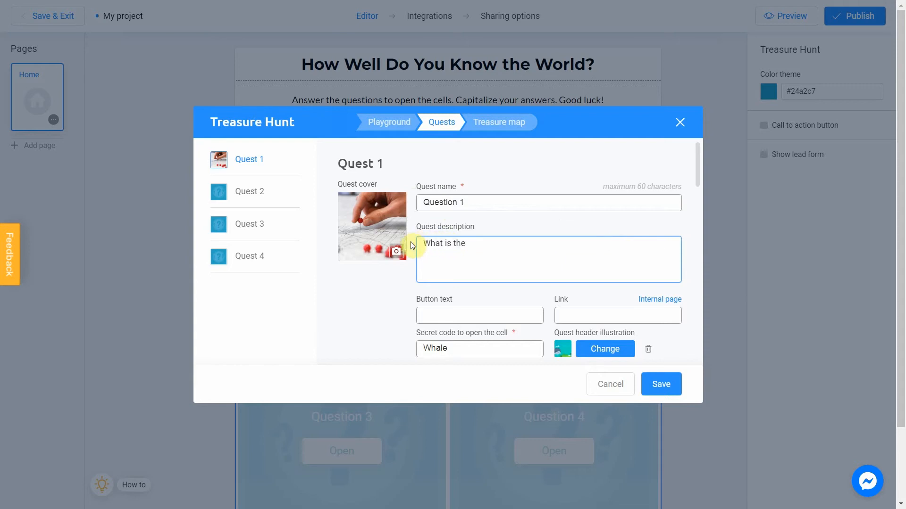
text(world's largest continen)
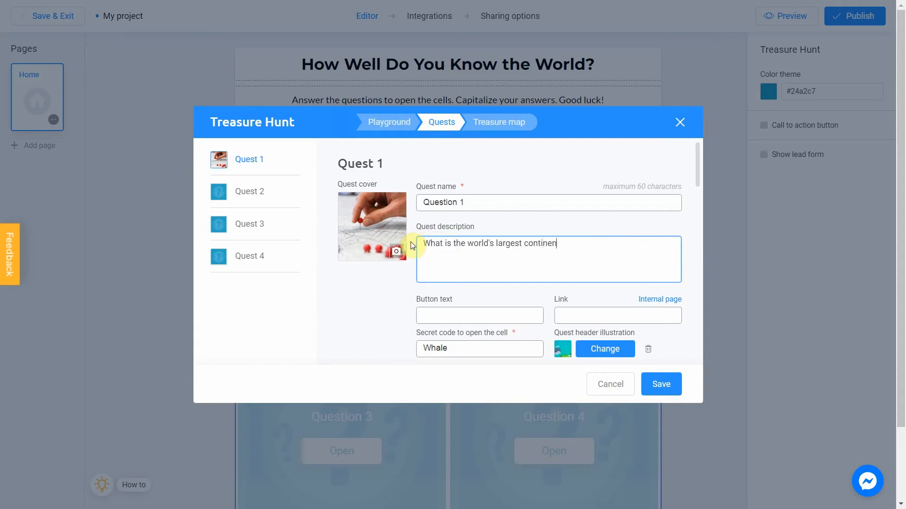
text(t?)
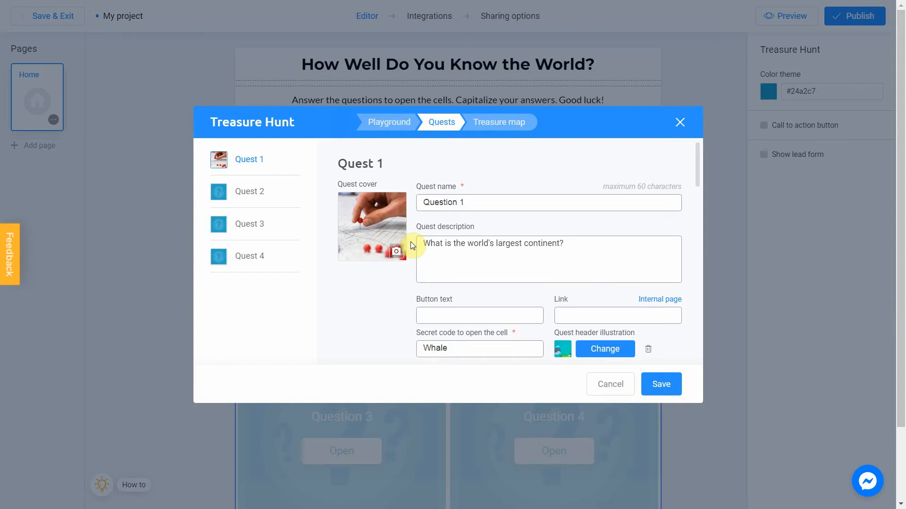
mouse_move(416, 278)
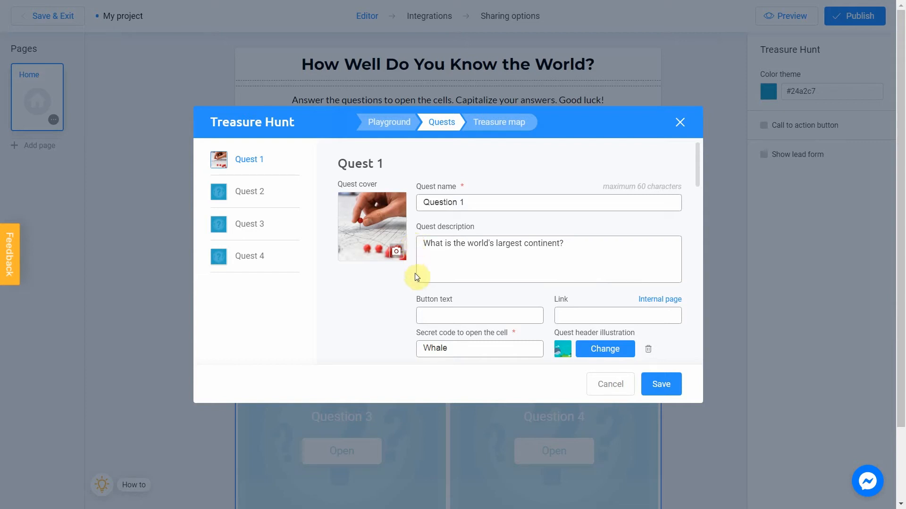
mouse_move(436, 297)
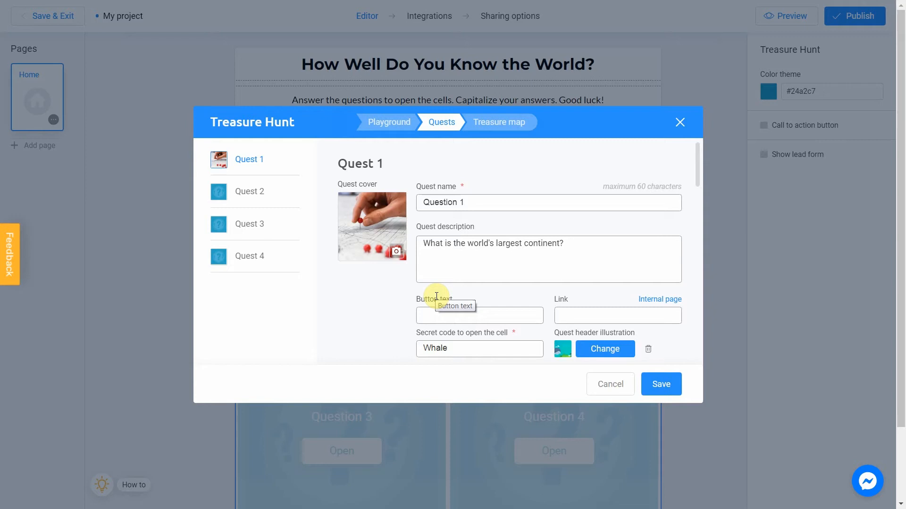
mouse_move(461, 349)
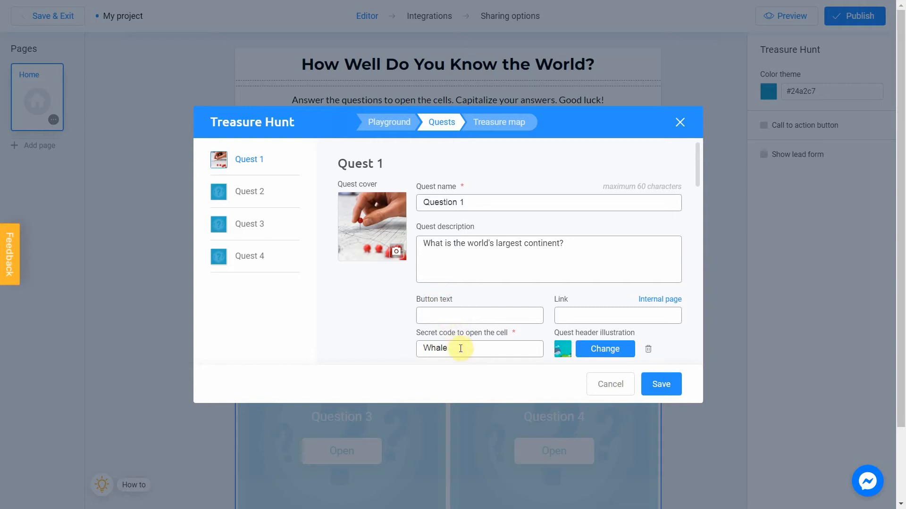
text(As)
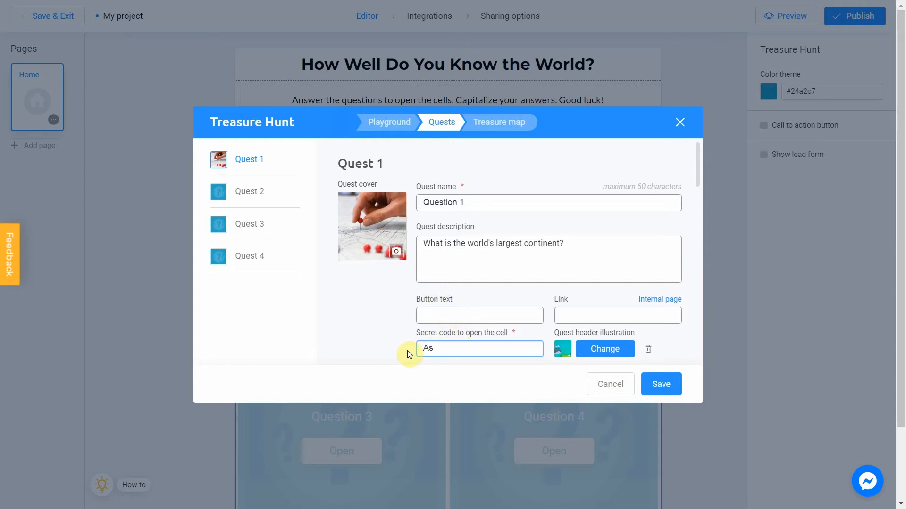
text(ia)
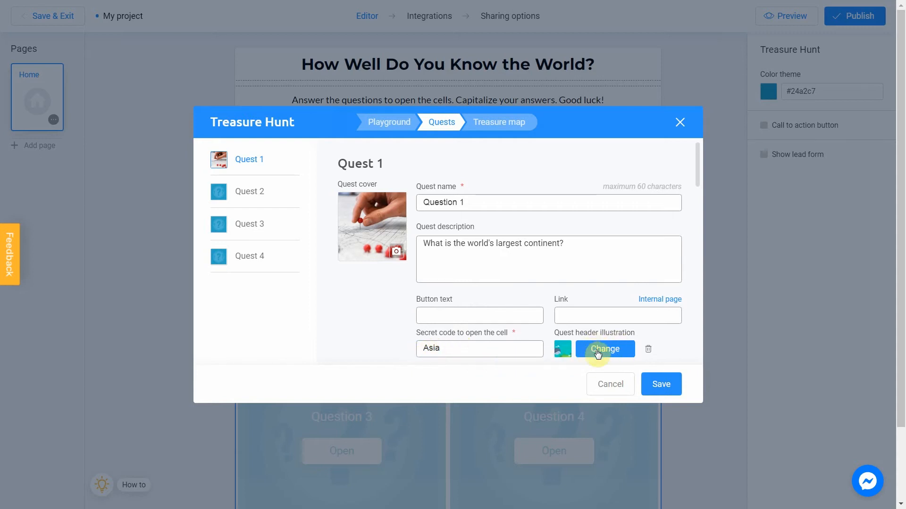
Replace Quest 1's header illustration with a colourful antique map from an Unsplash 'map' search.
click(605, 349)
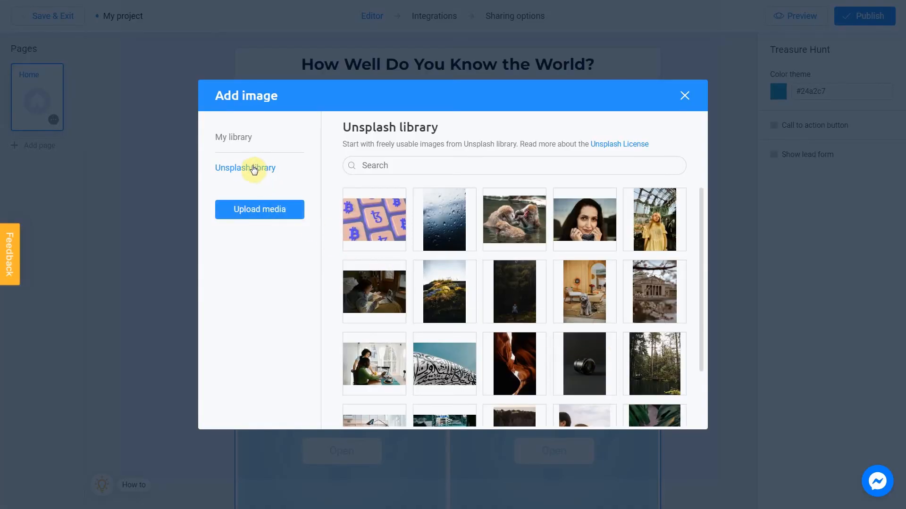
mouse_move(362, 175)
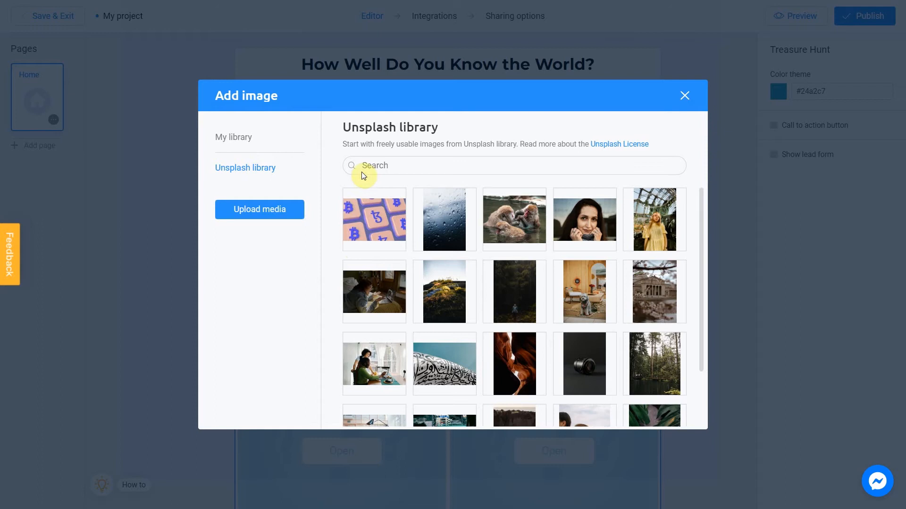
text(map)
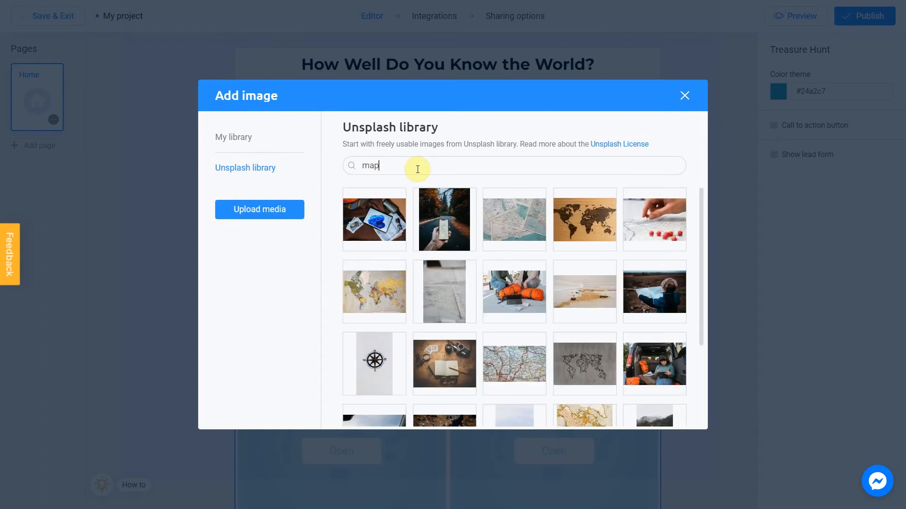
scroll(down, 3)
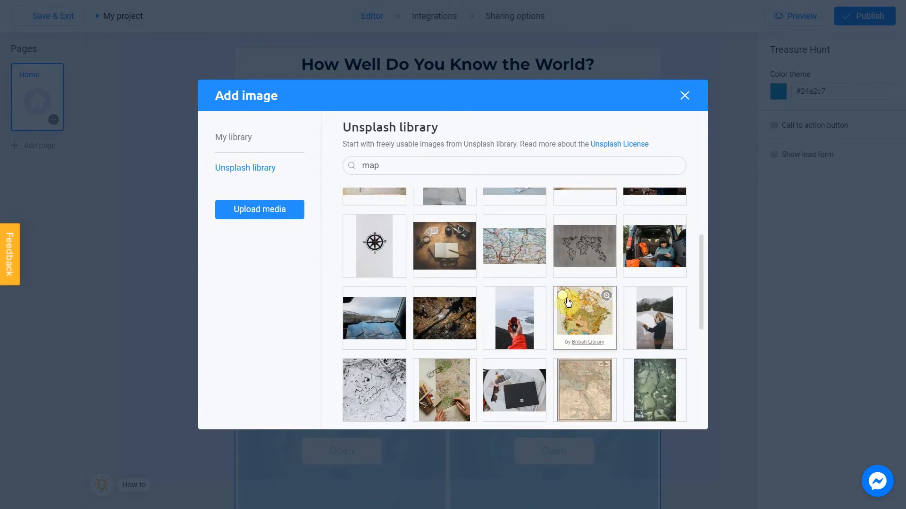
click(584, 318)
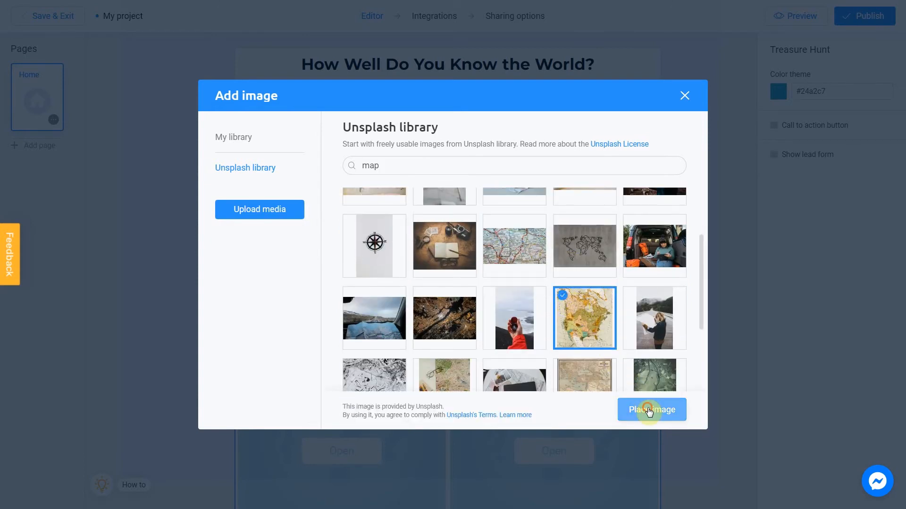
click(651, 409)
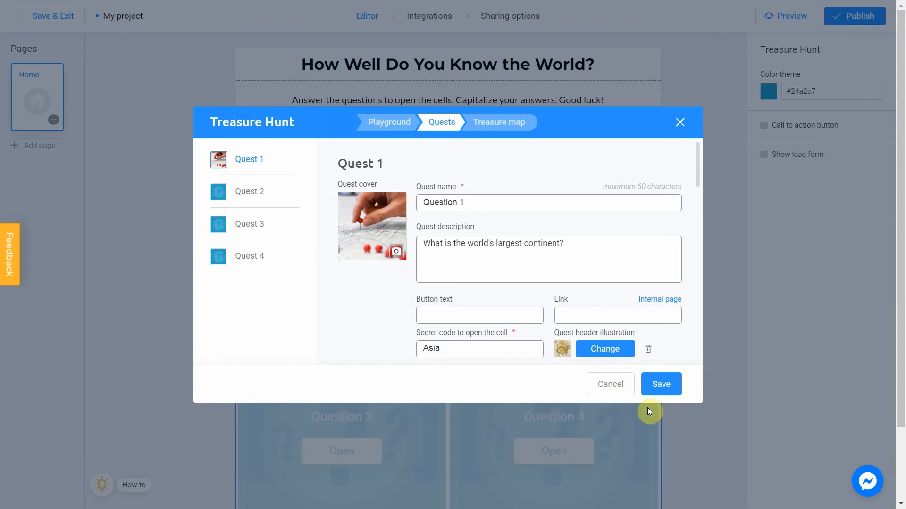
mouse_move(261, 191)
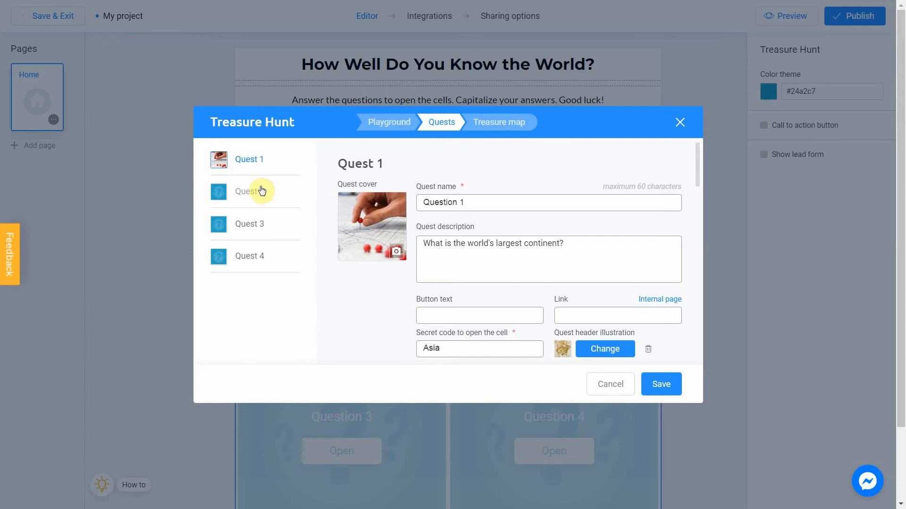
Give Quest 2 the red-pins map photo from My library as its cover.
click(249, 191)
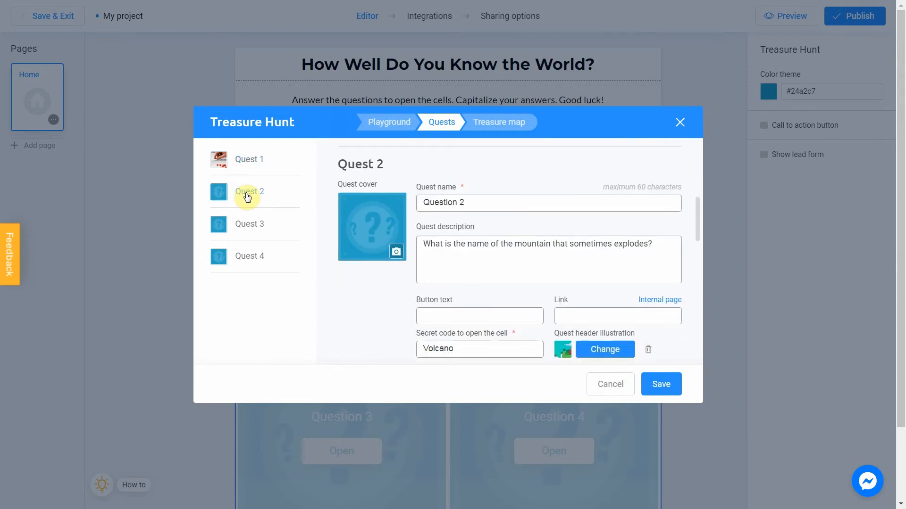
click(396, 252)
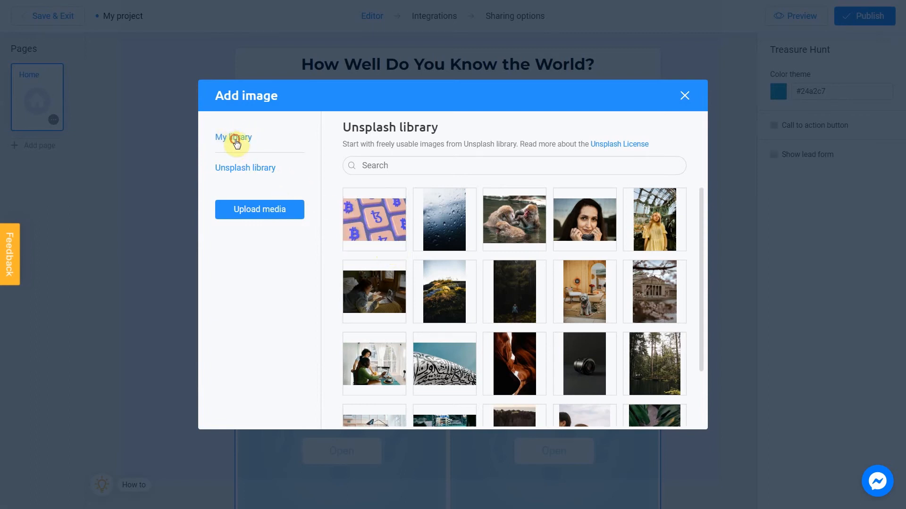
click(234, 137)
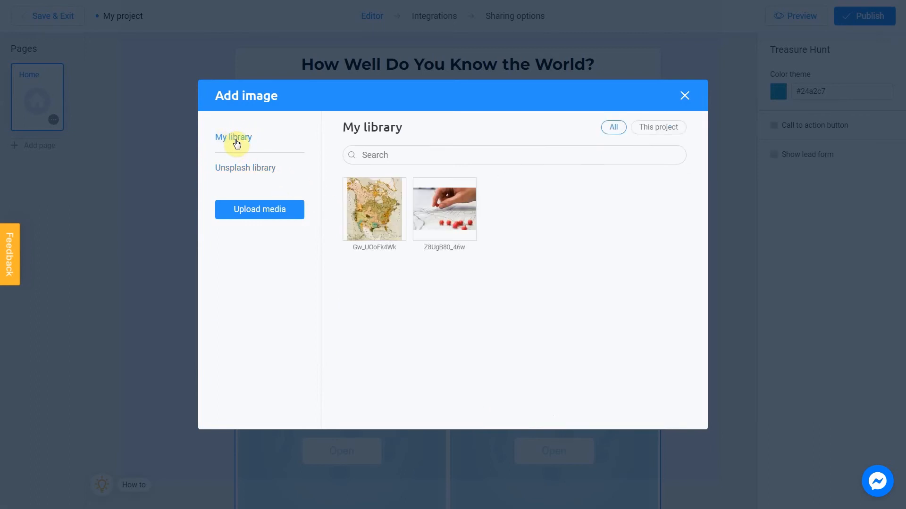
mouse_move(246, 147)
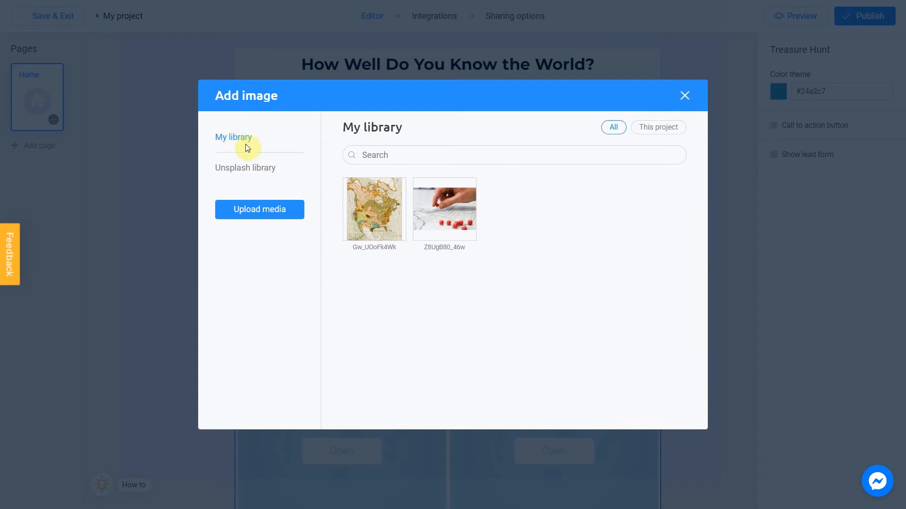
click(445, 209)
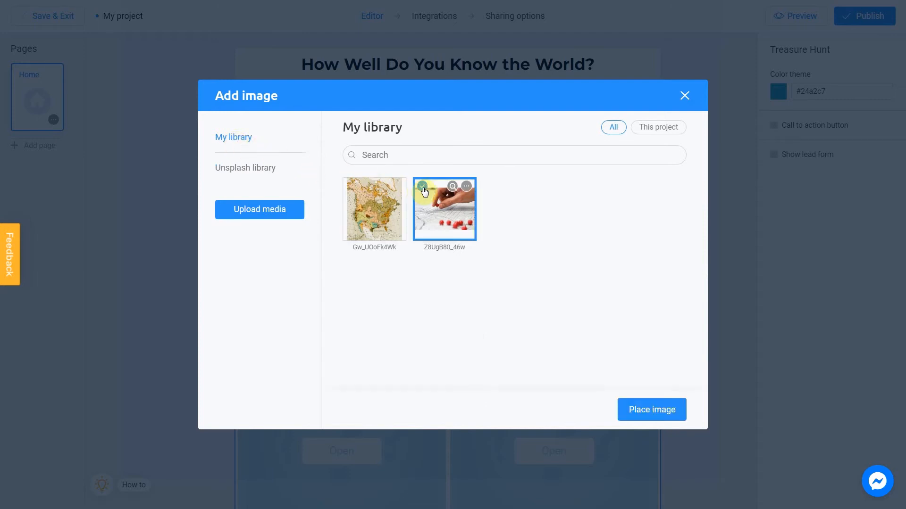
click(444, 209)
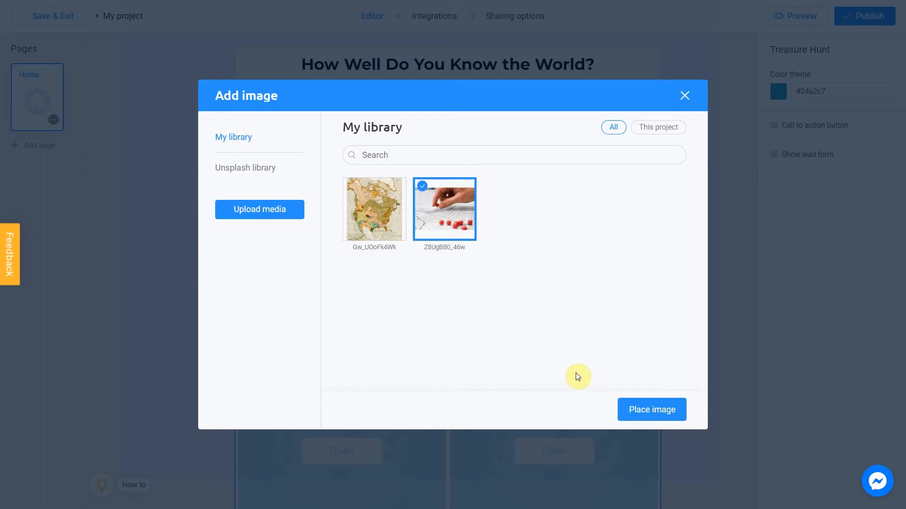
click(651, 410)
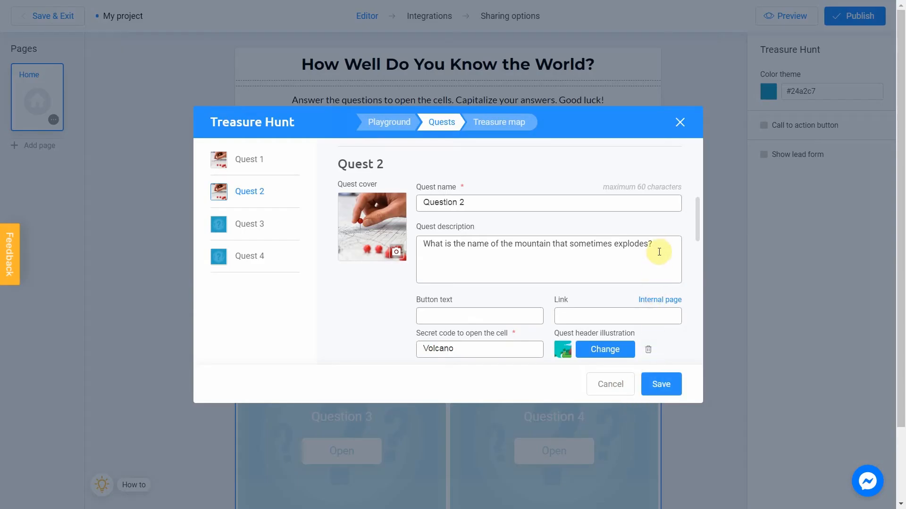
Replace Quest 2's volcano question with 'Riga is the capital of which country?' and code Latvia.
triple_click(537, 244)
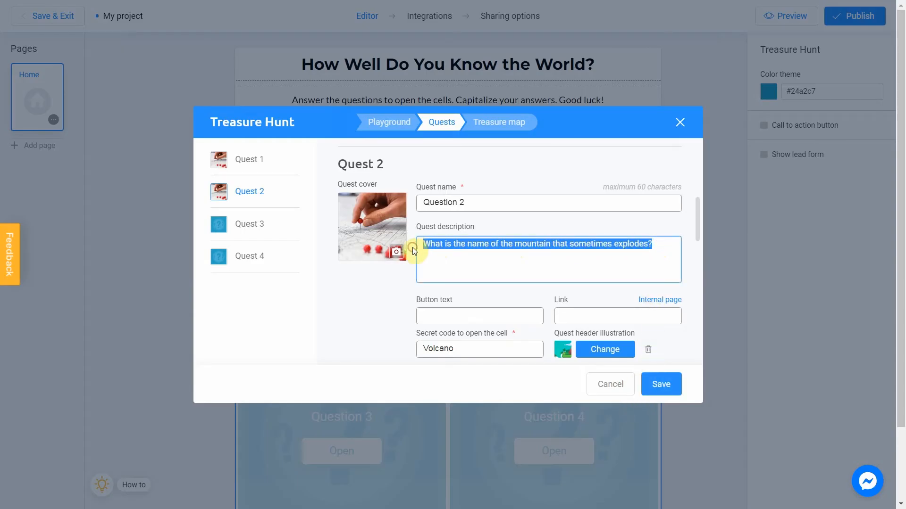
text(Riga is the capital of which)
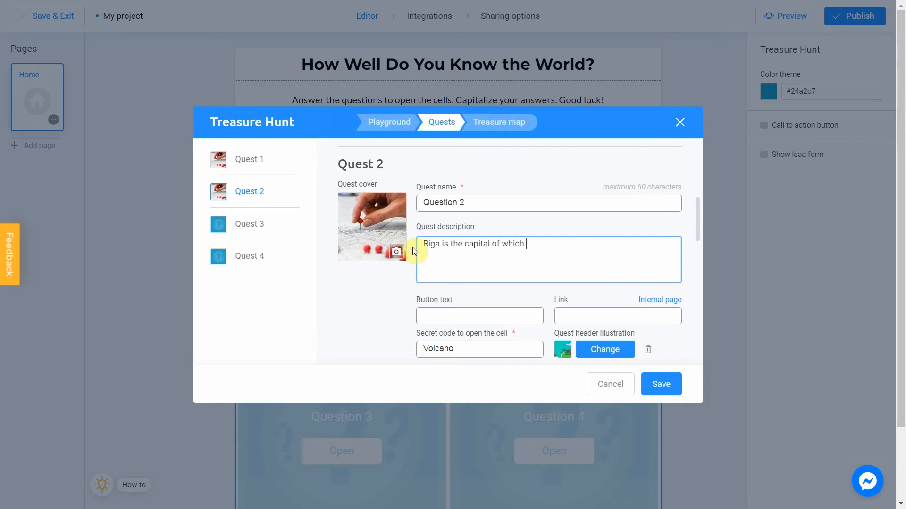
text(country?)
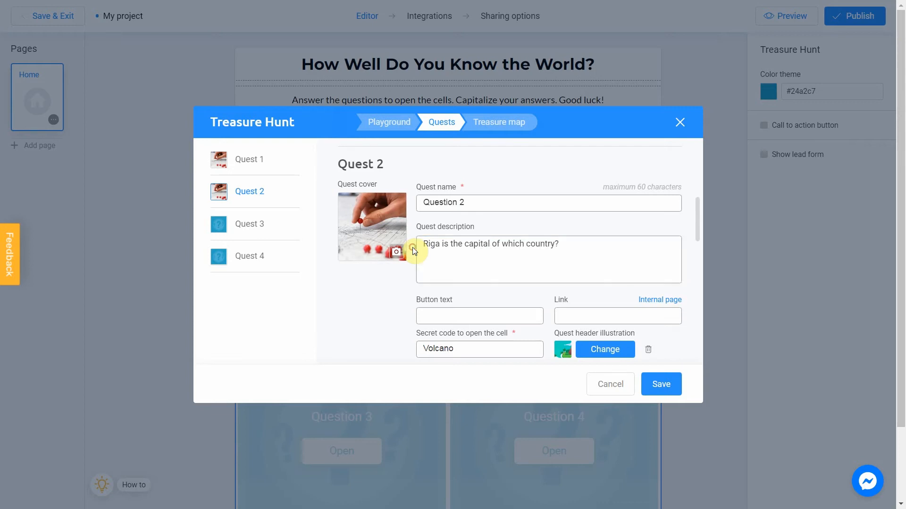
triple_click(479, 350)
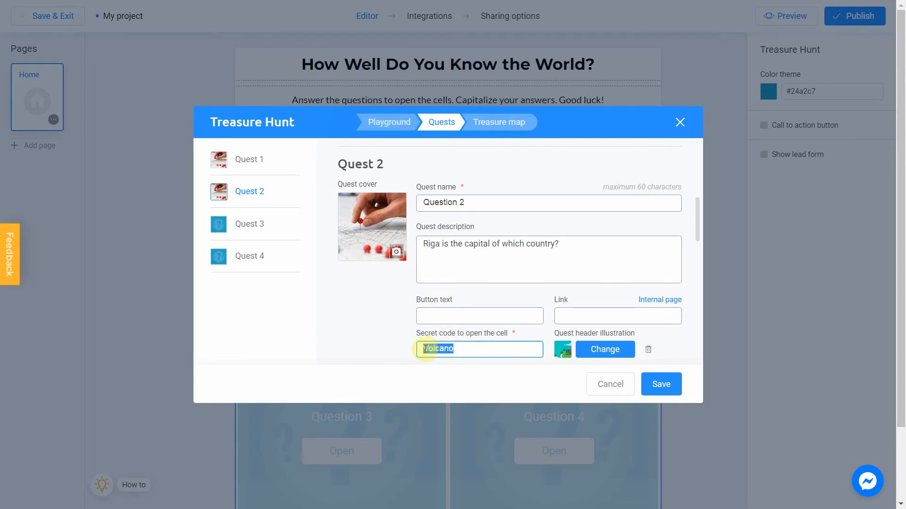
text(Latvia)
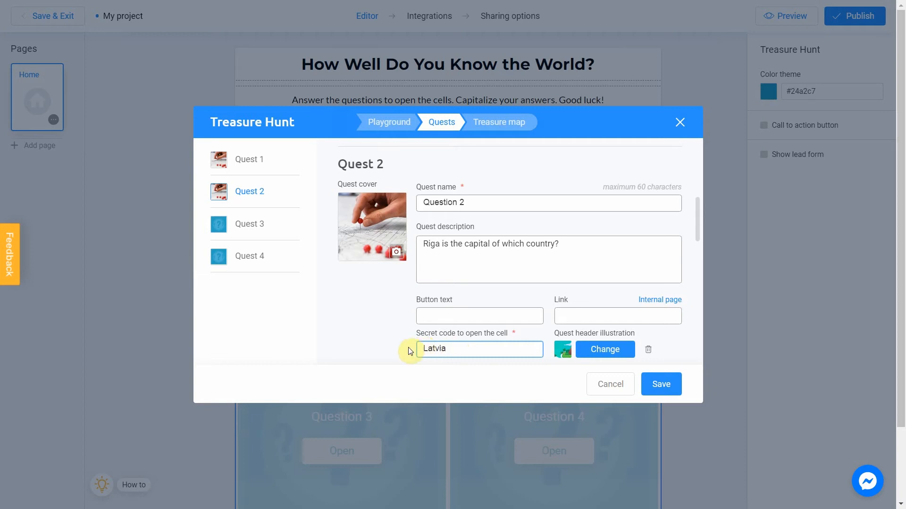
mouse_move(604, 349)
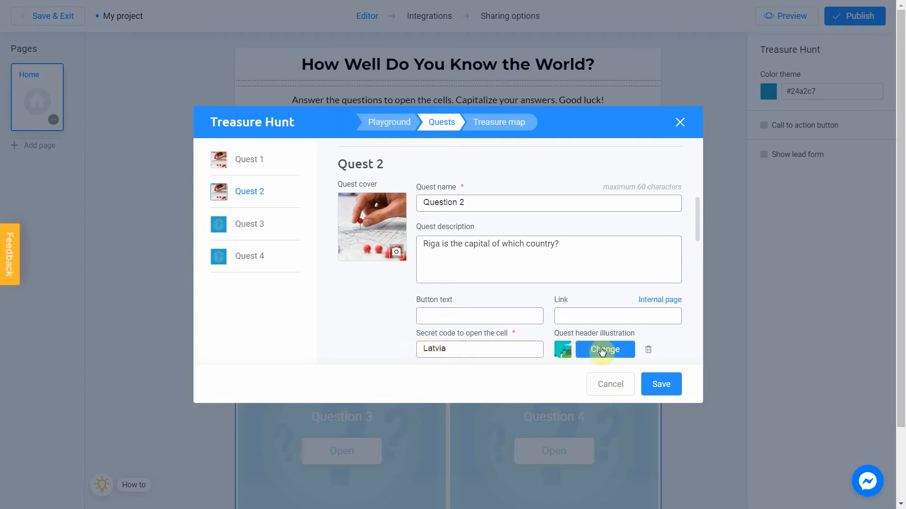
Search Unsplash for 'riga' and place the sunlit city photo as Quest 2's header.
click(604, 349)
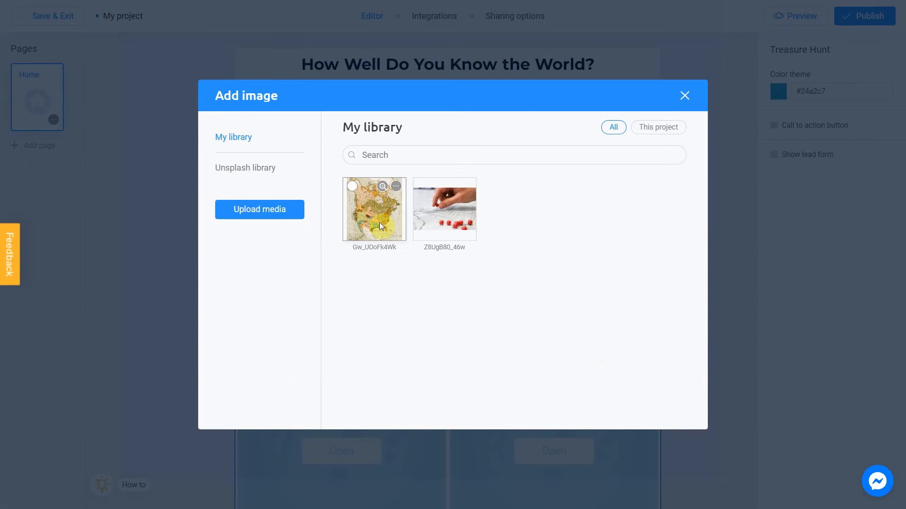
click(245, 168)
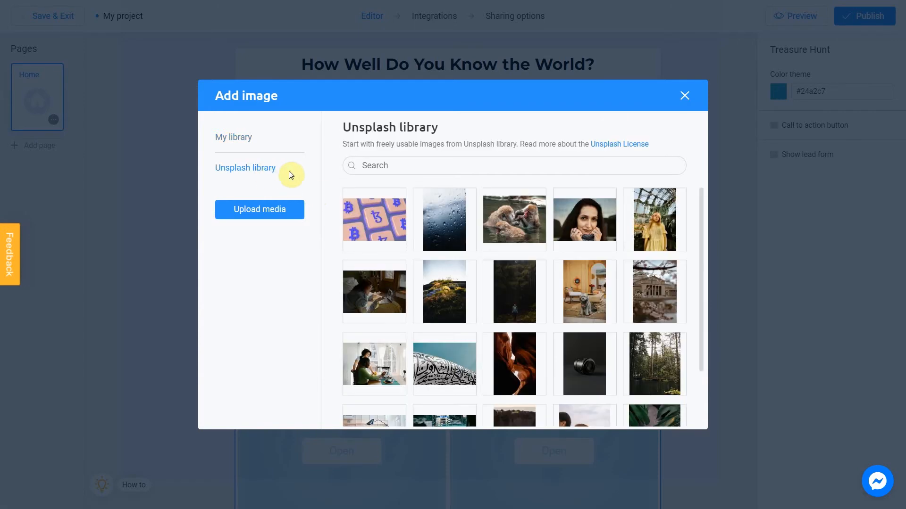
text(ri)
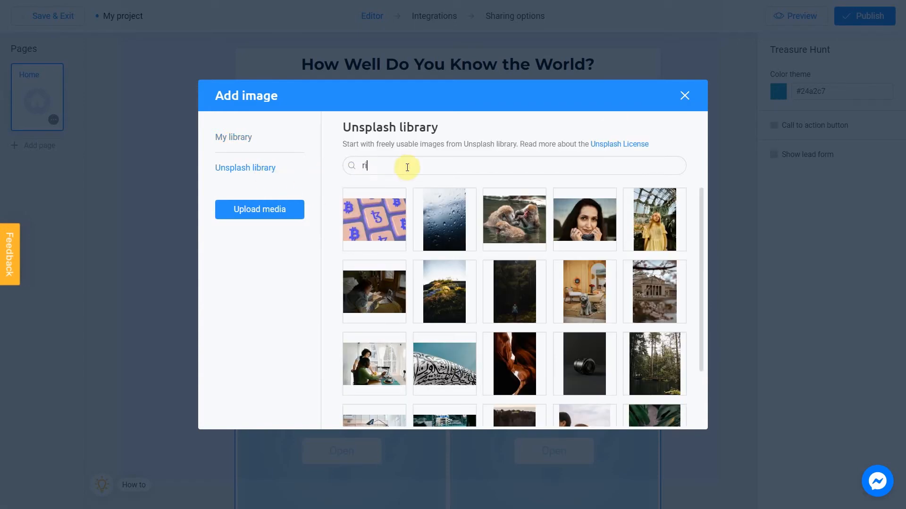
text(ga)
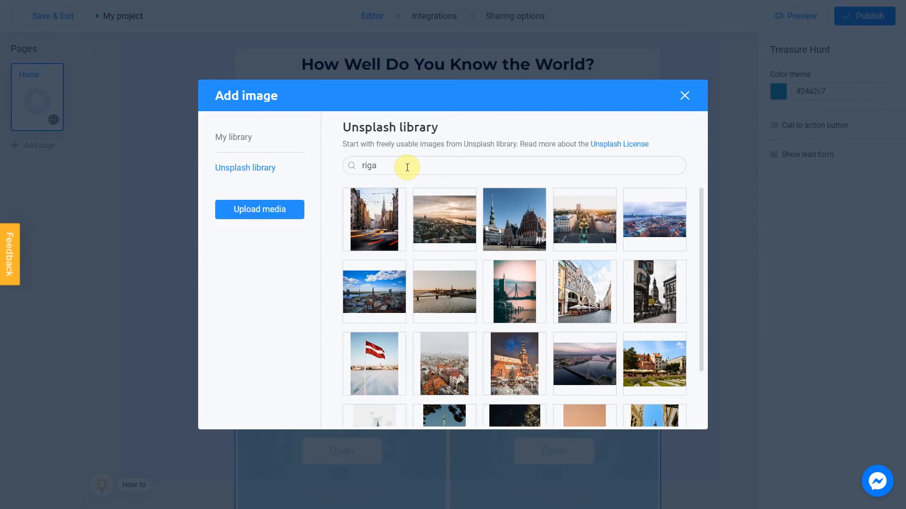
scroll(down, 3)
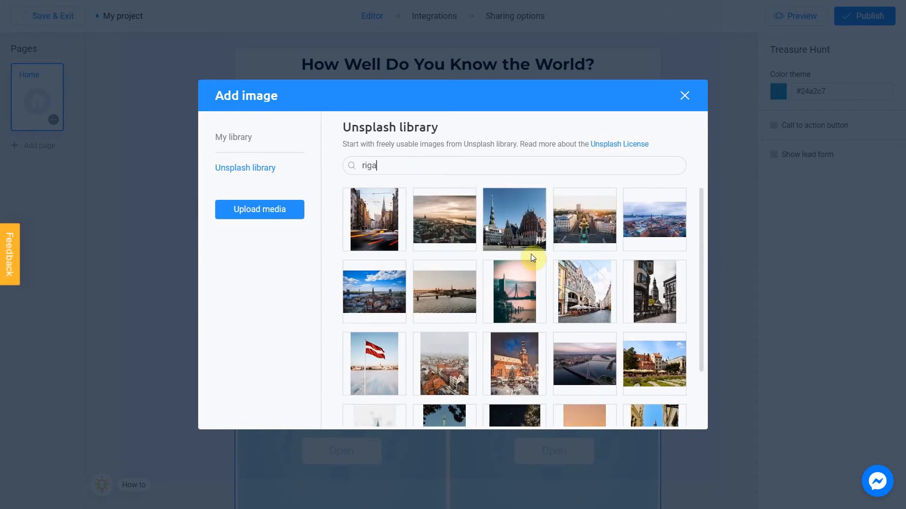
mouse_move(584, 219)
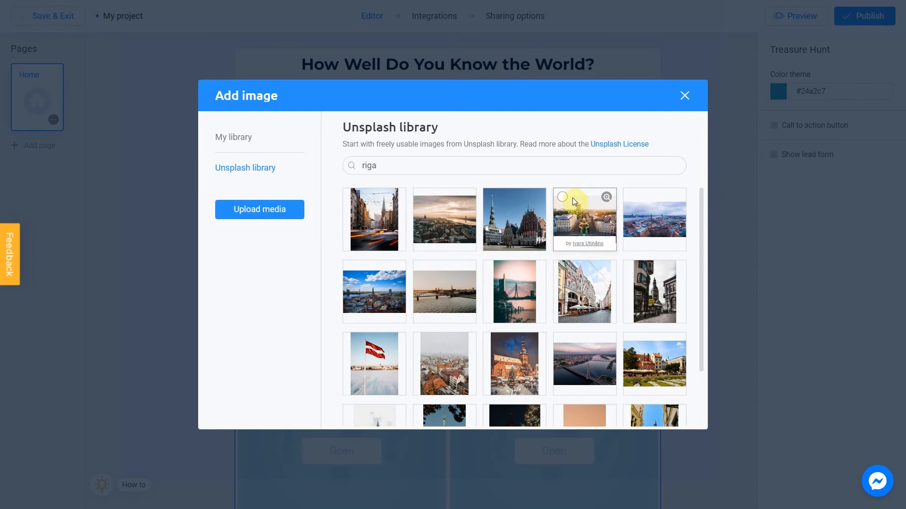
click(584, 219)
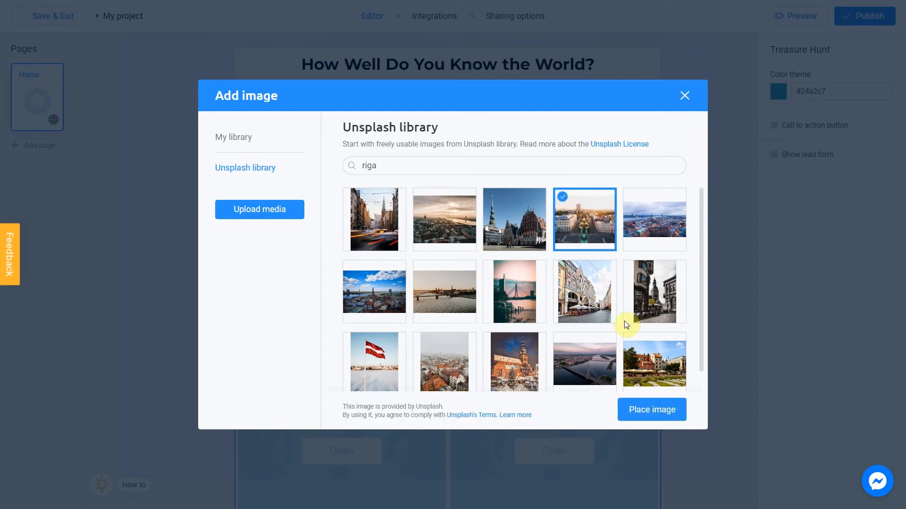
click(651, 410)
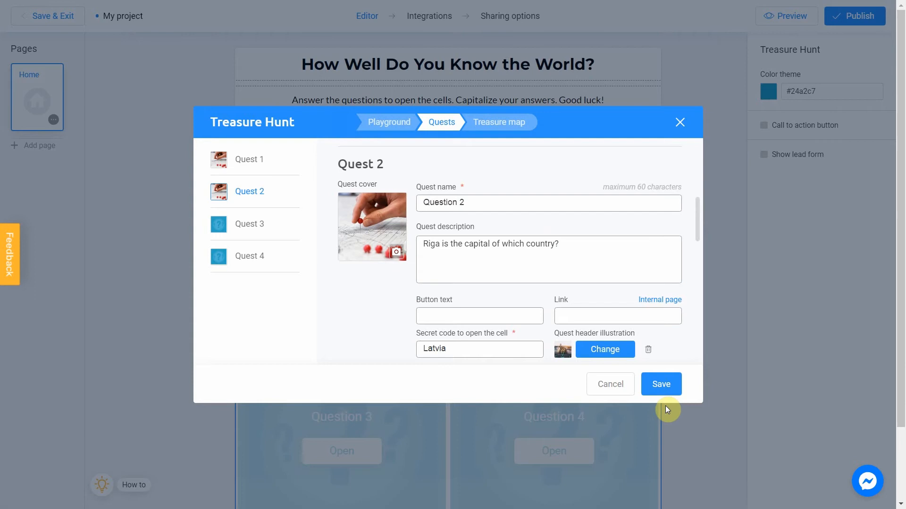
mouse_move(249, 224)
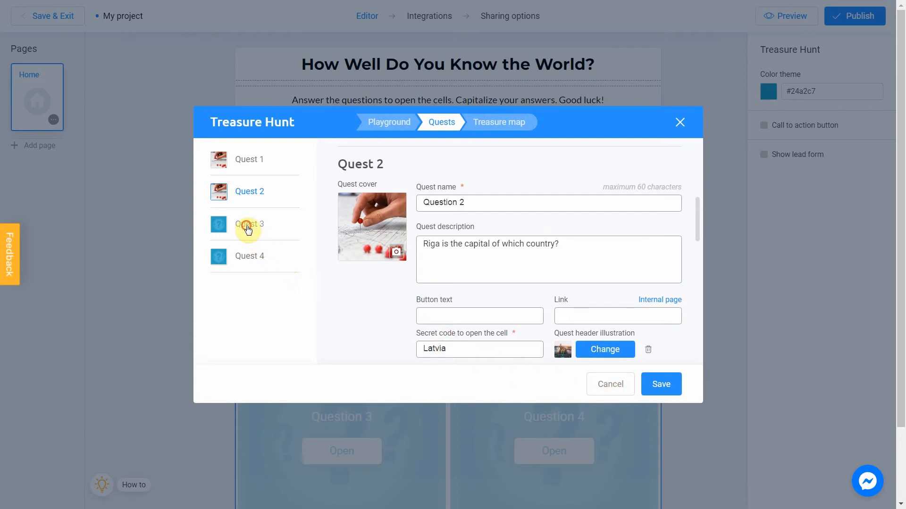
Open Quest 3 and place the hand-with-red-pins photo from My library as its cover.
click(249, 224)
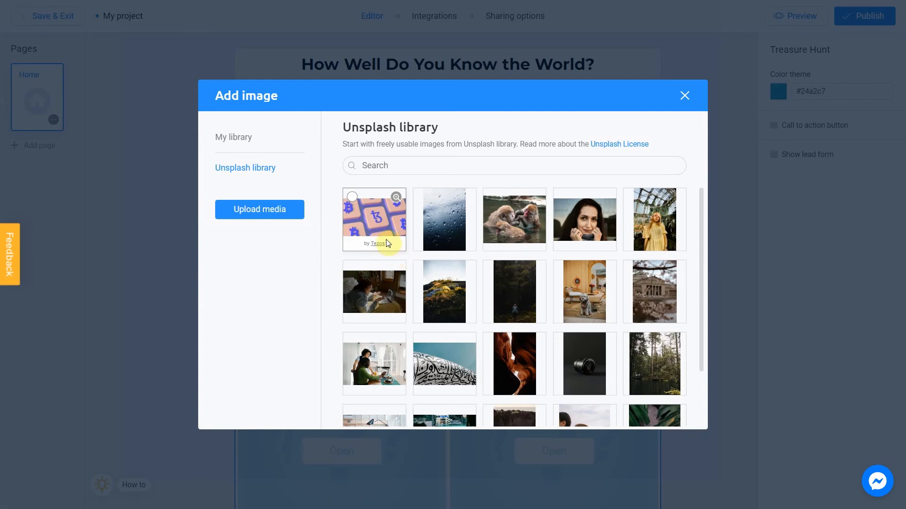
click(233, 137)
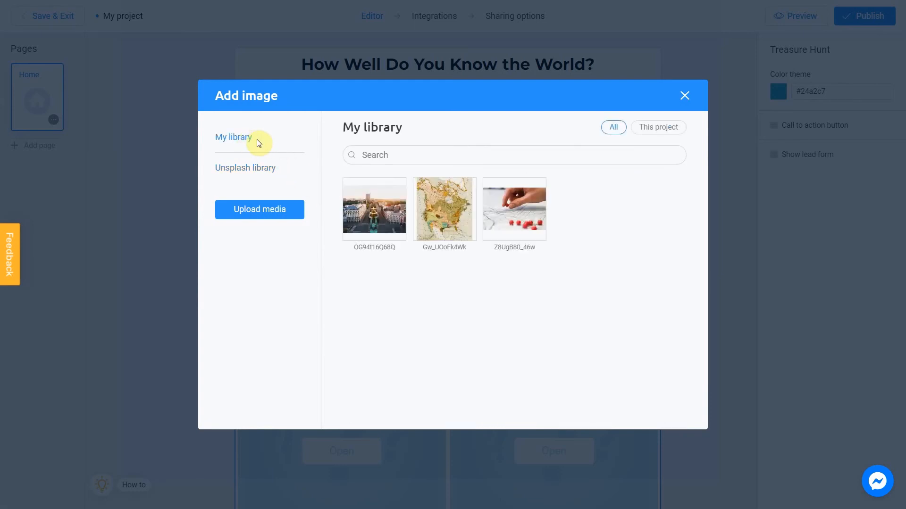
click(513, 209)
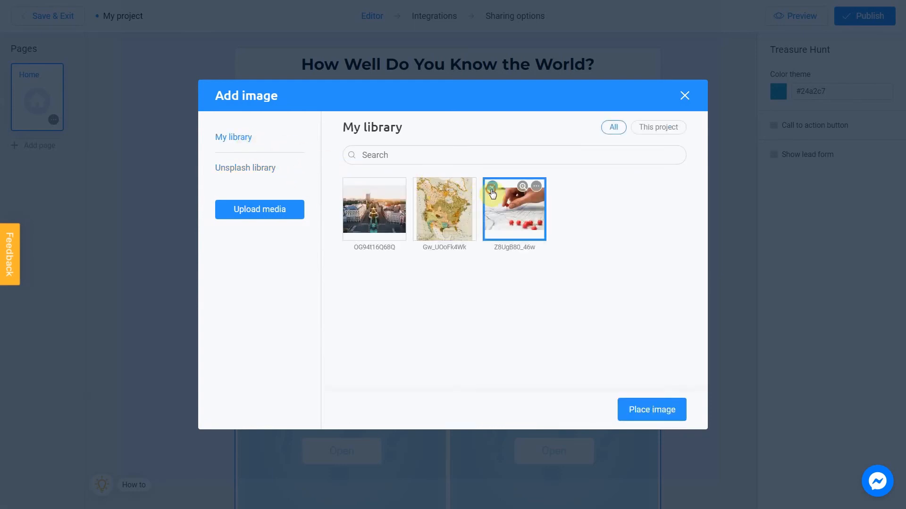
click(651, 409)
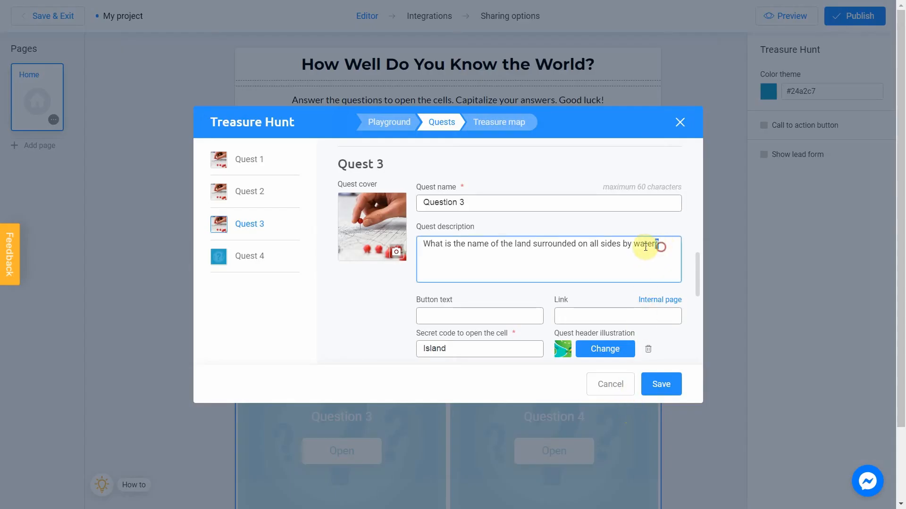
Replace Quest 3's description with 'In what country can you visit Eiffel Tower?'.
key(ctrl+a)
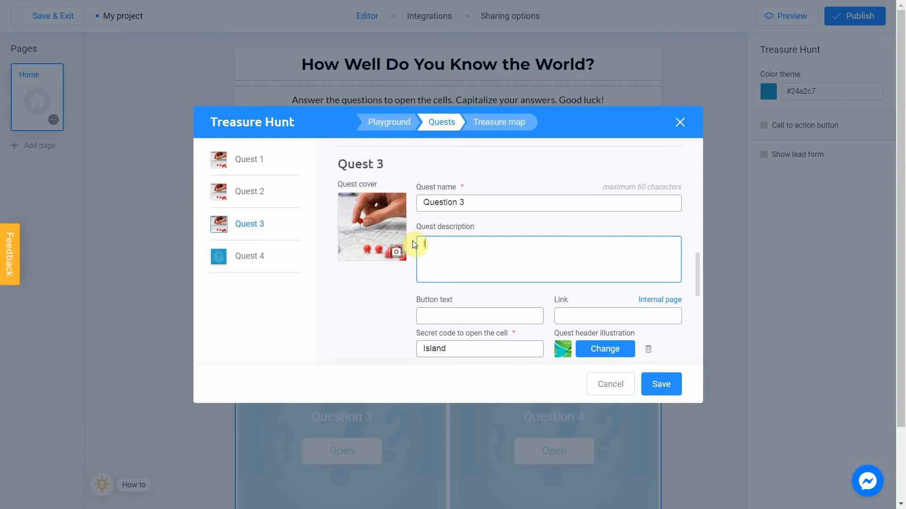
text(In what country can you visit Ei)
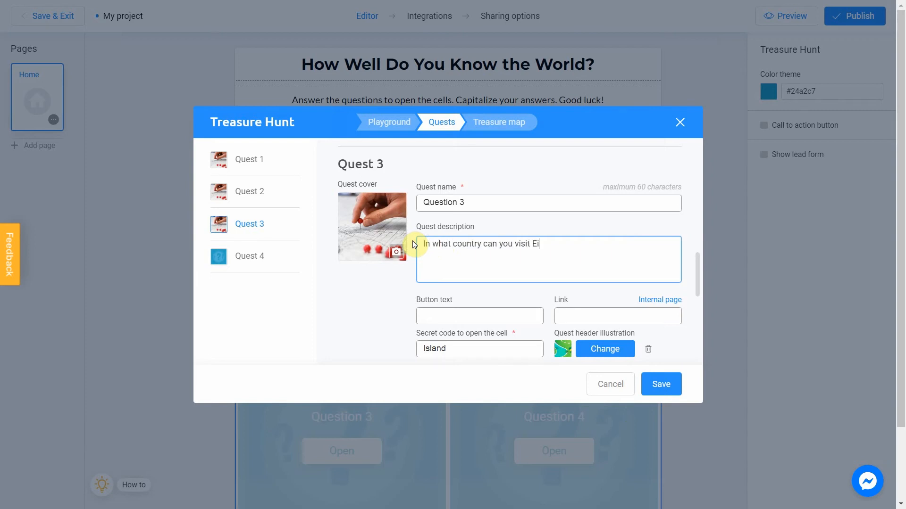
text(ffel Tower?)
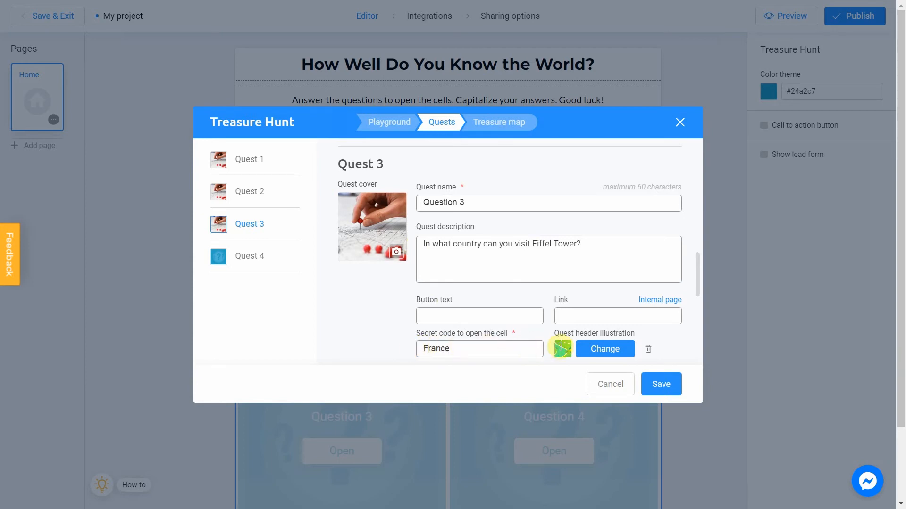
Search Unsplash for the Eiffel Tower and pick the street photo as Quest 3's header.
click(604, 348)
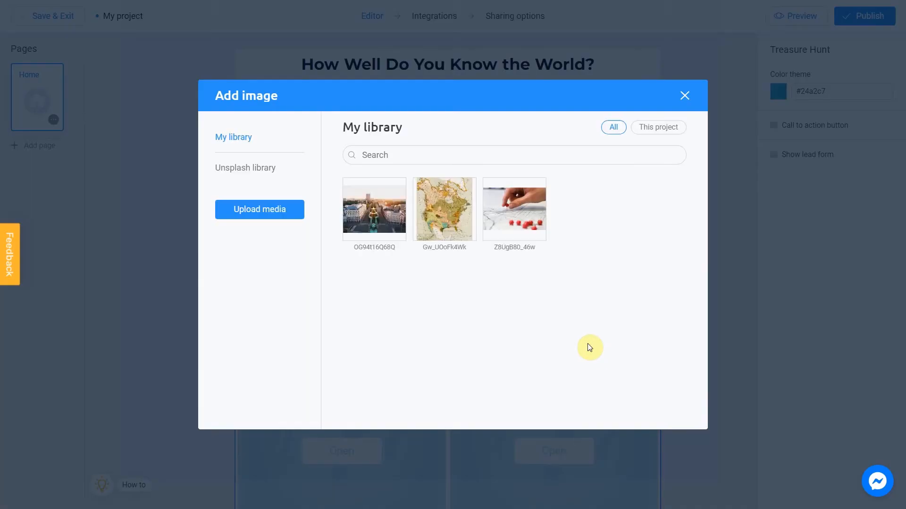
click(245, 168)
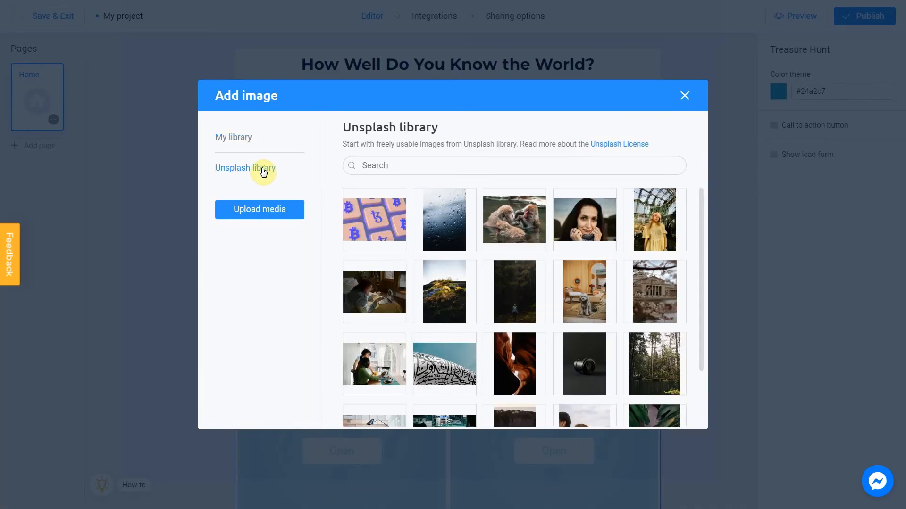
text(eiffel)
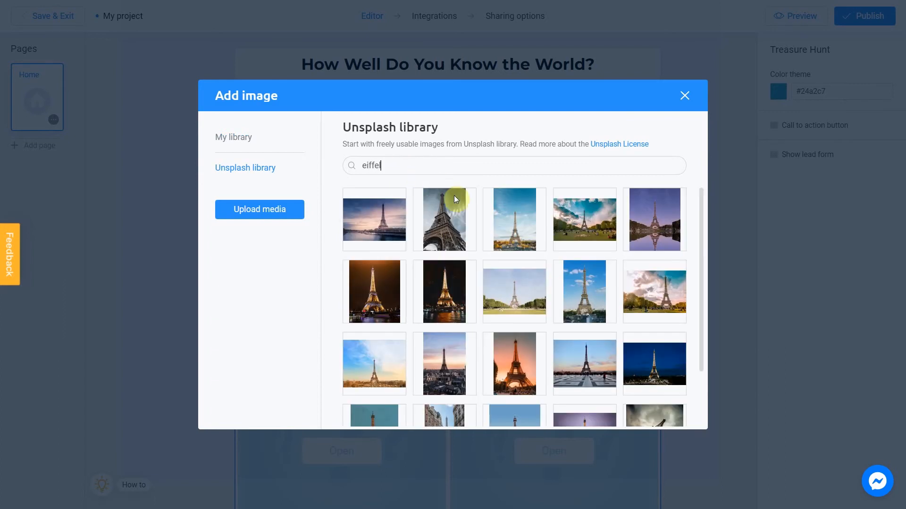
scroll(down, 3)
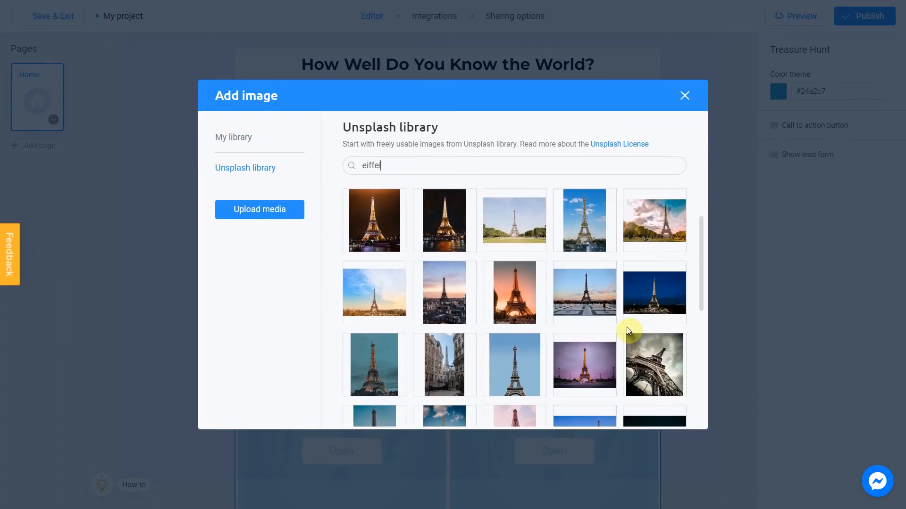
scroll(down, 3)
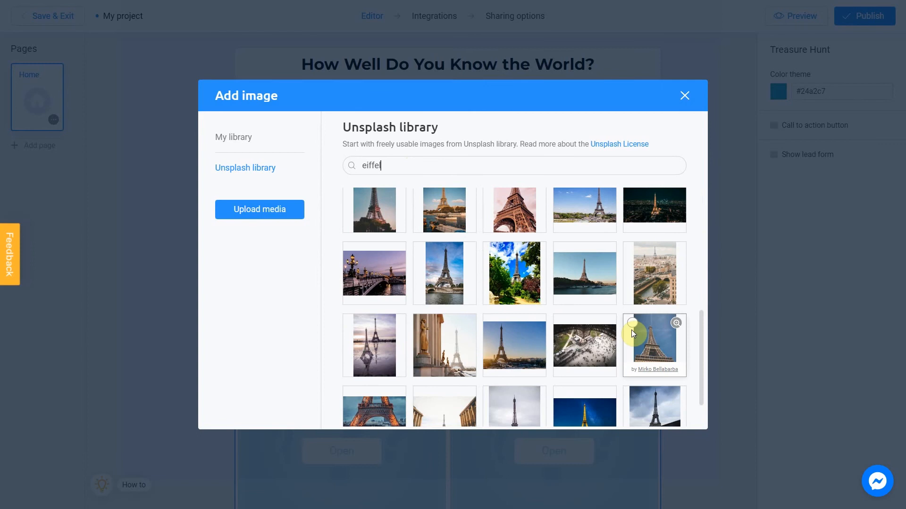
scroll(down, 3)
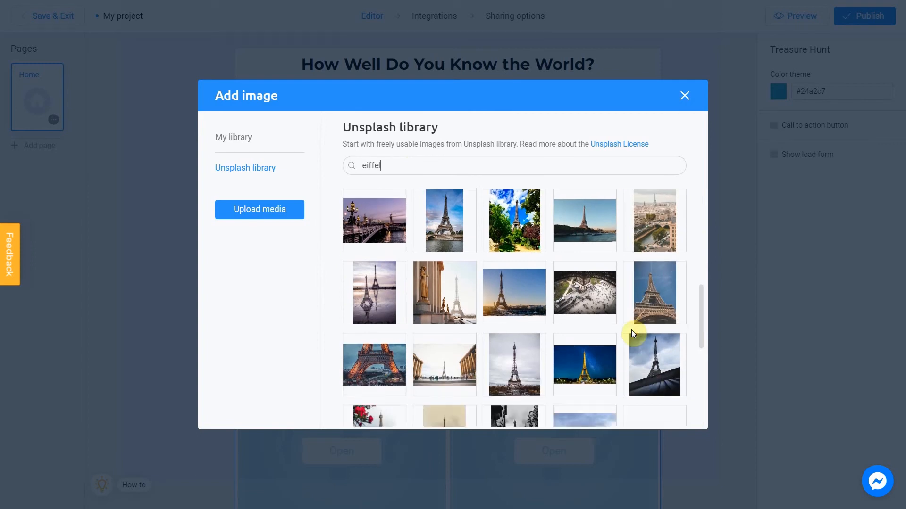
scroll(up, 3)
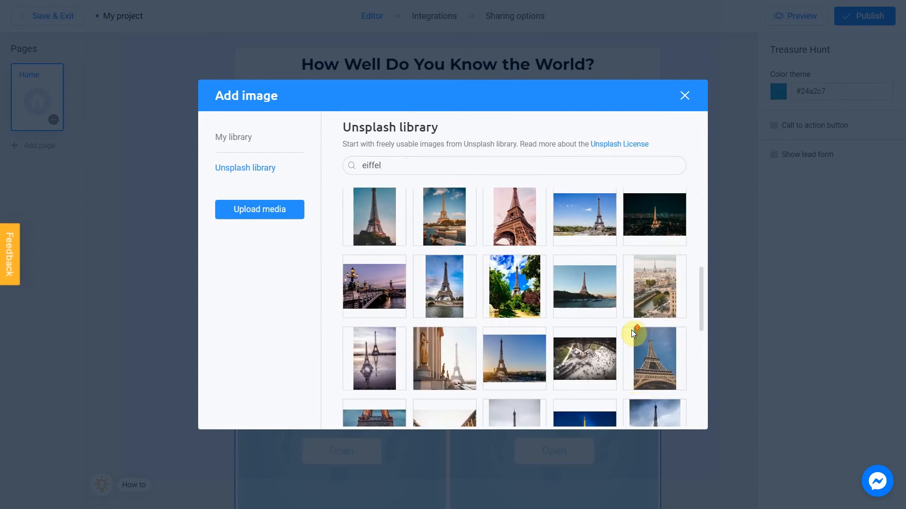
scroll(down, 3)
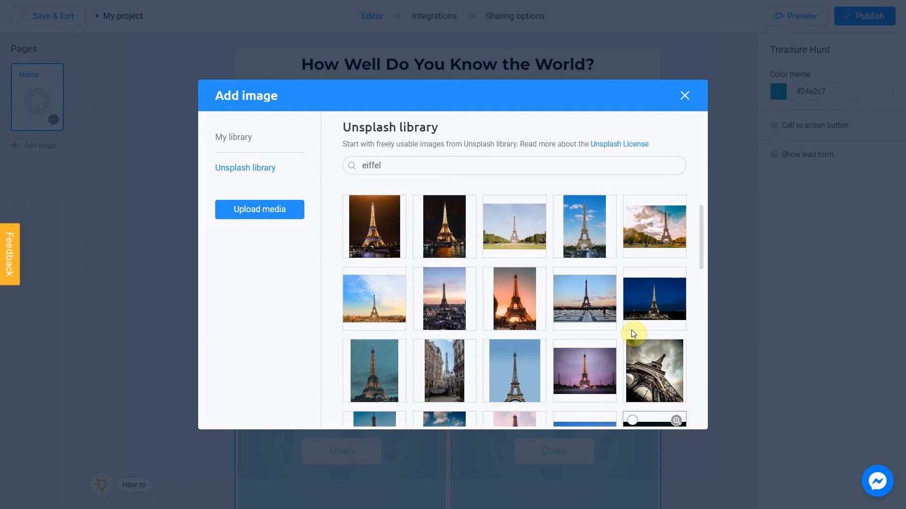
mouse_move(443, 369)
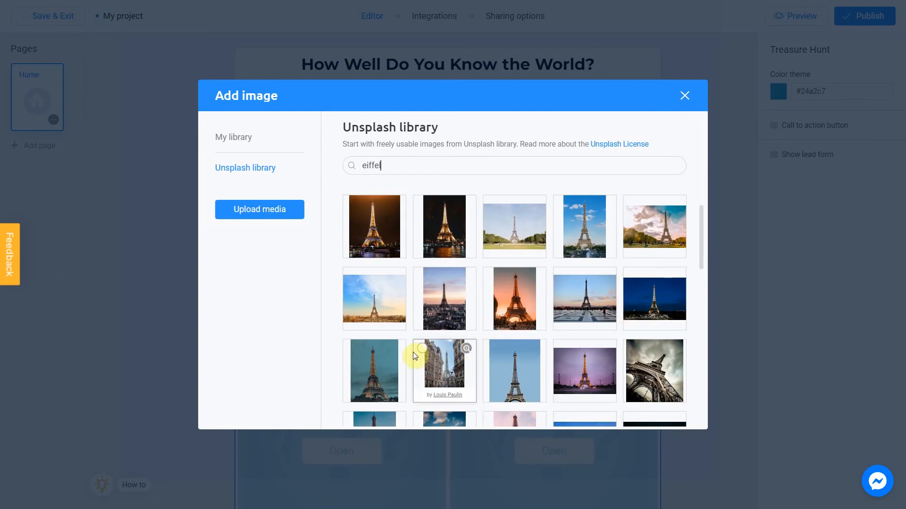
click(684, 95)
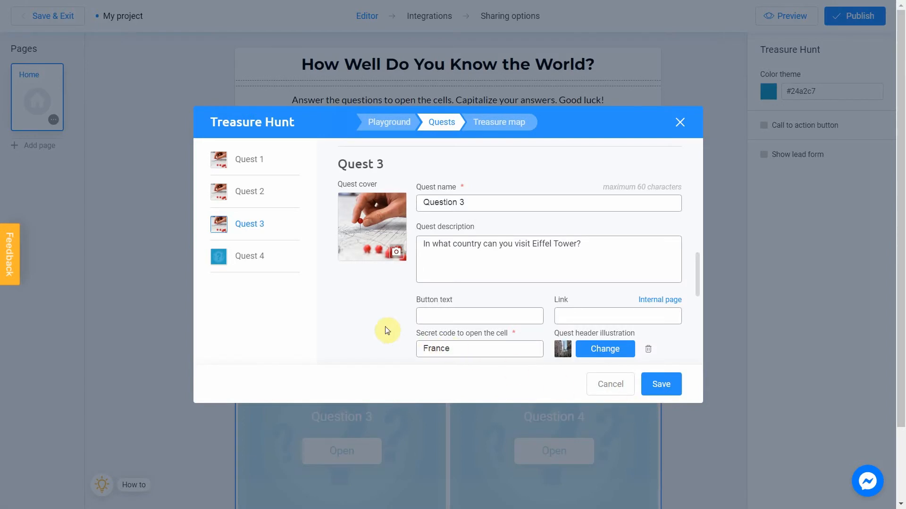
Open Quest 4 and place the hand-with-red-pins photo from My library as its cover.
click(249, 256)
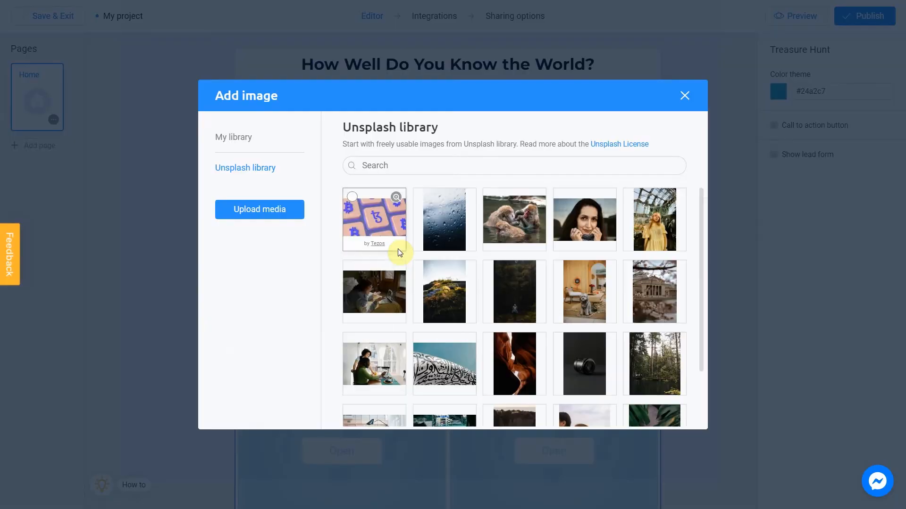
click(233, 137)
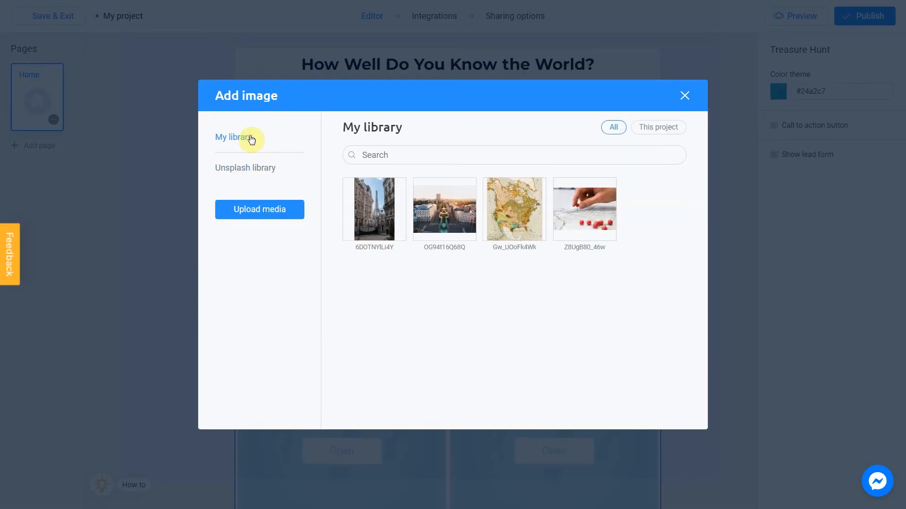
click(584, 209)
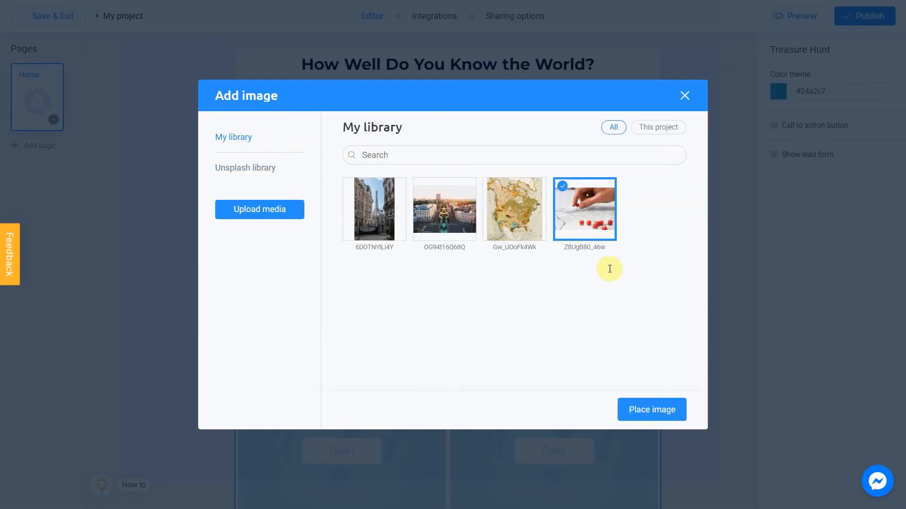
click(650, 410)
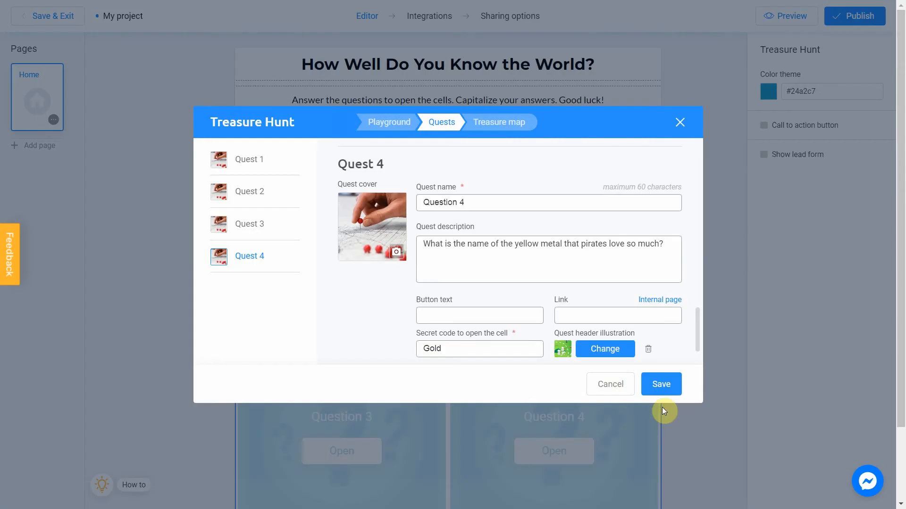
Replace Quest 4's text with 'What country uses the yen as its currency?' and code Gold with Japan.
triple_click(548, 244)
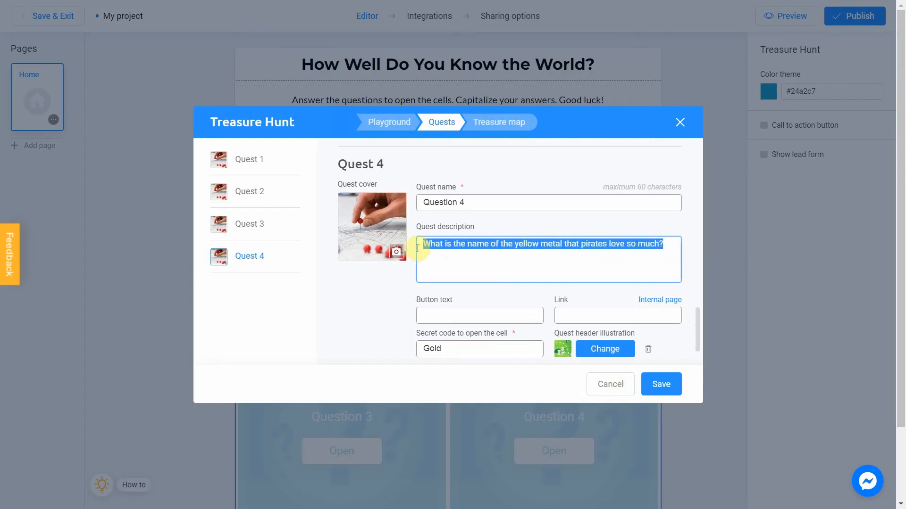
text(What country uses)
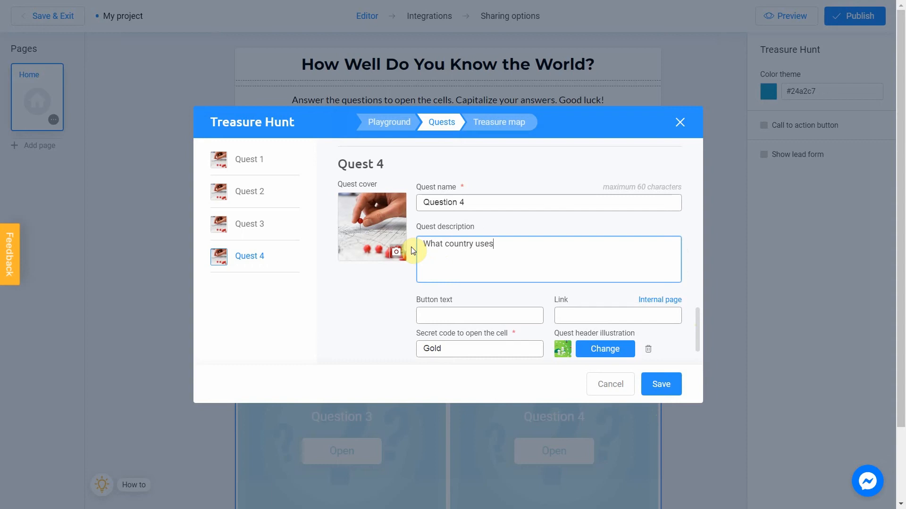
text(the yen as its currency)
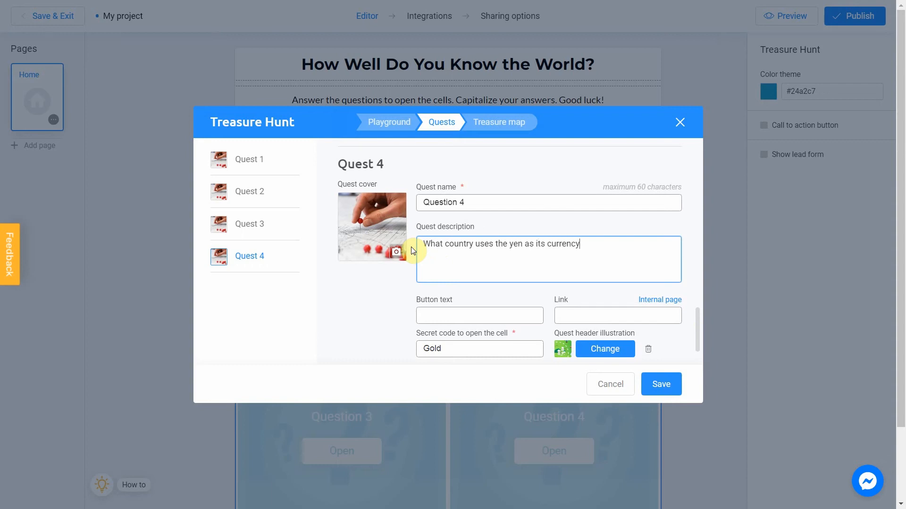
text(?)
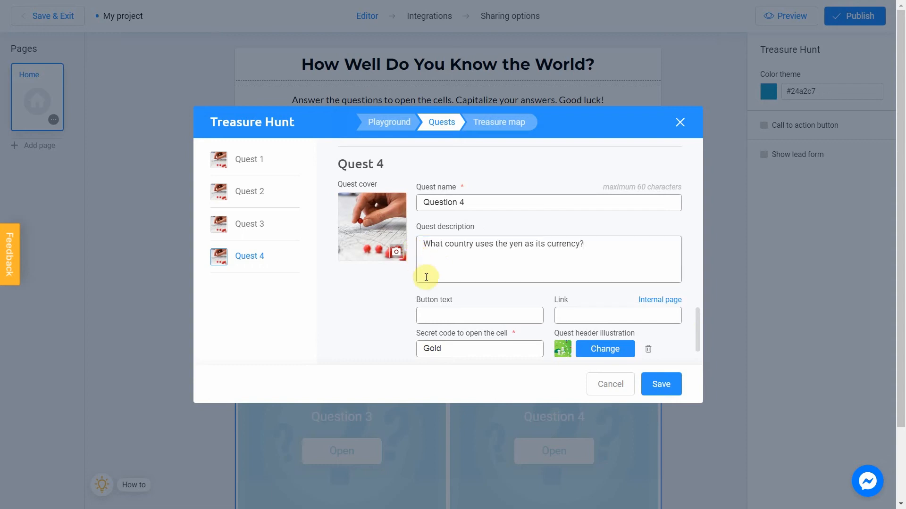
triple_click(478, 348)
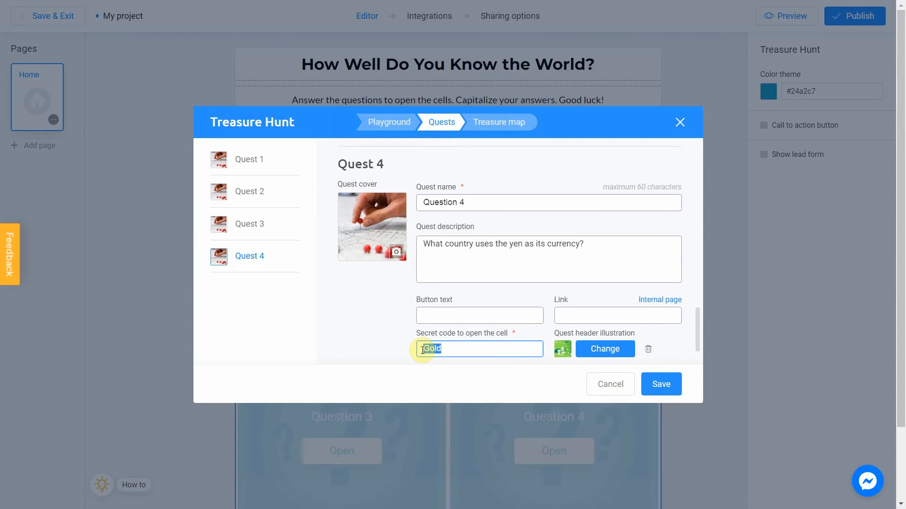
text(Japan)
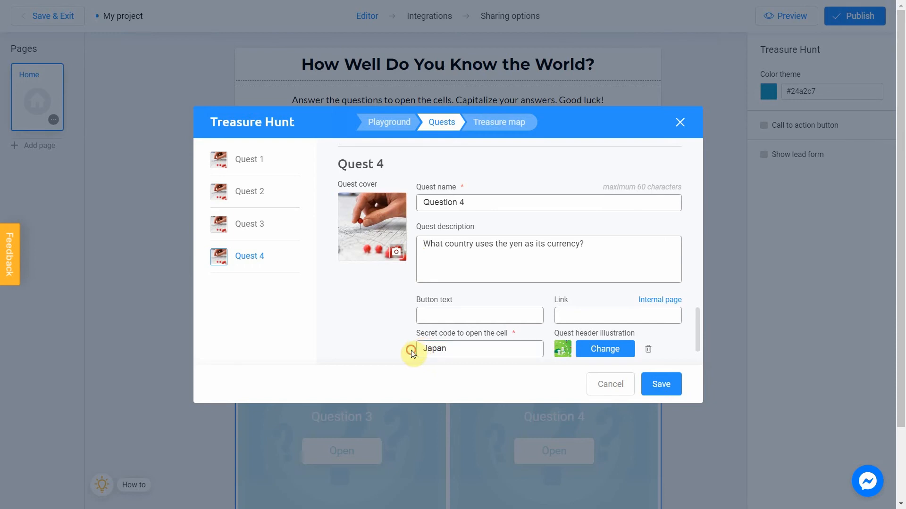
mouse_move(520, 351)
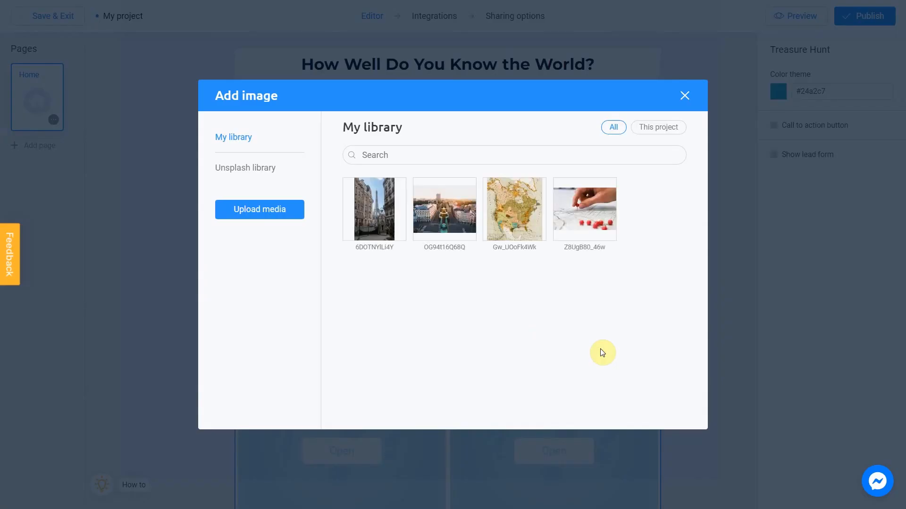
Search Unsplash for 'yen' and place the banknotes photo as Quest 4's header illustration.
click(245, 167)
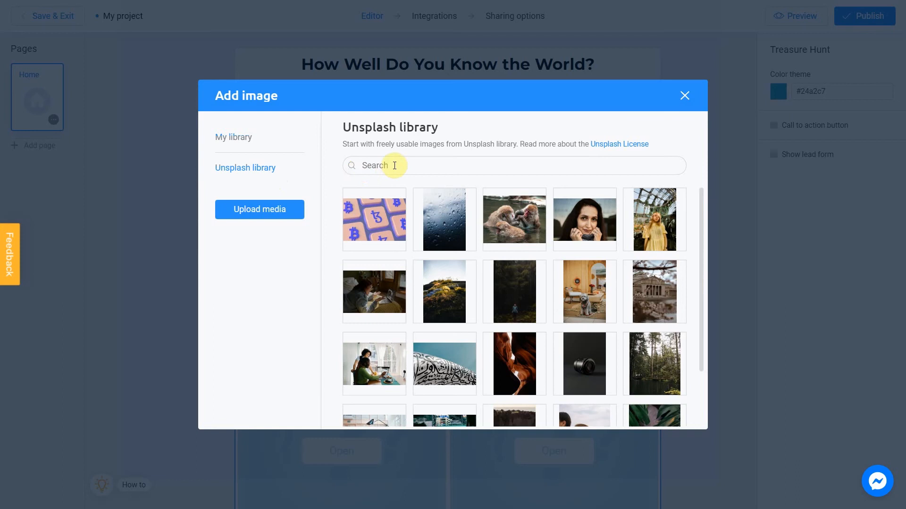
text(yen)
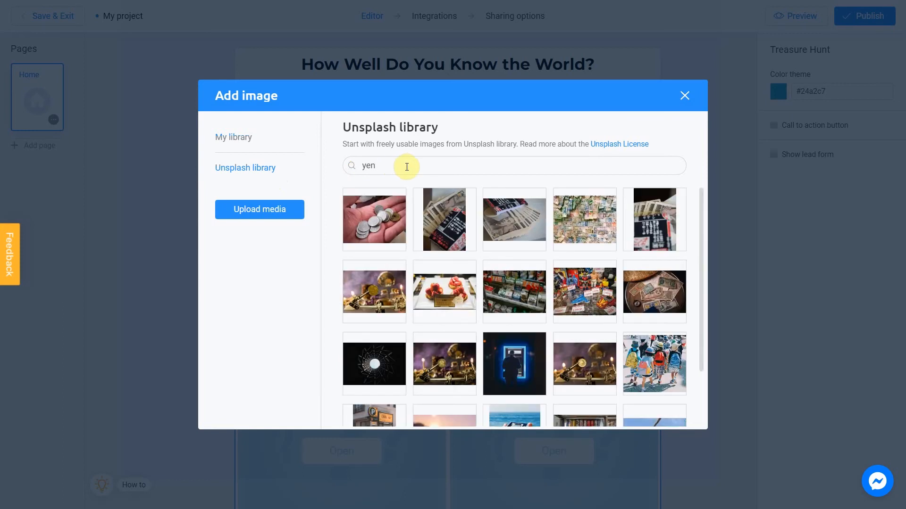
click(584, 219)
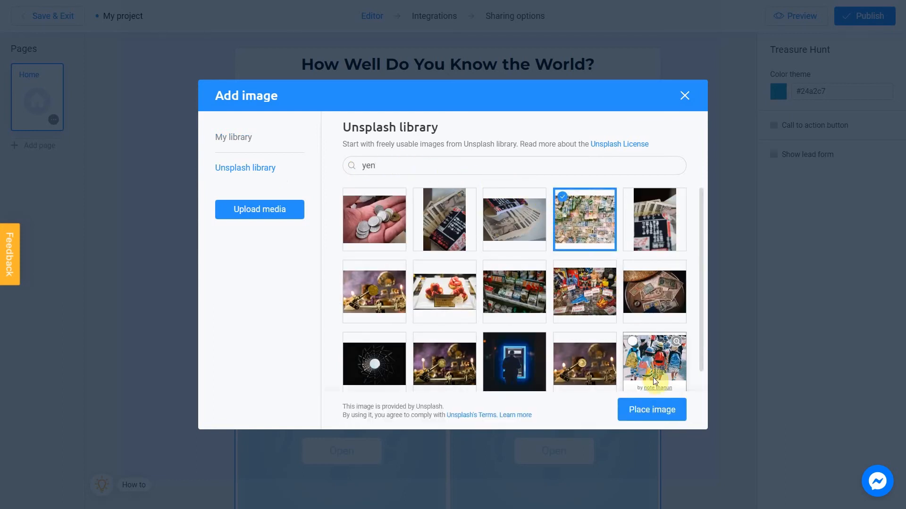
click(651, 409)
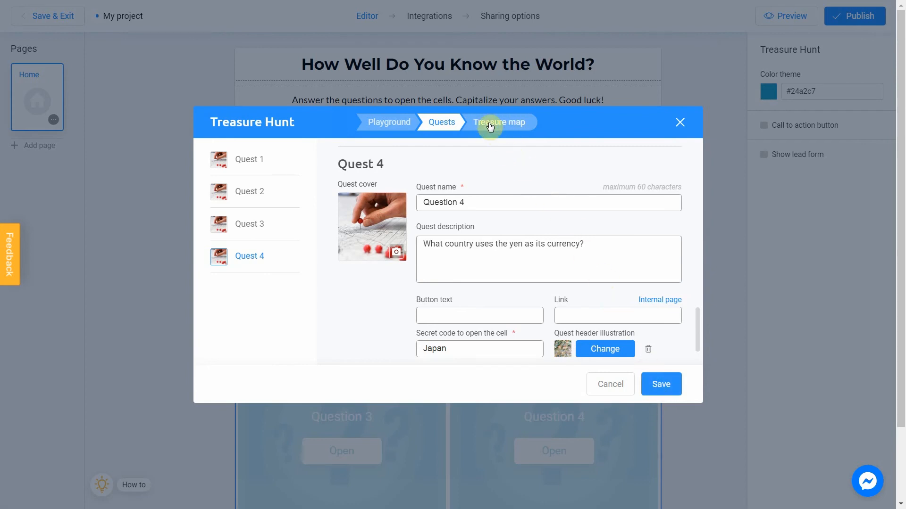
On the Treasure map screen, enter header 'Amazing work!' and description 'You know geography pretty well'.
click(498, 122)
text(A)
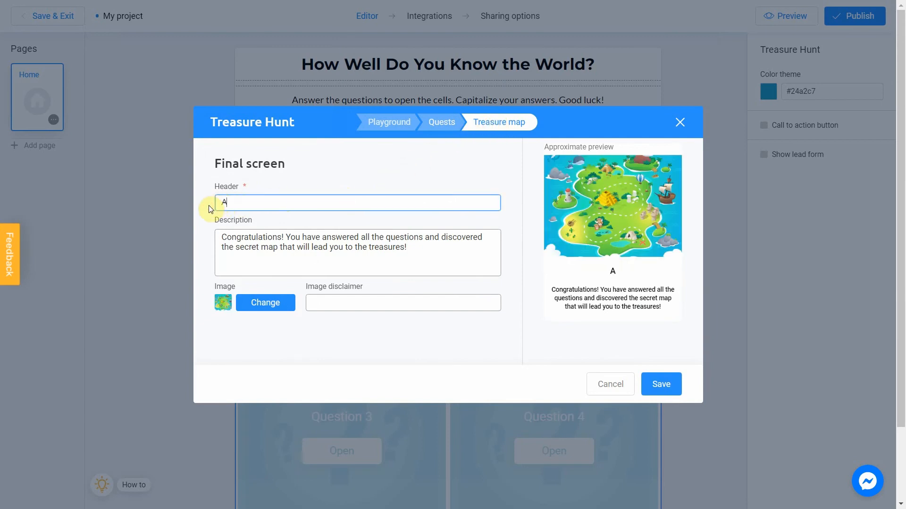
text(mazing work!)
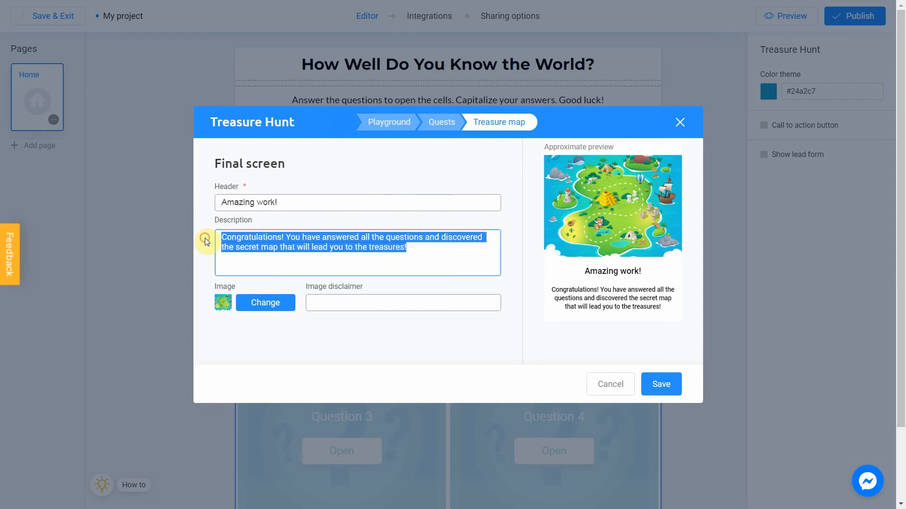
text(You know geography pre)
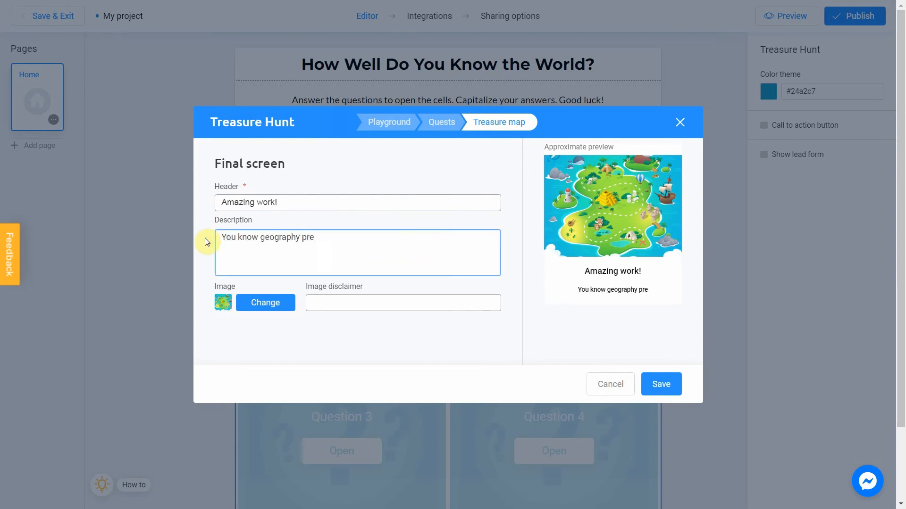
text(tty well)
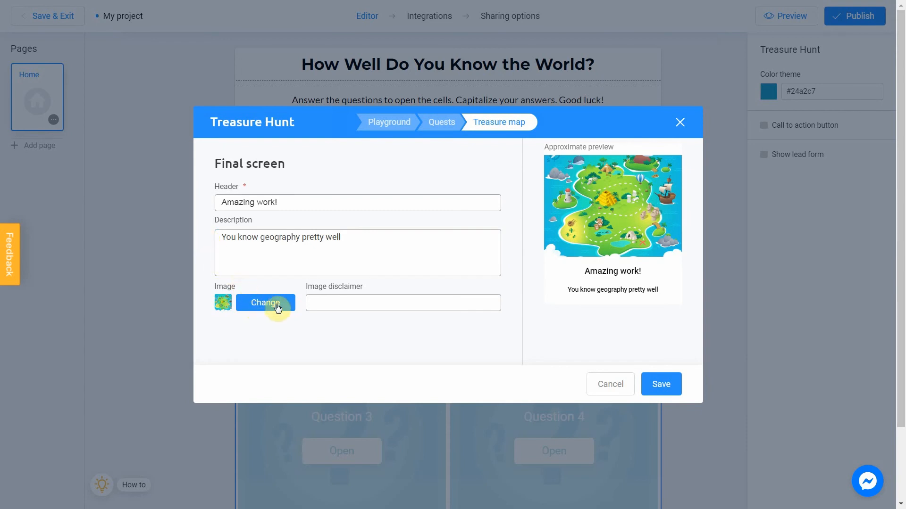
Swap the final screen image for the scattered-maps Unsplash photo and save the settings.
click(266, 303)
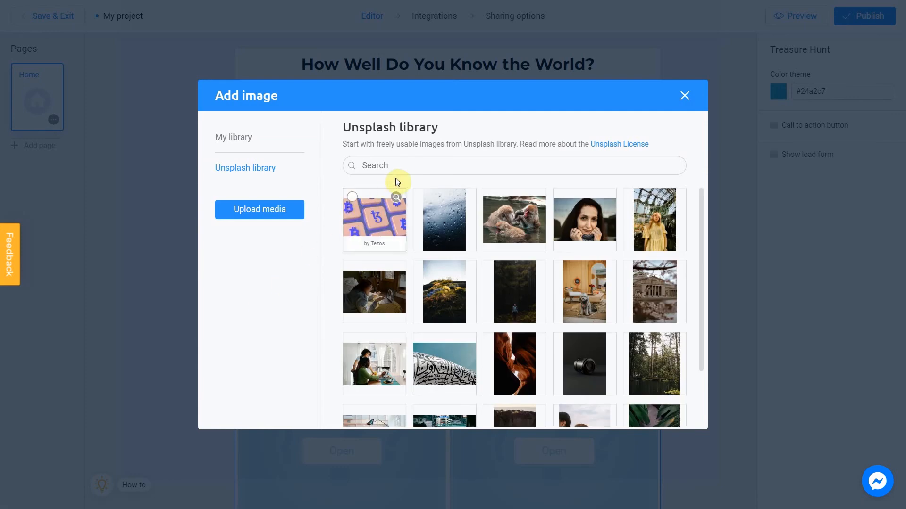
text(map)
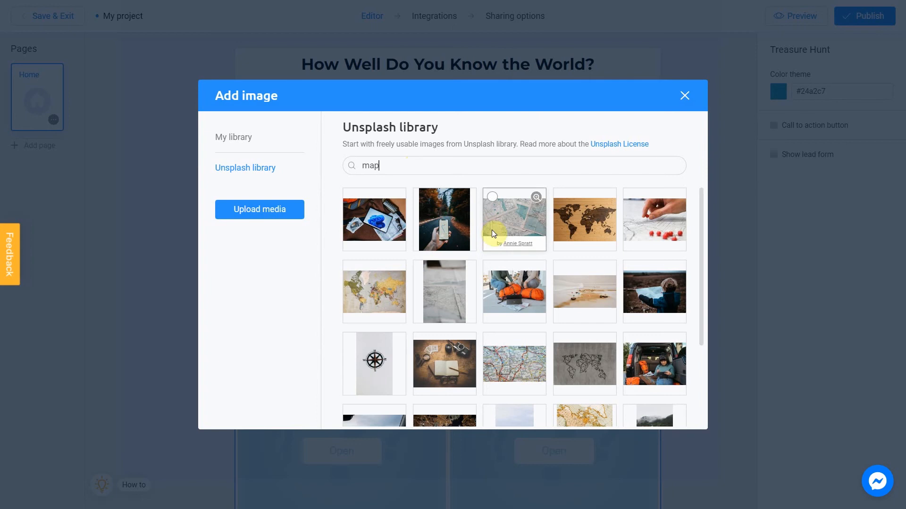
scroll(down, 3)
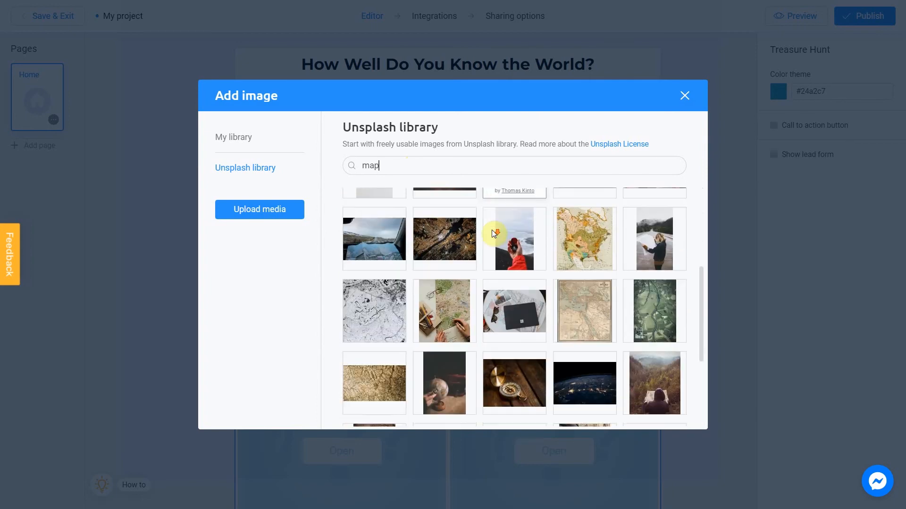
scroll(down, 3)
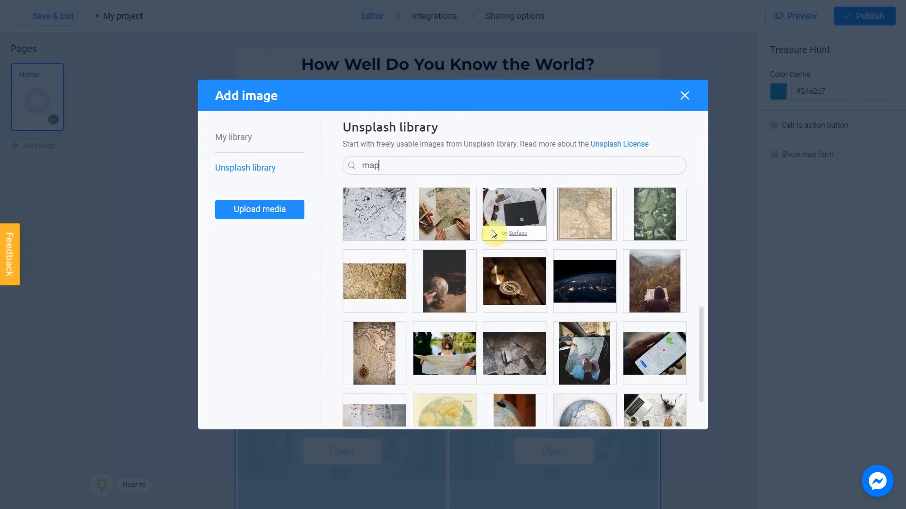
scroll(down, 3)
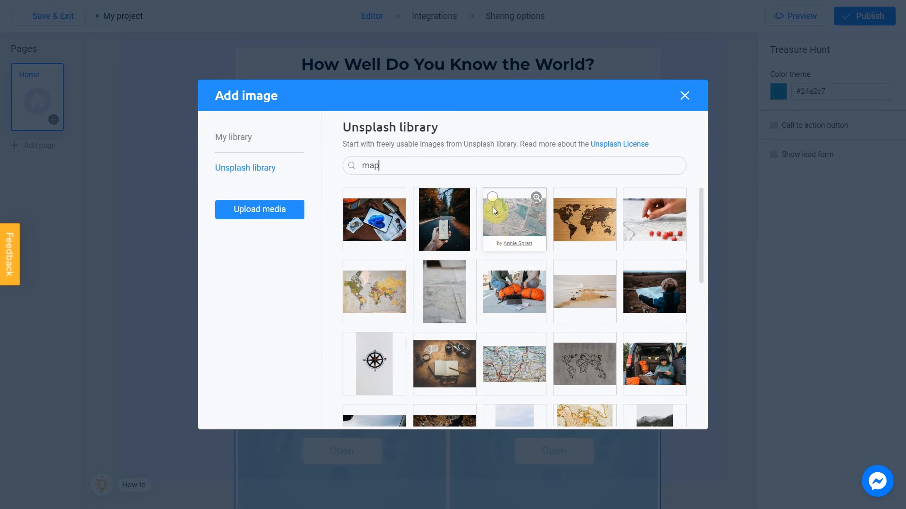
click(514, 219)
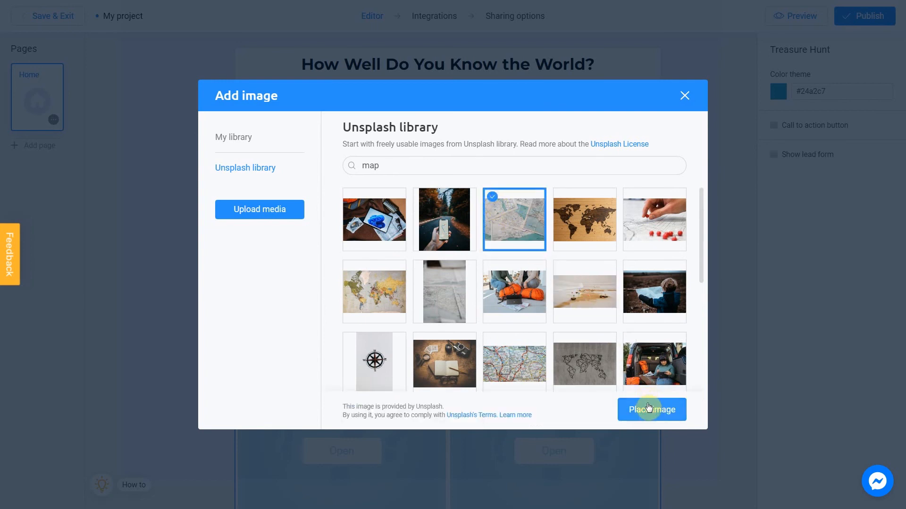
click(651, 409)
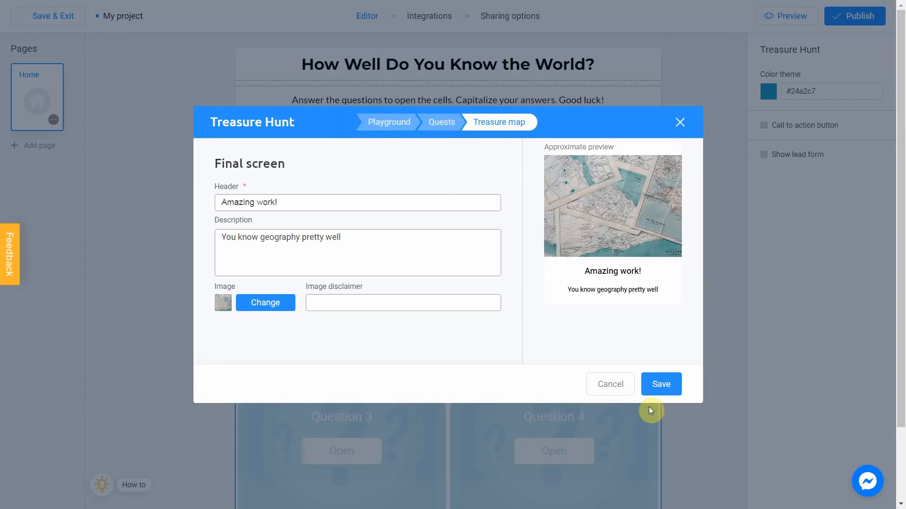
click(661, 384)
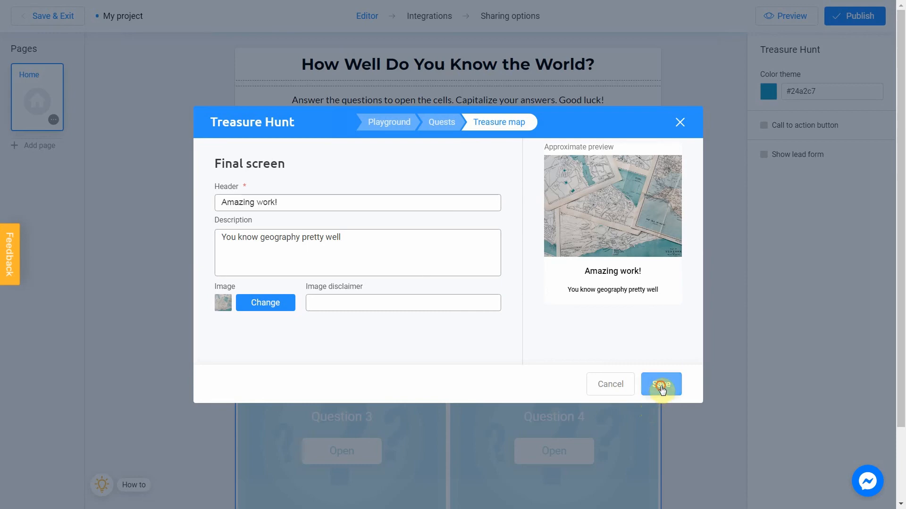
click(661, 384)
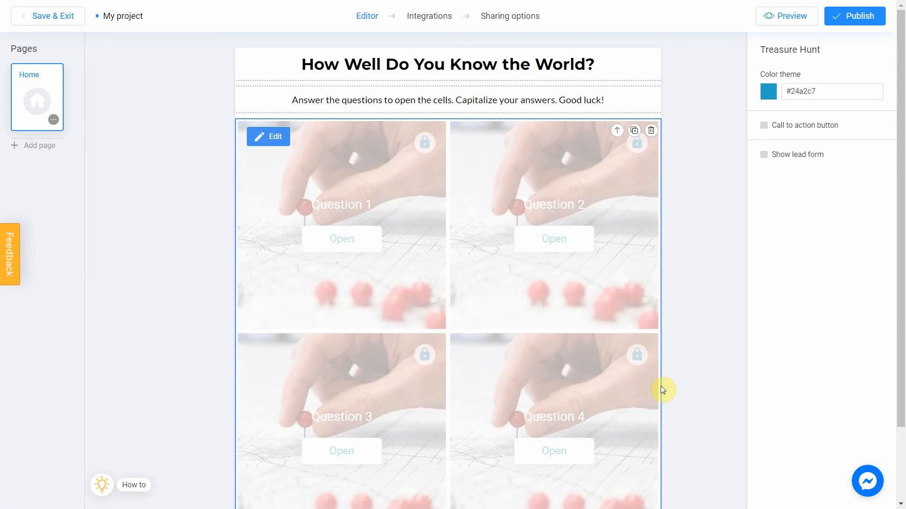
mouse_move(583, 345)
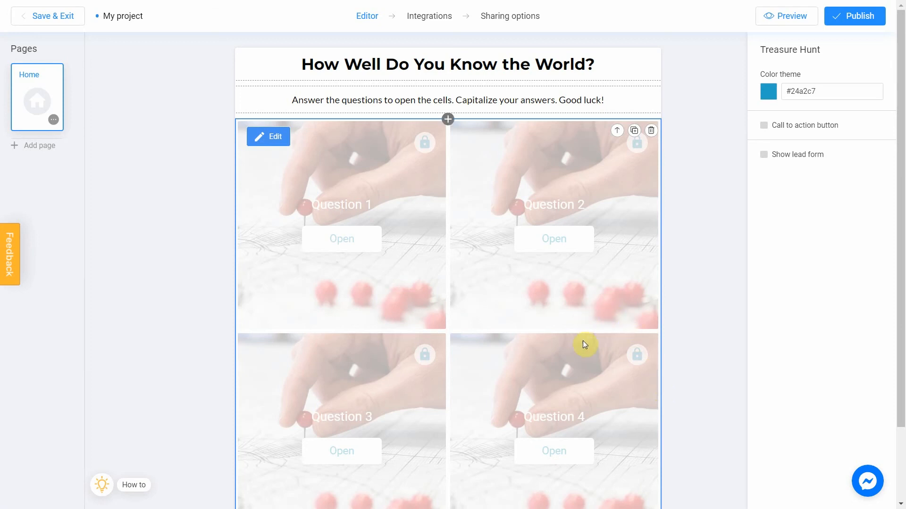
mouse_move(610, 312)
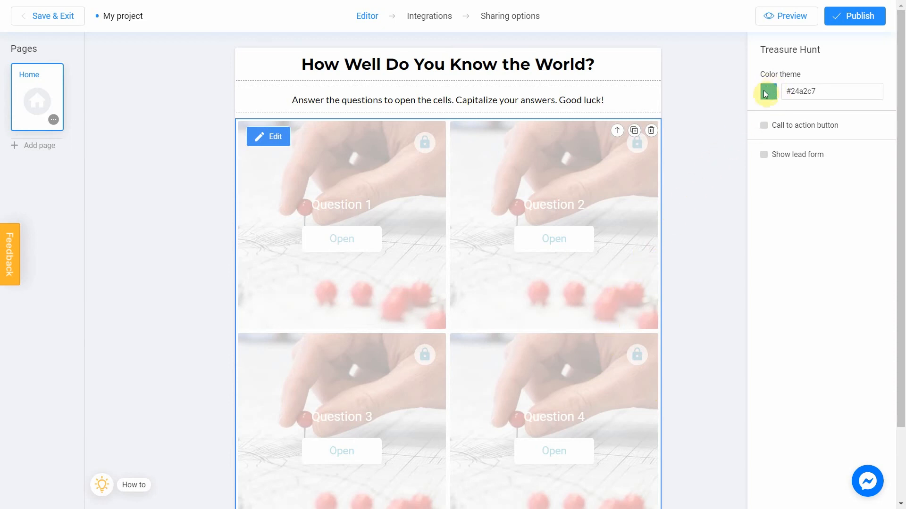
Open the Color theme picker in the right panel to change the game's theme colour.
click(767, 91)
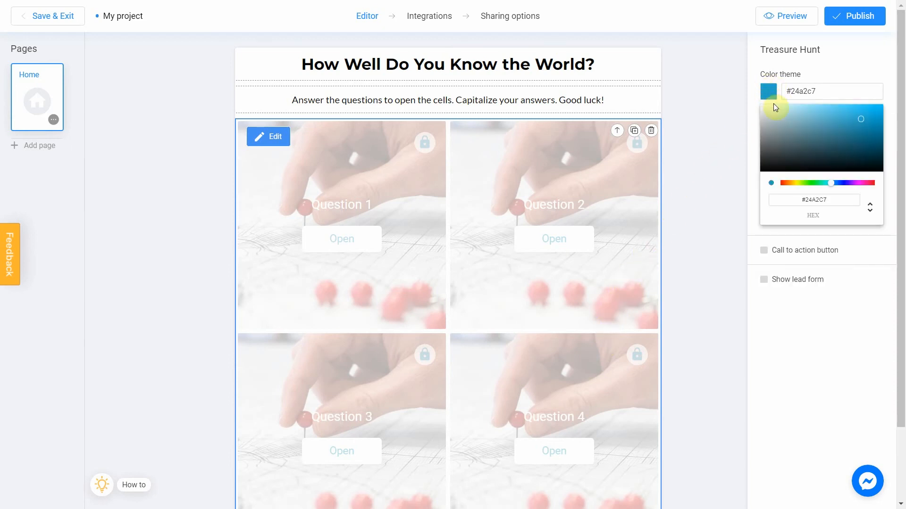
mouse_move(803, 188)
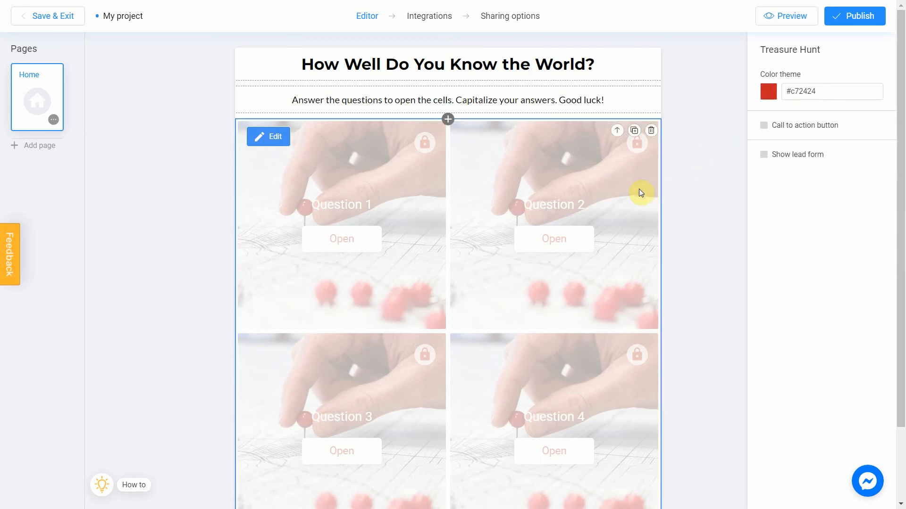
mouse_move(759, 130)
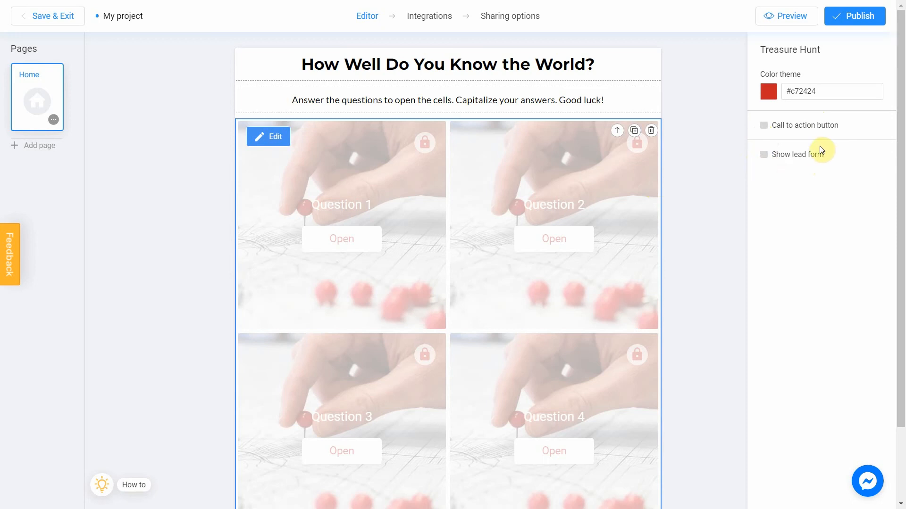
mouse_move(785, 146)
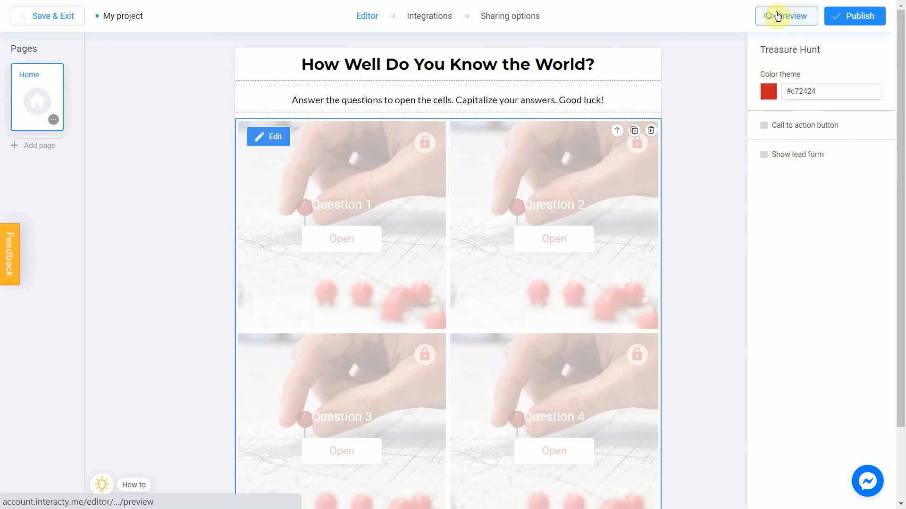
Preview the Treasure Hunt game in the mobile phone layout.
click(785, 15)
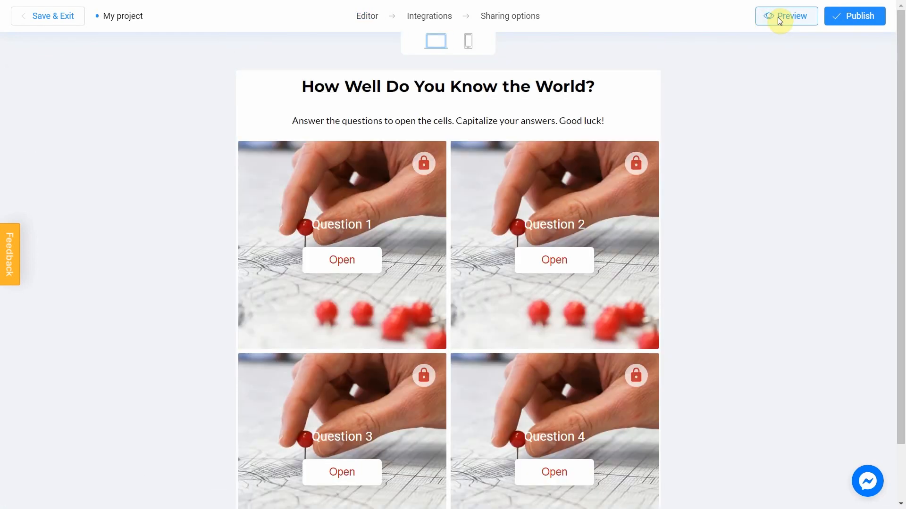
mouse_move(568, 246)
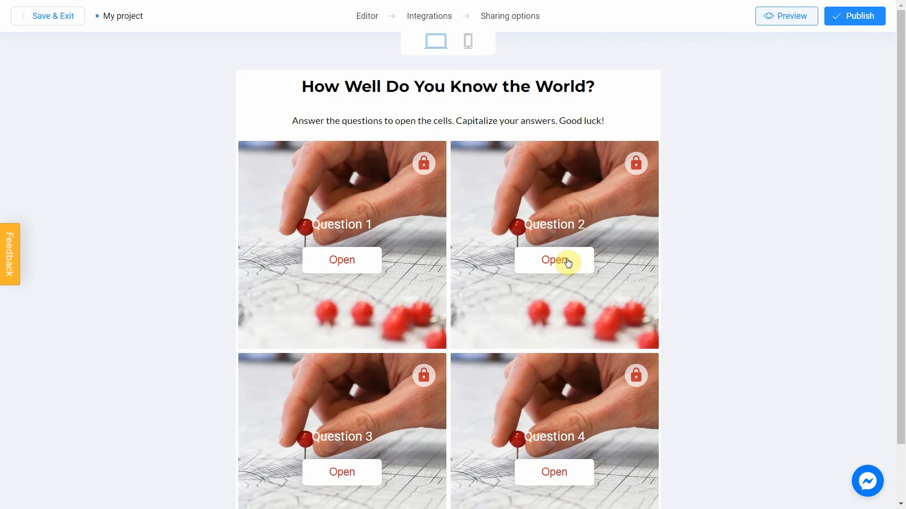
mouse_move(561, 254)
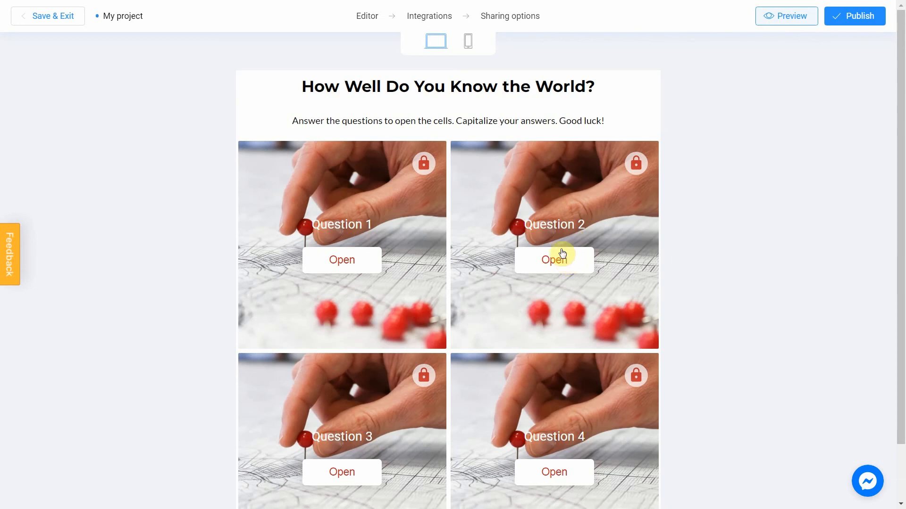
mouse_move(444, 47)
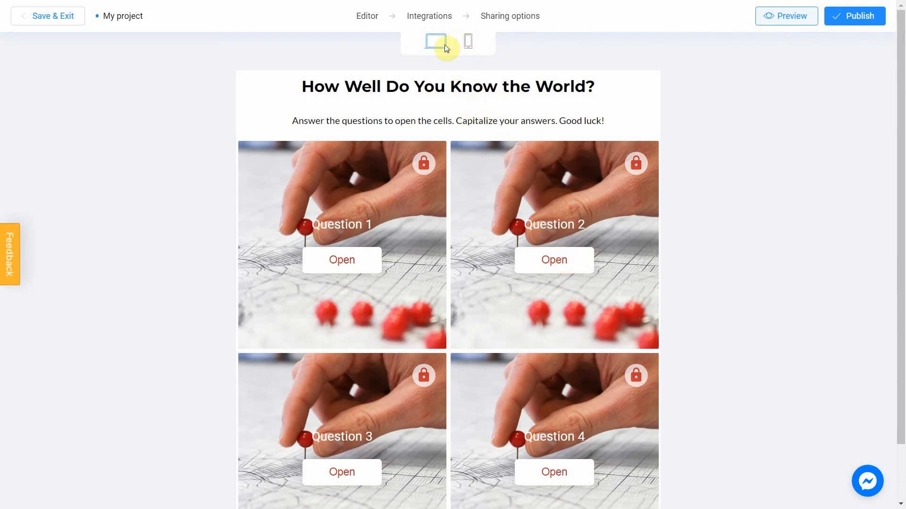
click(468, 41)
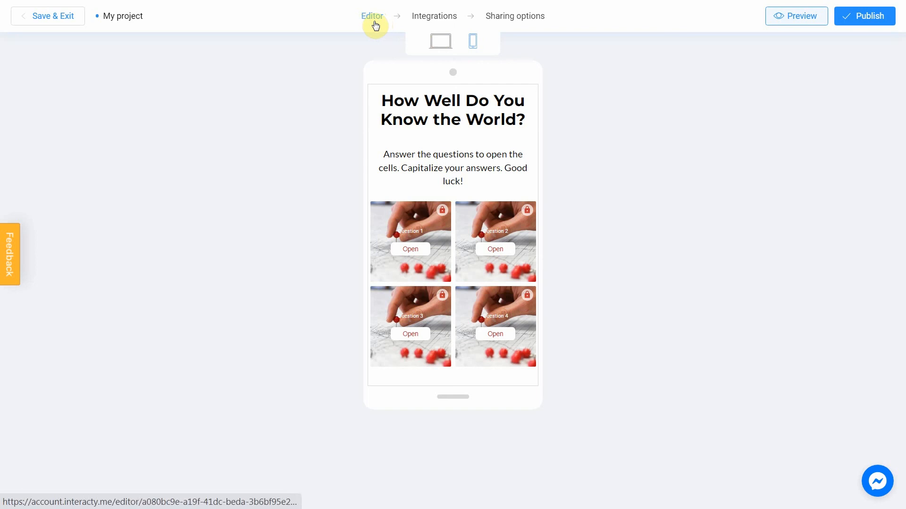
mouse_move(134, 30)
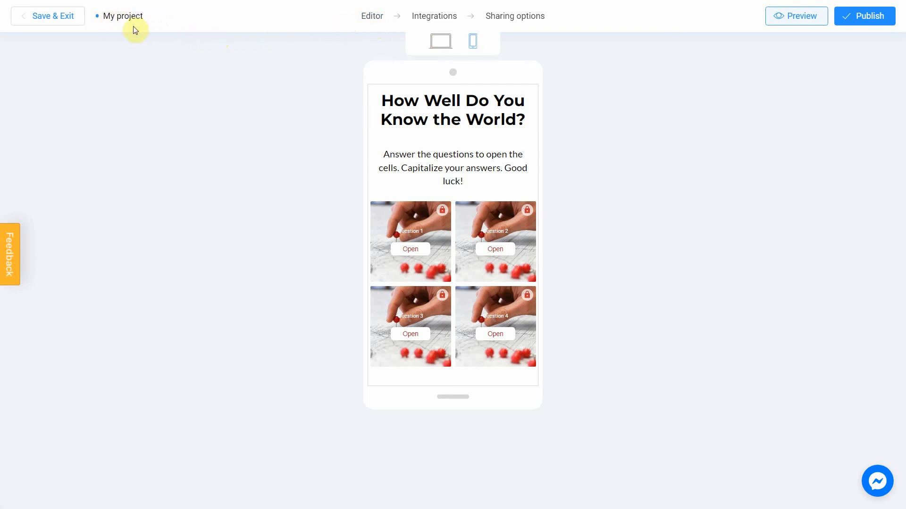
Rename the project from 'My project' to 'Treasure Hunt'.
double_click(122, 16)
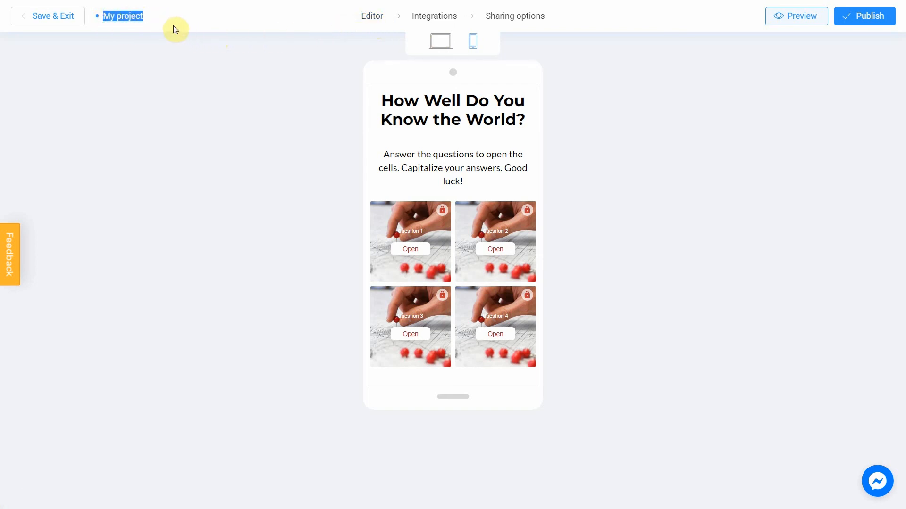
text(Treasure Hunt)
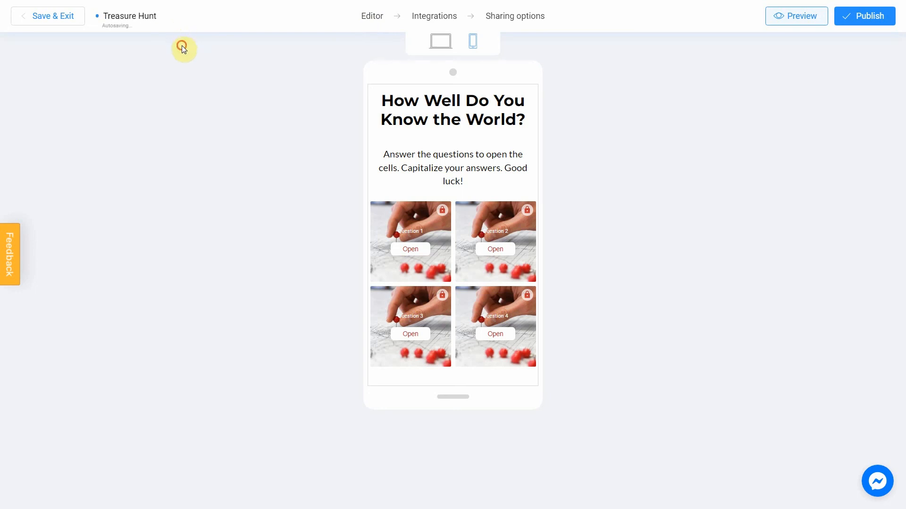
mouse_move(190, 52)
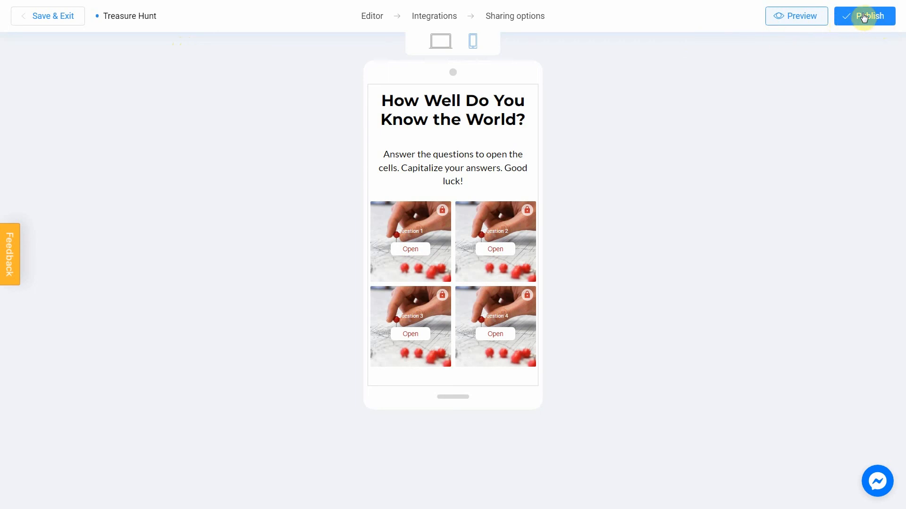
Publish the Treasure Hunt game to get its direct project URL.
click(870, 15)
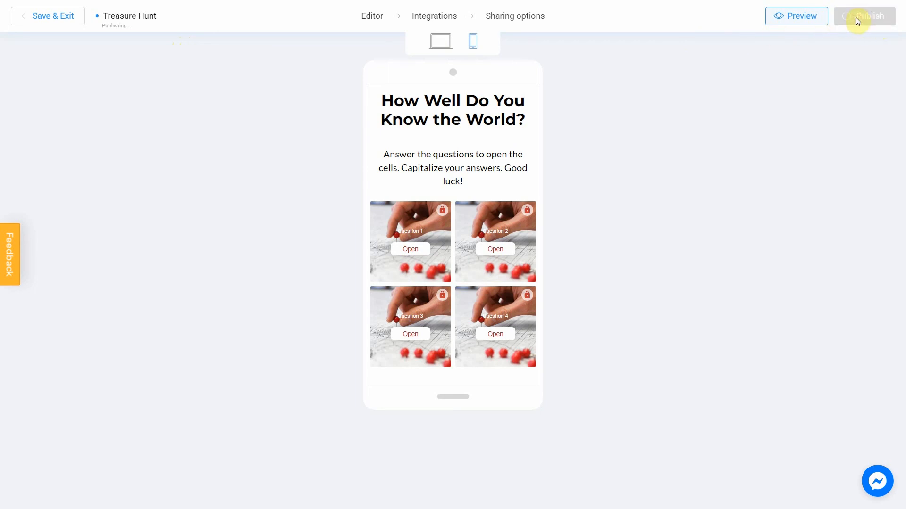
click(865, 16)
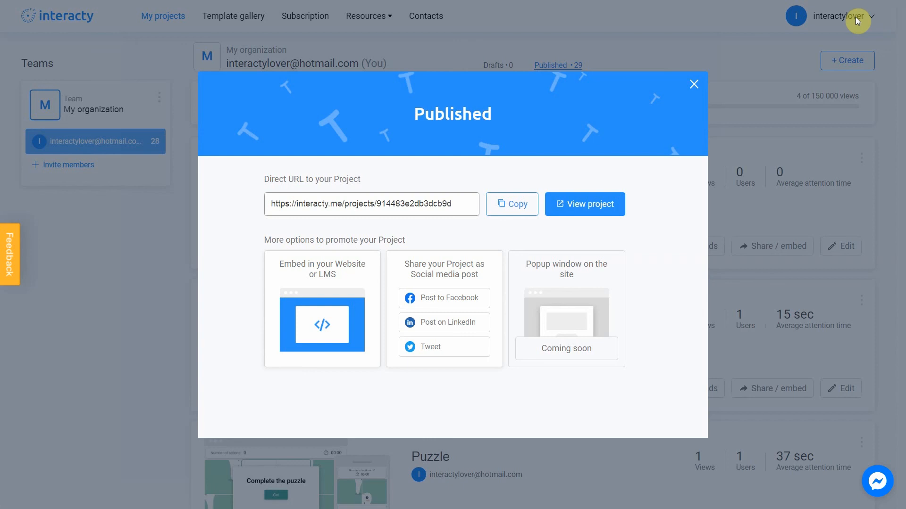
mouse_move(692, 113)
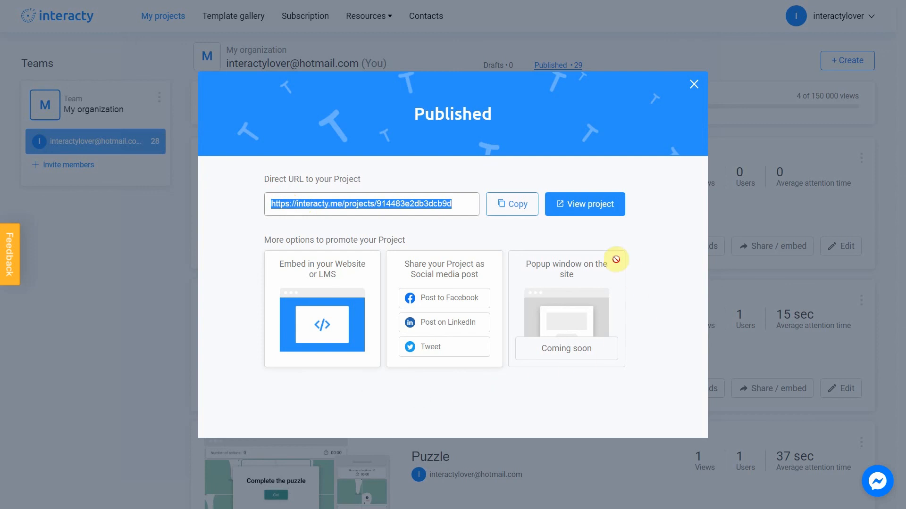
mouse_move(558, 248)
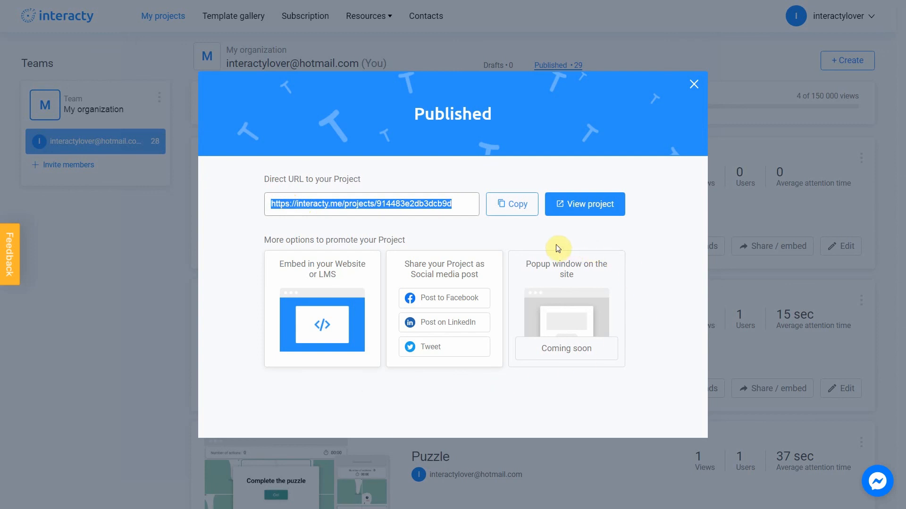
mouse_move(584, 204)
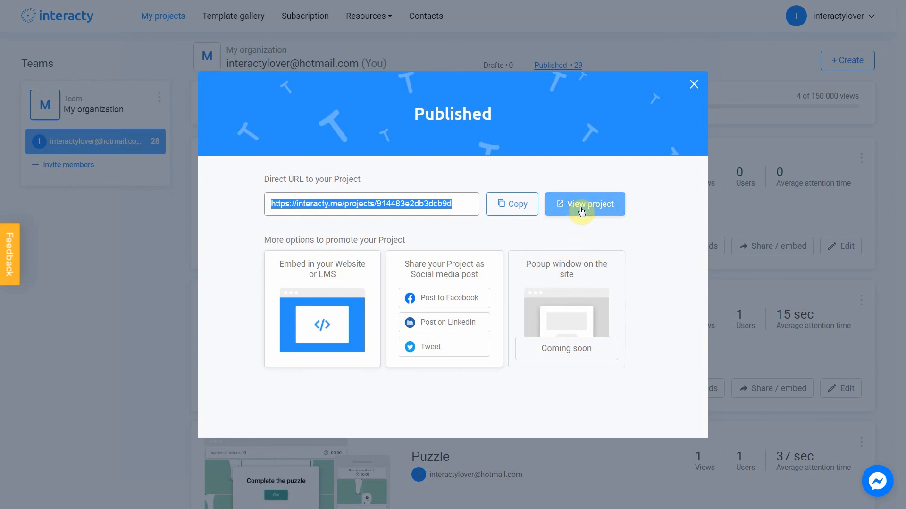
Open the live game and answer Question 1 with 'Asia' and Question 2 with 'Latvia'.
click(584, 204)
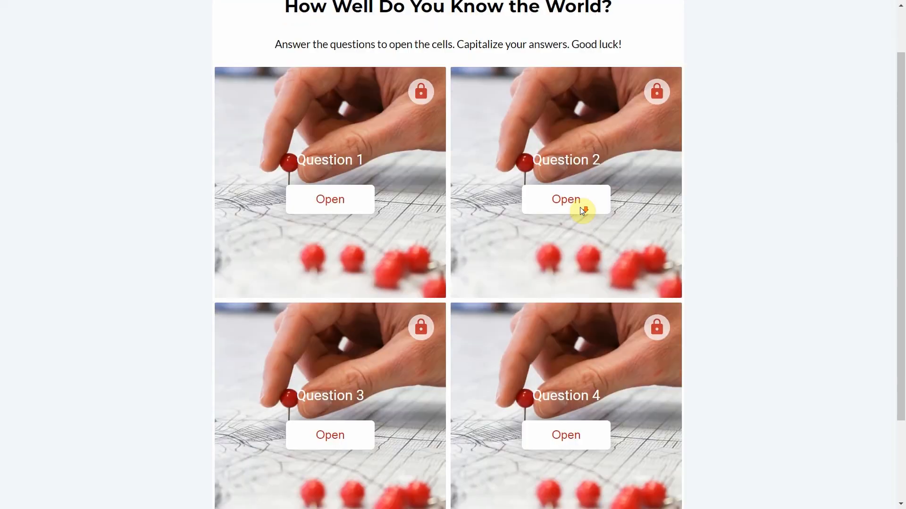
mouse_move(361, 207)
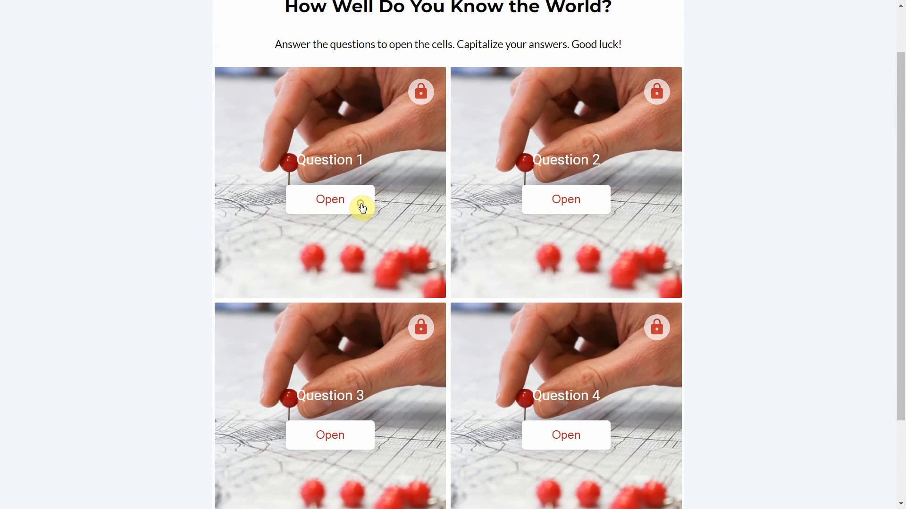
click(330, 199)
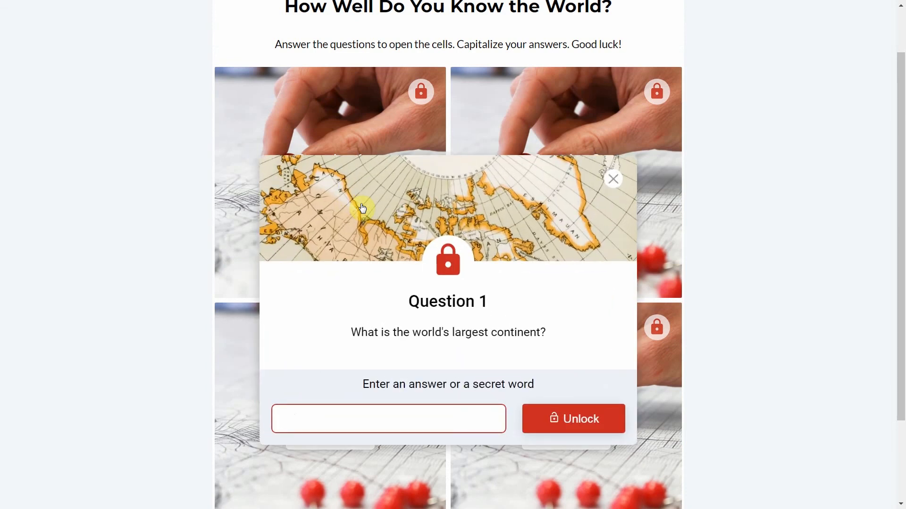
text(A)
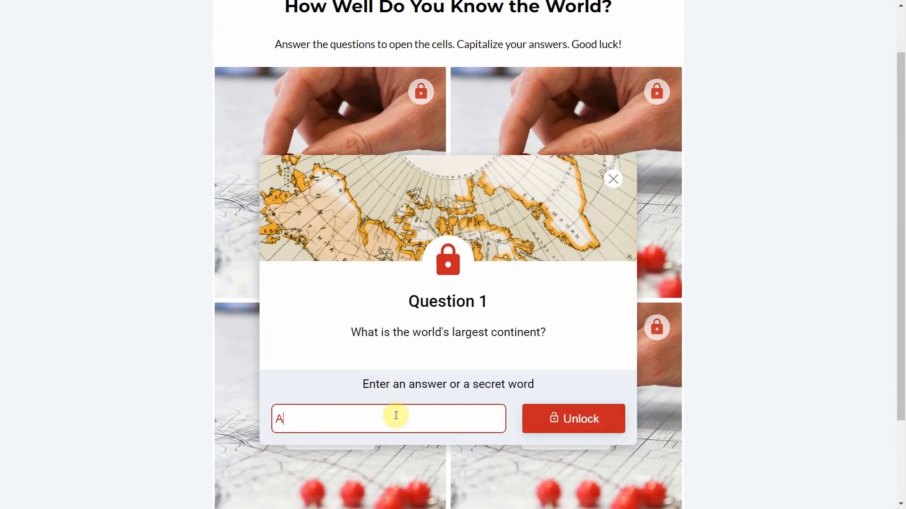
text(sia)
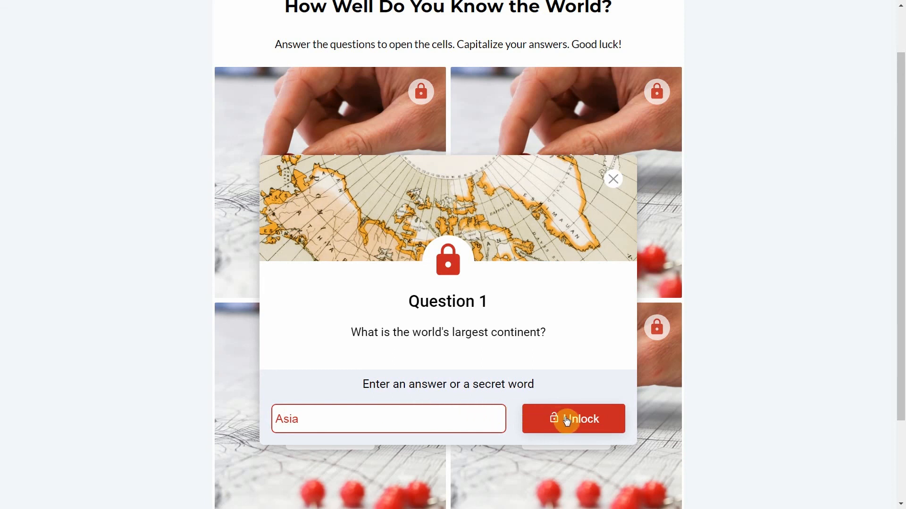
click(572, 419)
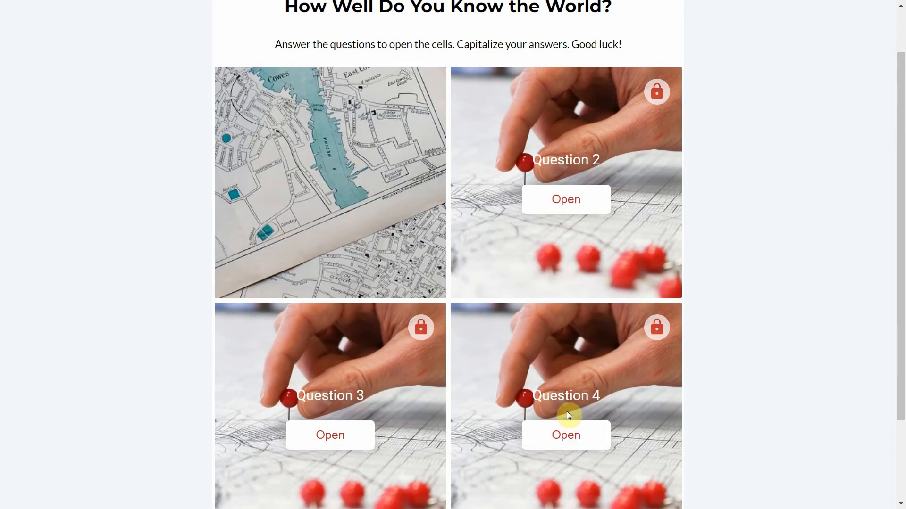
click(565, 199)
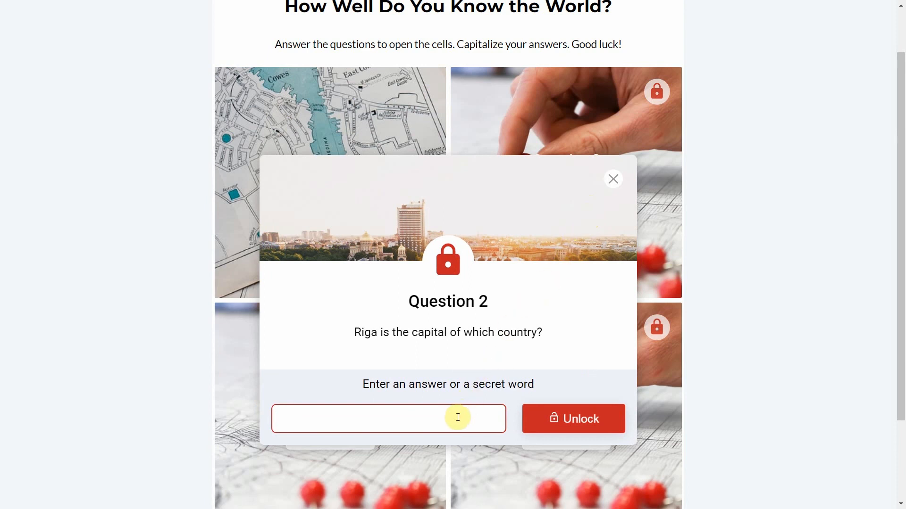
text(Latvia)
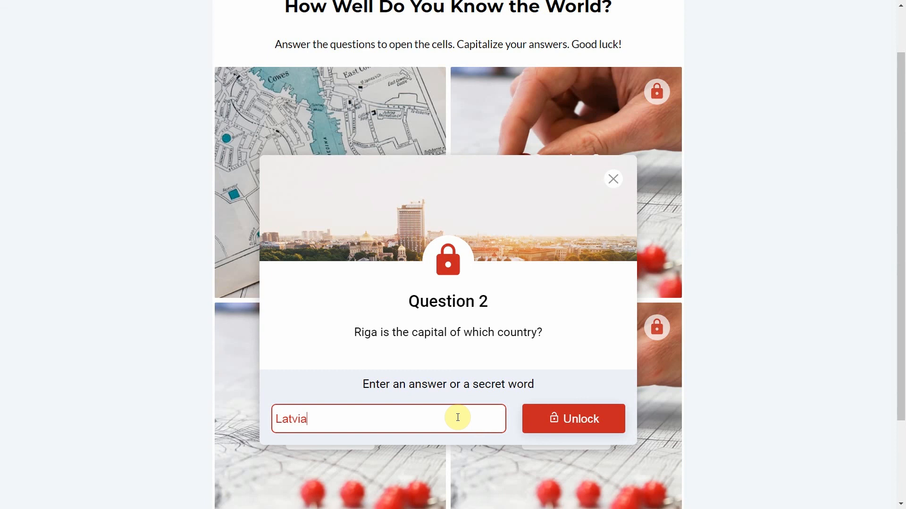
click(572, 419)
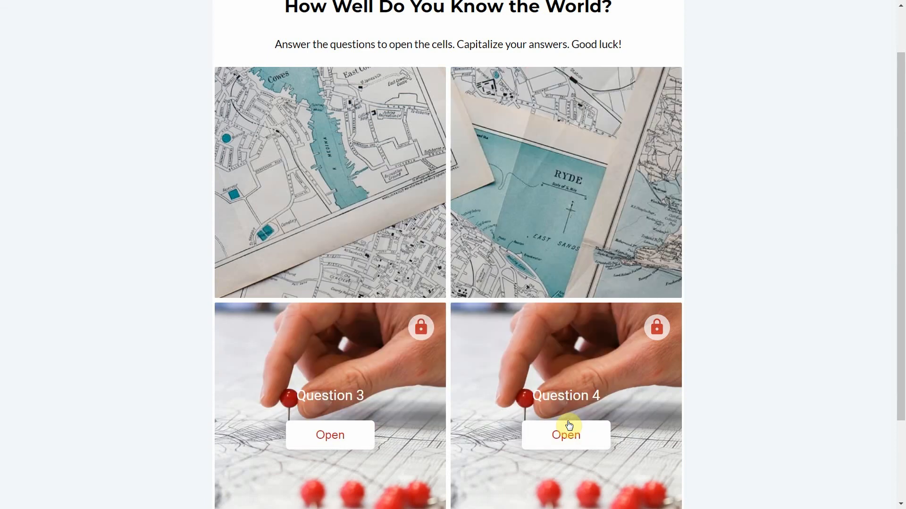
mouse_move(330, 435)
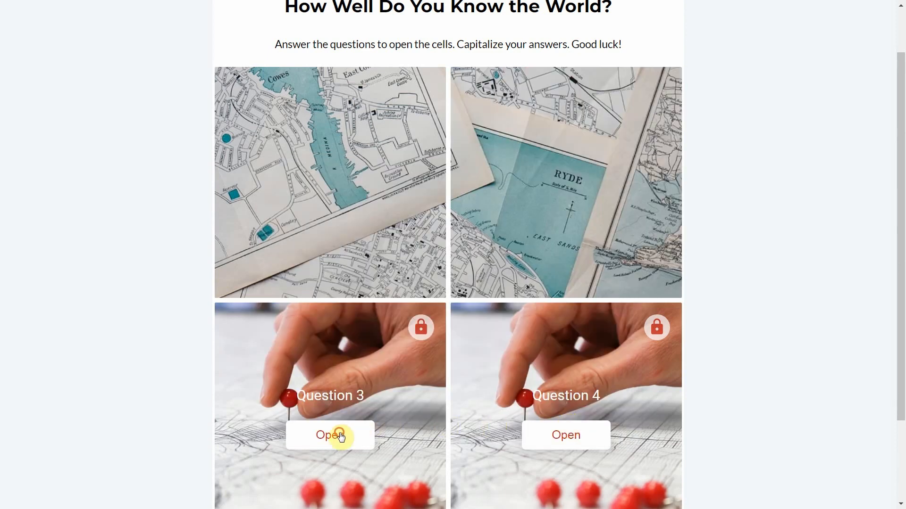
Answer Question 3 with 'France' and Question 4 with 'Japan'.
click(330, 435)
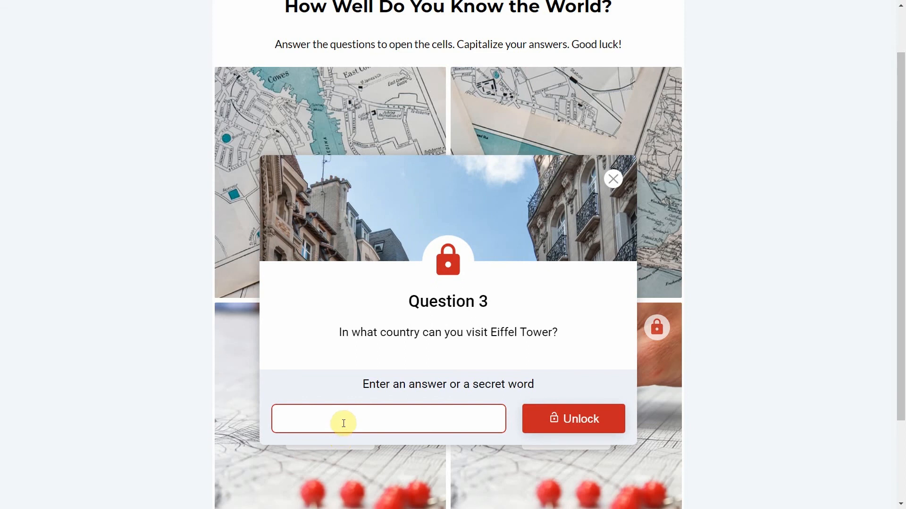
text(France)
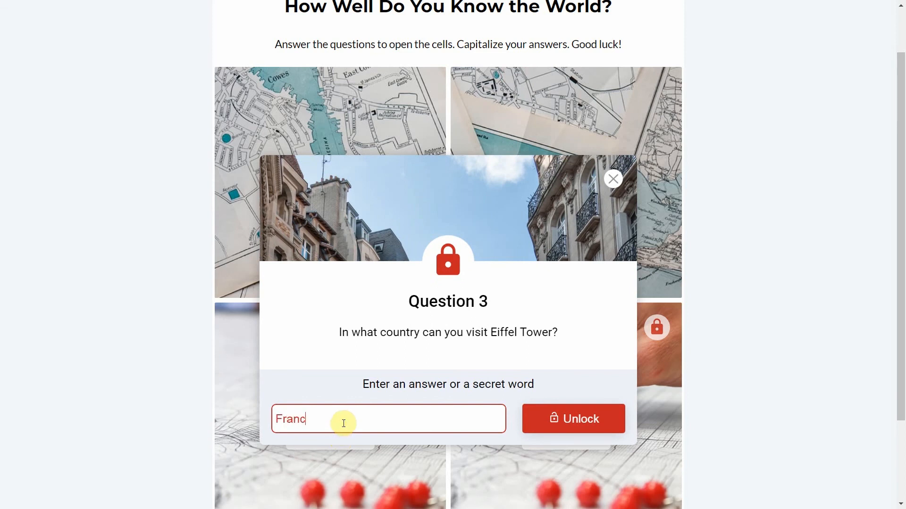
click(572, 419)
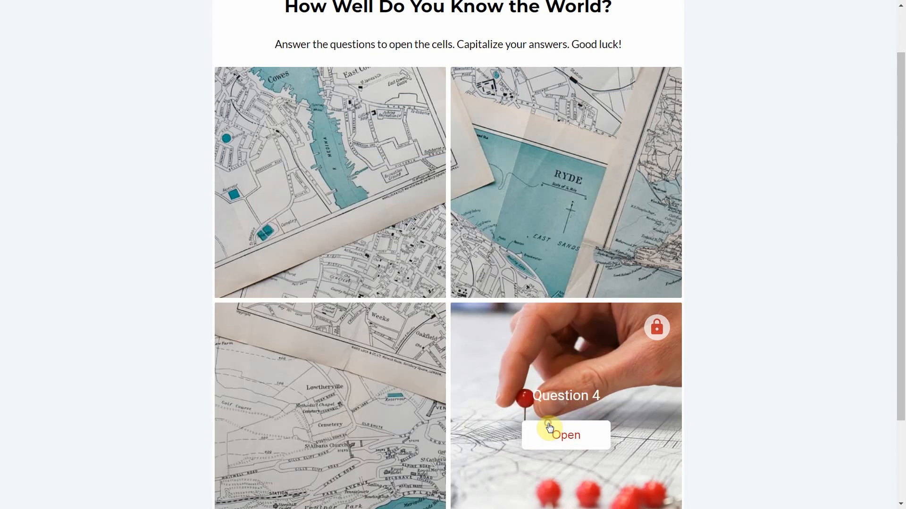
click(565, 434)
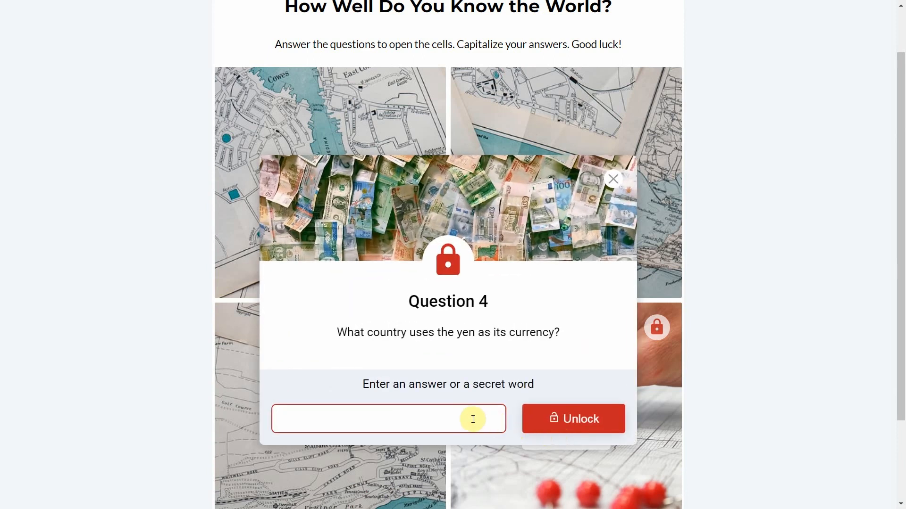
text(Japan)
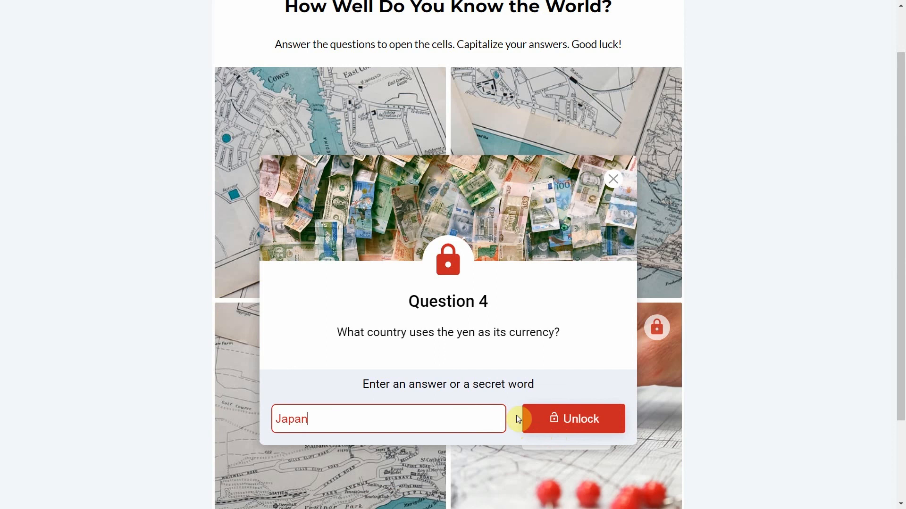
click(572, 419)
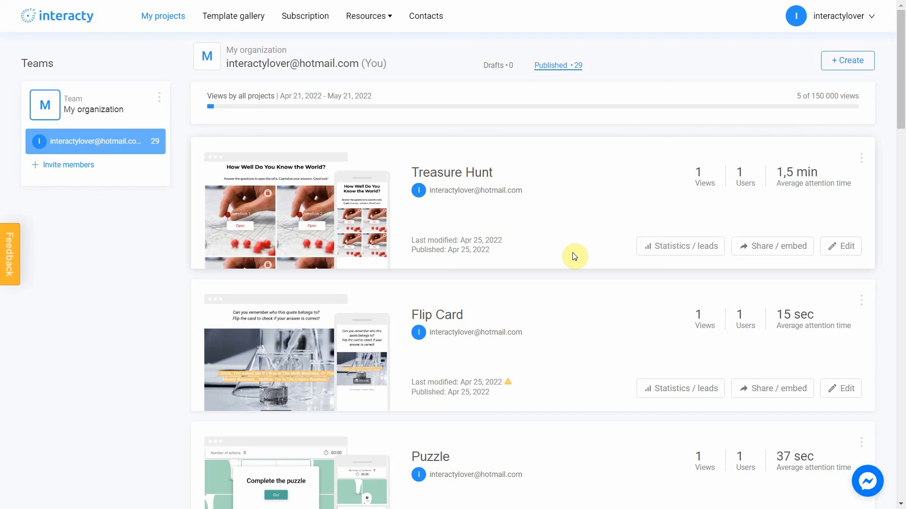
mouse_move(847, 247)
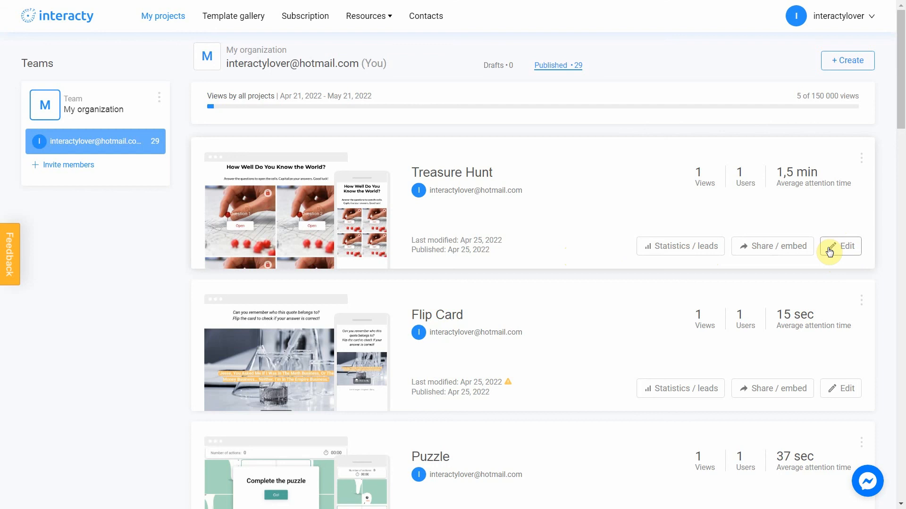
mouse_move(704, 264)
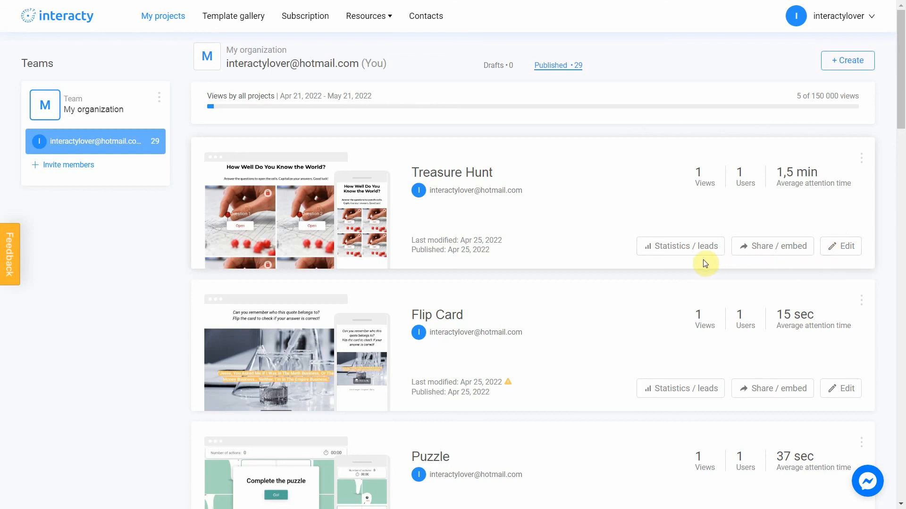